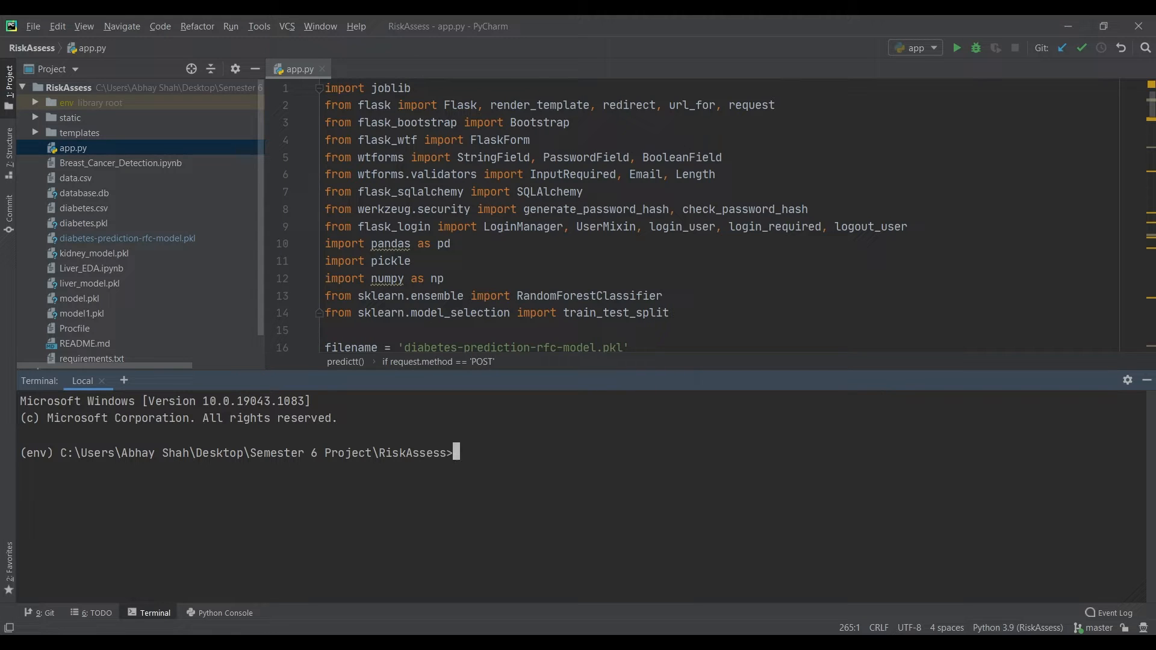
{"action": "mouse_move", "coordinate": [514, 592]}
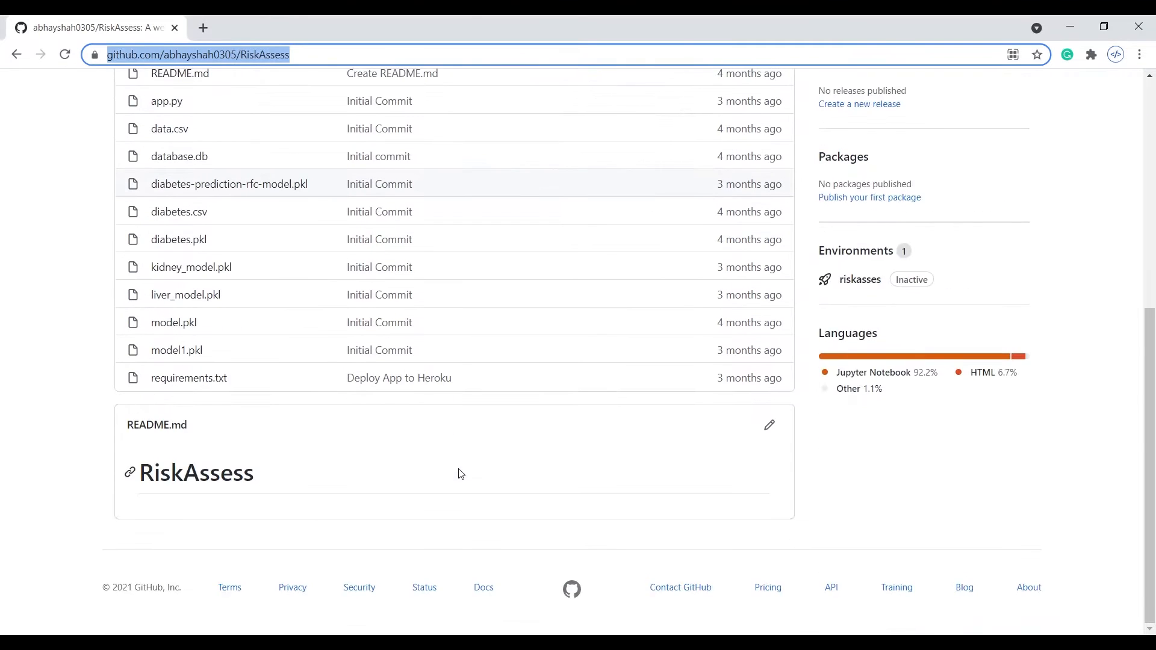
{"action": "scroll", "scroll_direction": "up", "scroll_amount": 3}
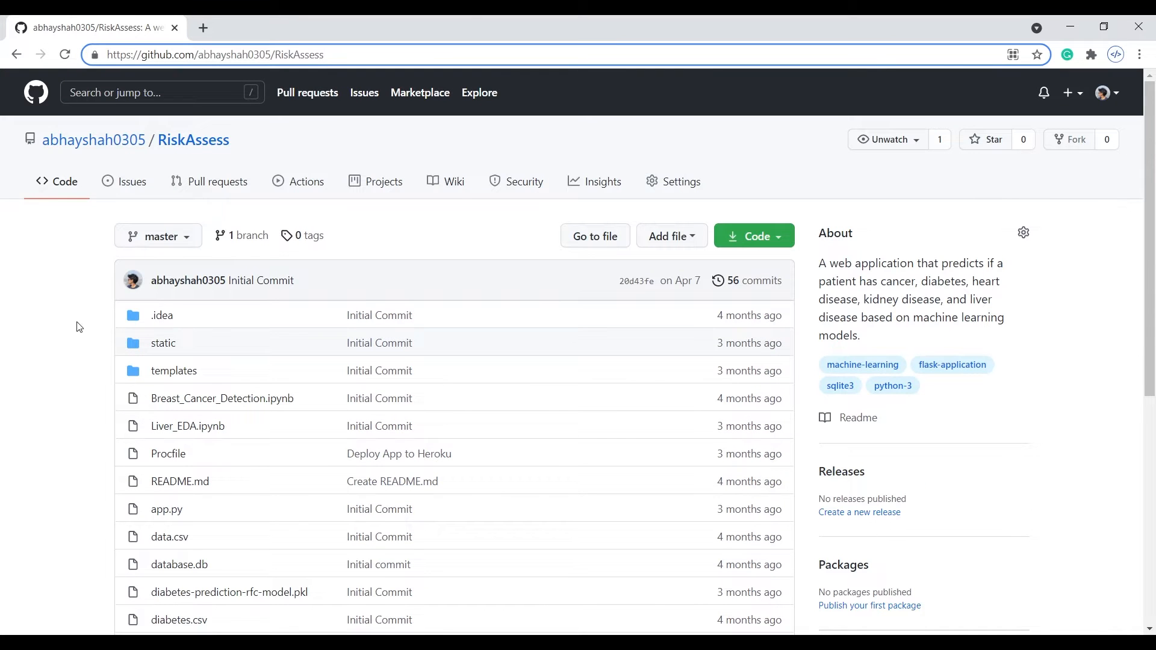
{"action": "scroll", "scroll_direction": "down", "scroll_amount": 3}
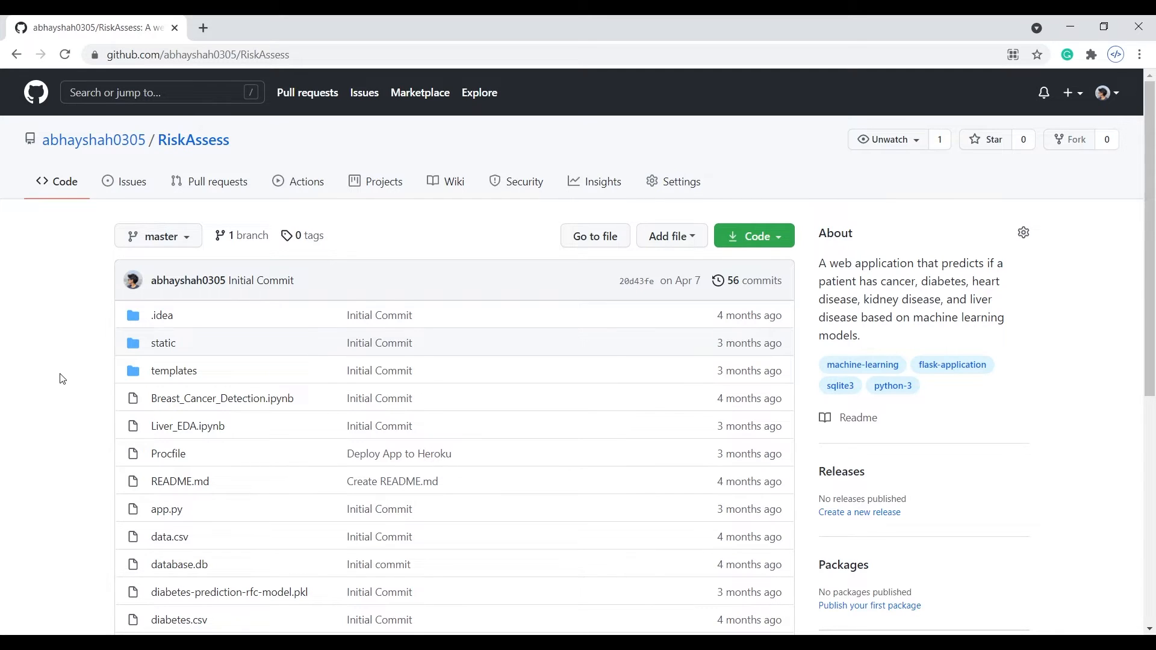
{"action": "mouse_move", "coordinate": [136, 267]}
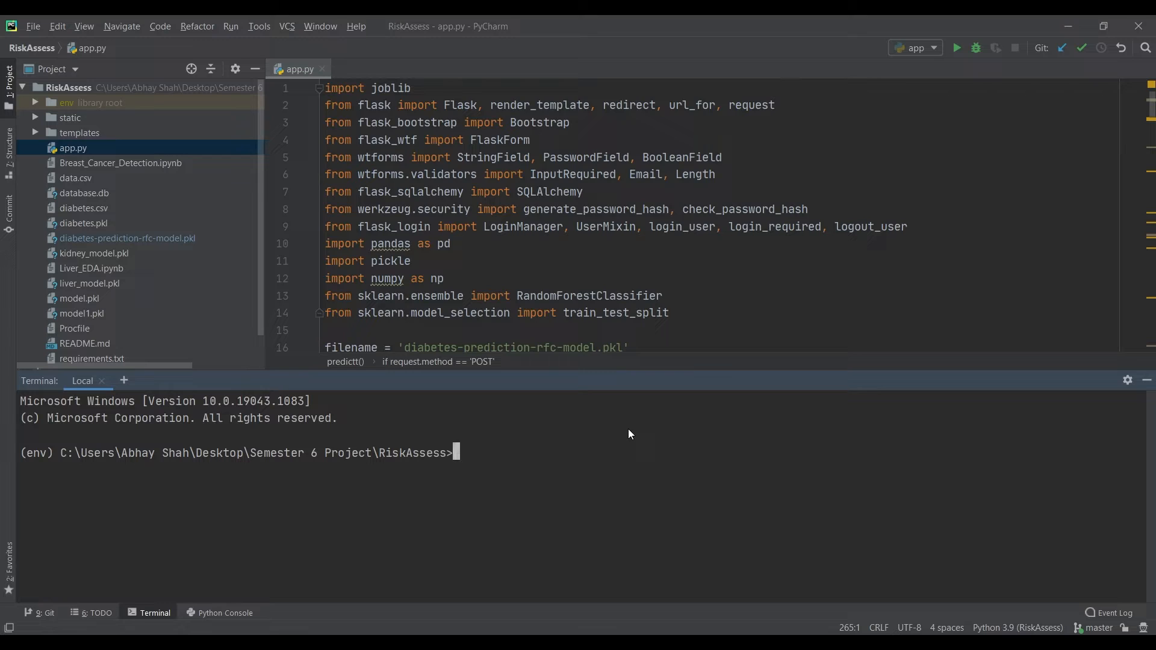
{"action": "type", "text": "flask run"}
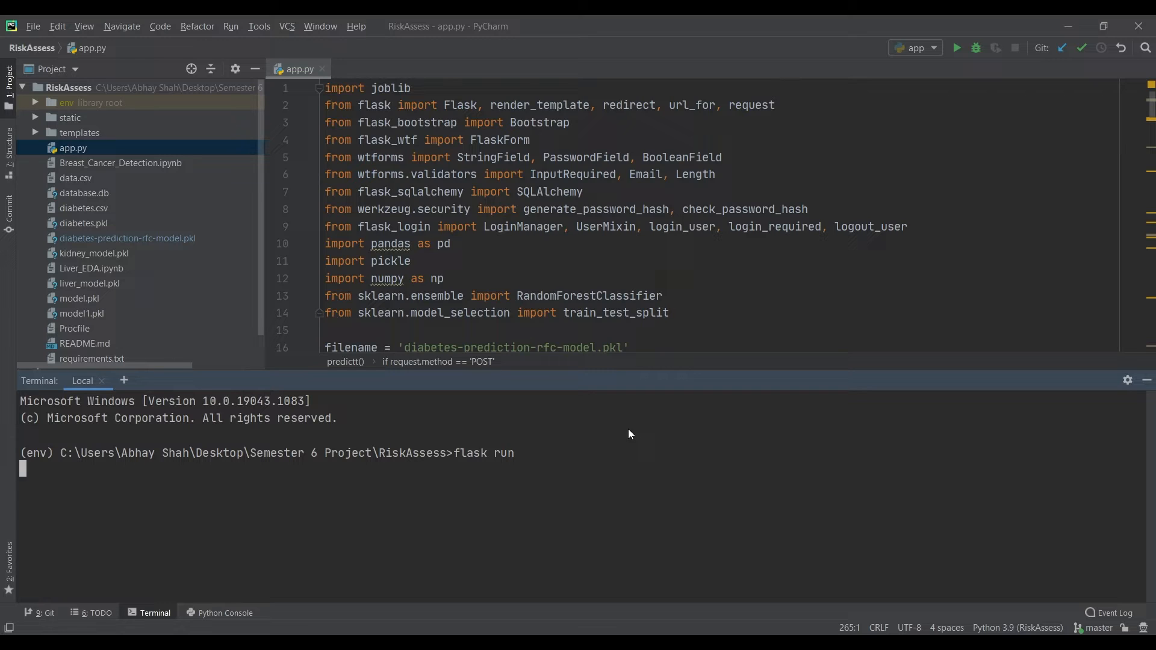
{"action": "key", "text": "Enter"}
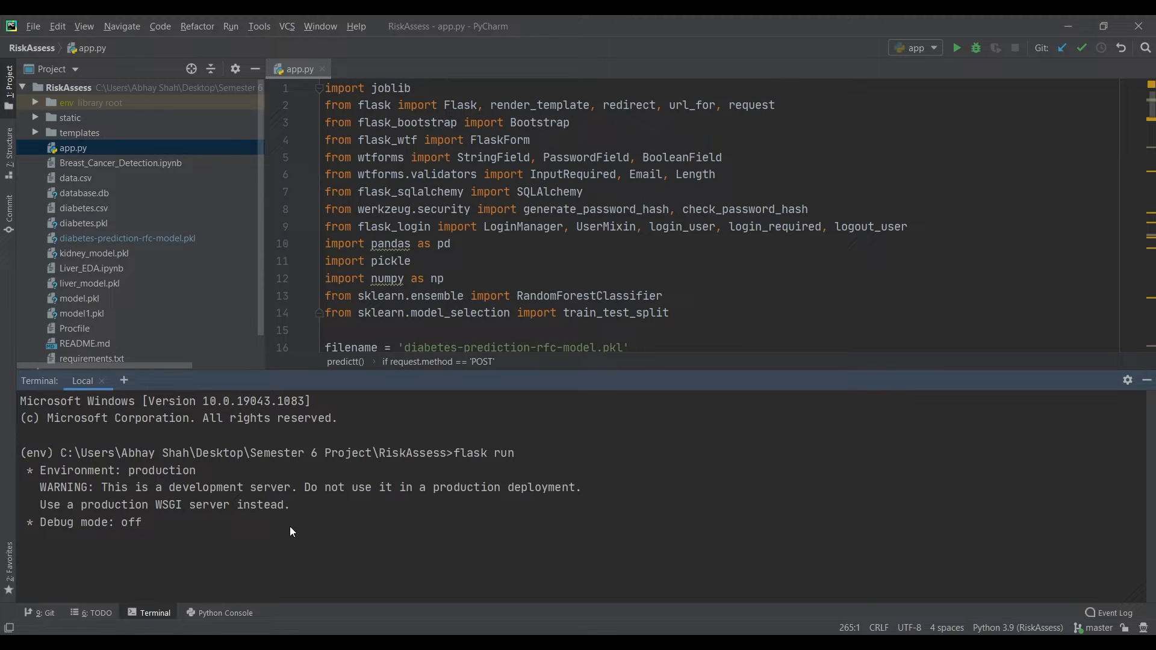
{"action": "mouse_move", "coordinate": [305, 549]}
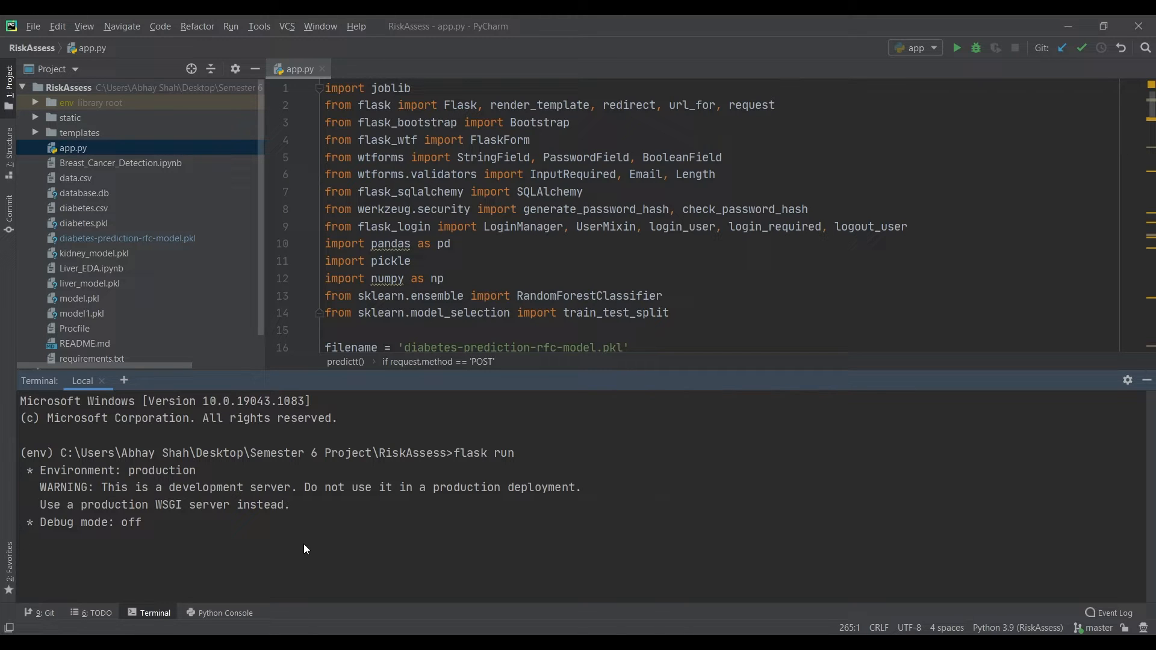
{"action": "mouse_move", "coordinate": [325, 529]}
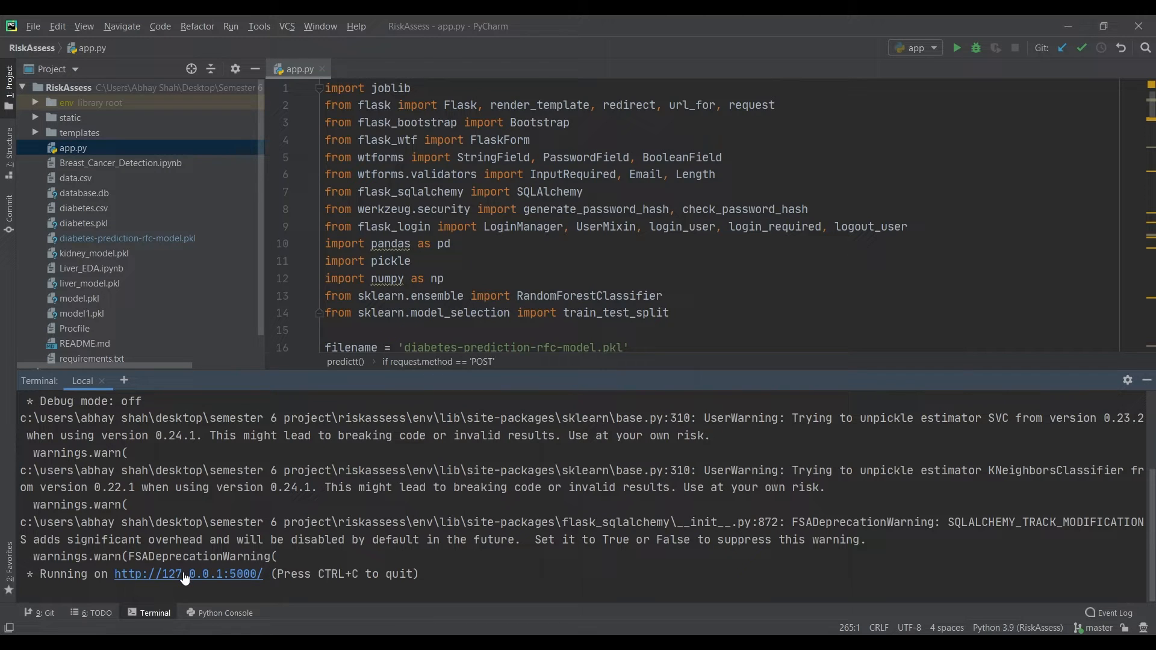
{"action": "left_click", "coordinate": [187, 574]}
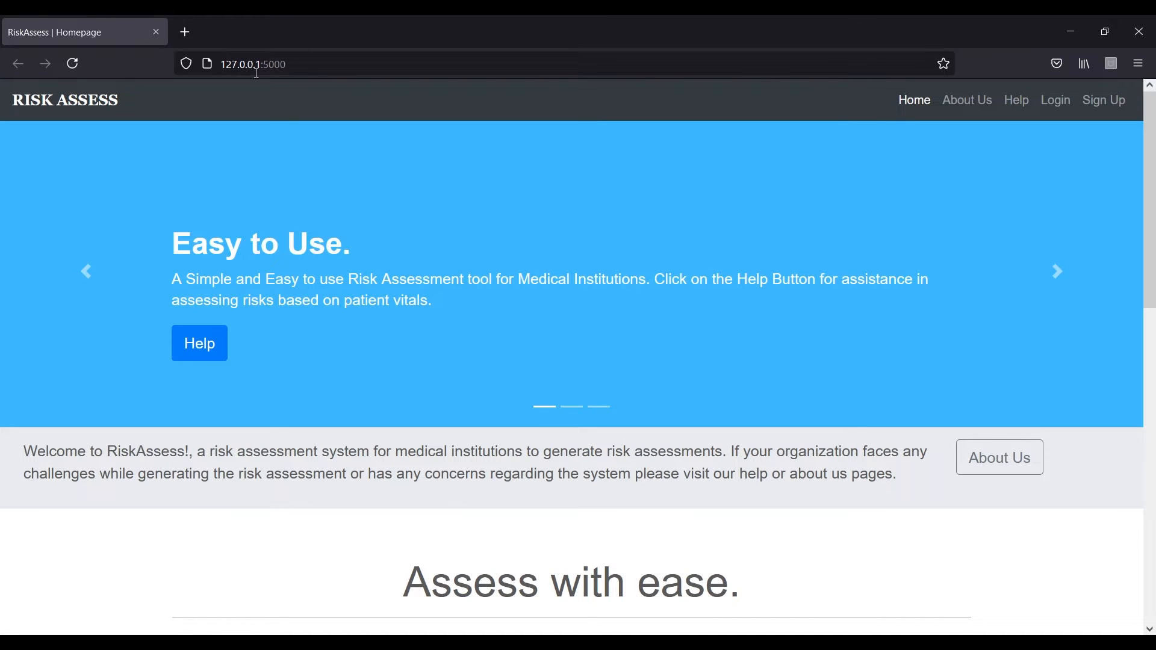
{"action": "mouse_move", "coordinate": [183, 137]}
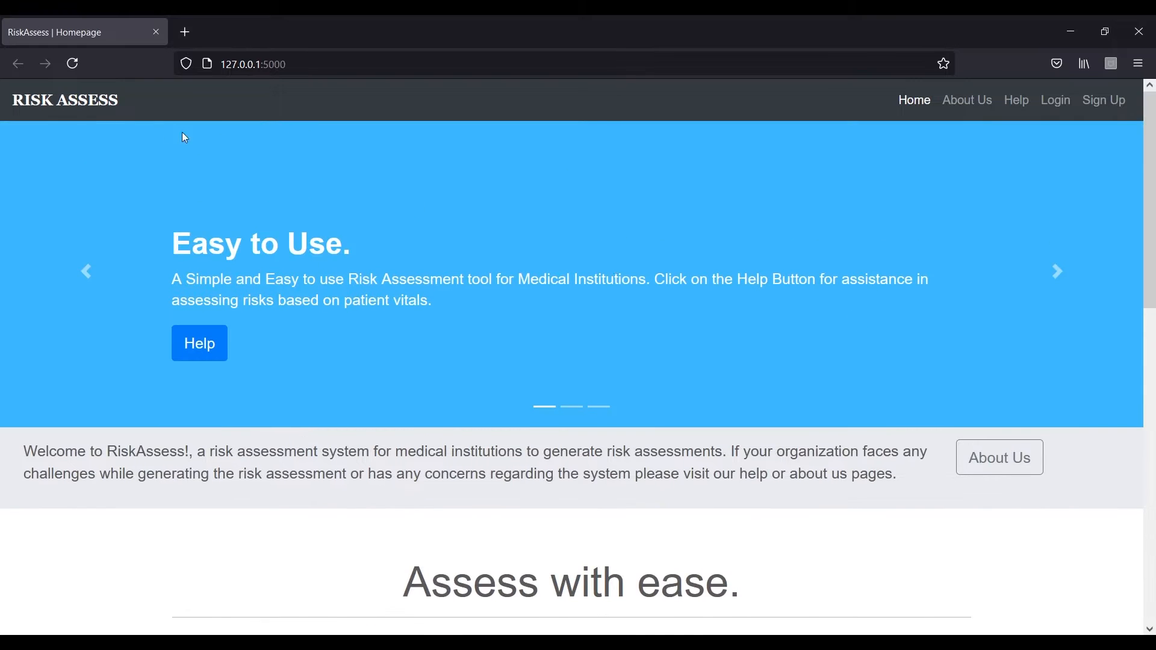
{"action": "mouse_move", "coordinate": [251, 137]}
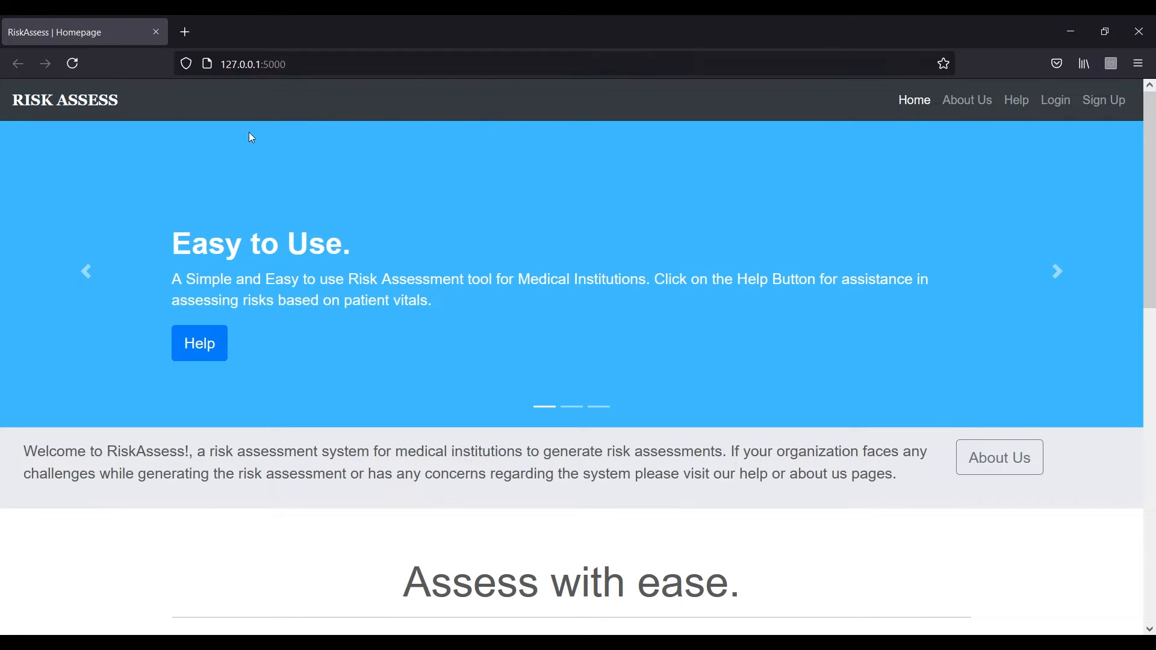
{"action": "mouse_move", "coordinate": [1126, 115]}
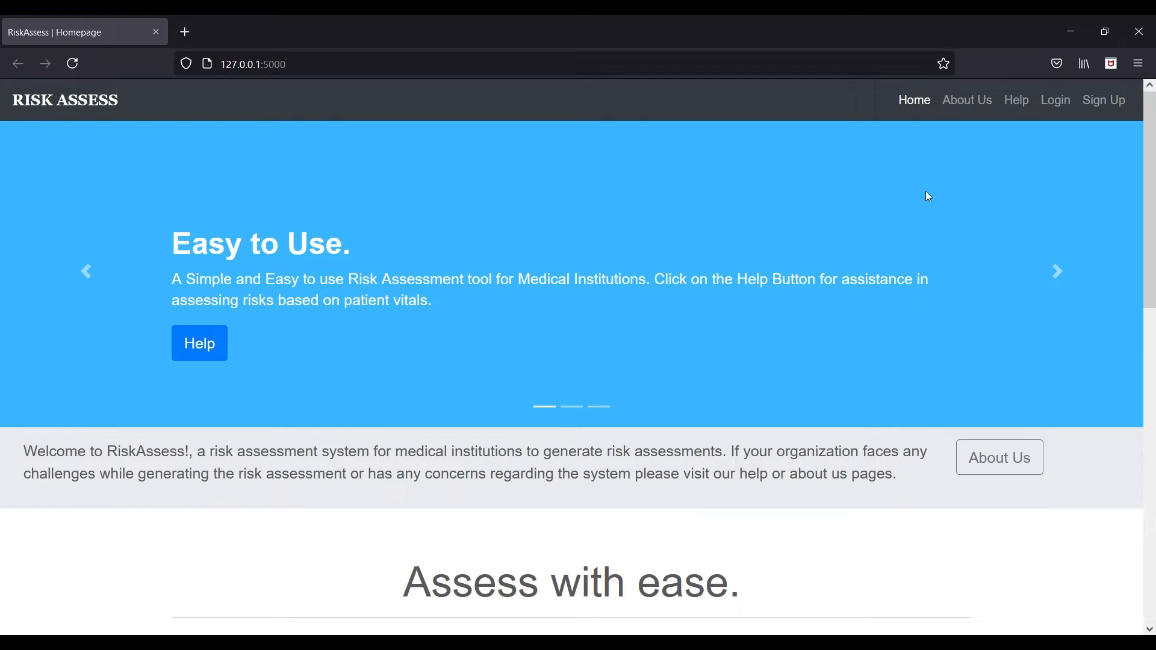
{"action": "mouse_move", "coordinate": [945, 134]}
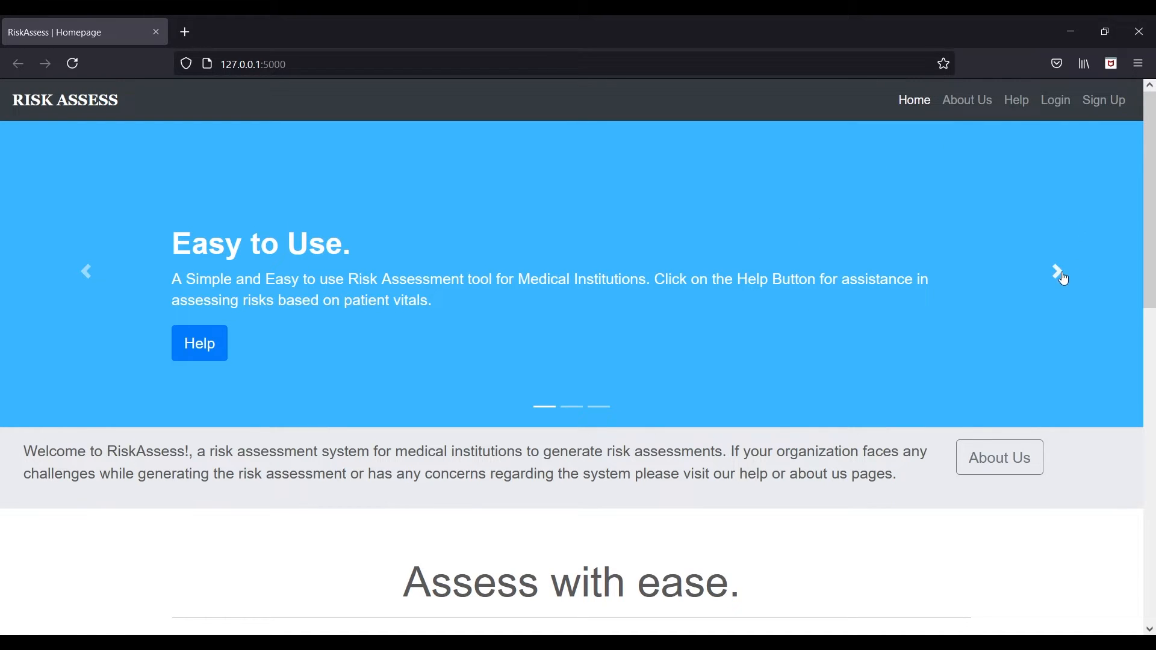
{"action": "left_click", "coordinate": [1057, 272]}
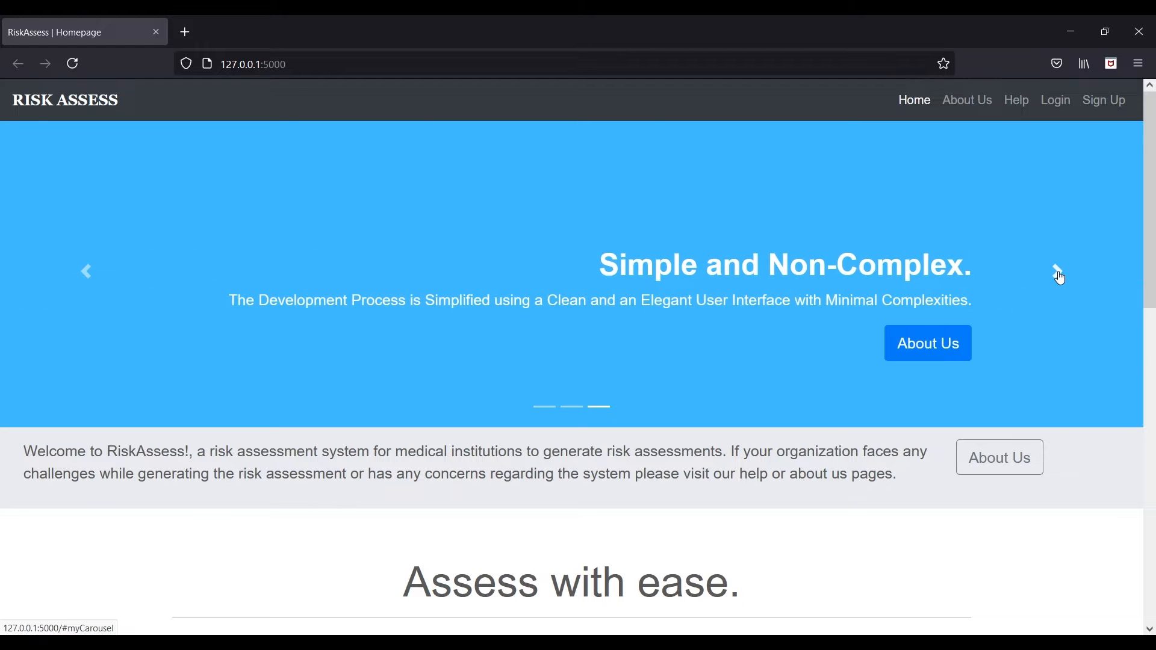
{"action": "left_click", "coordinate": [1056, 275]}
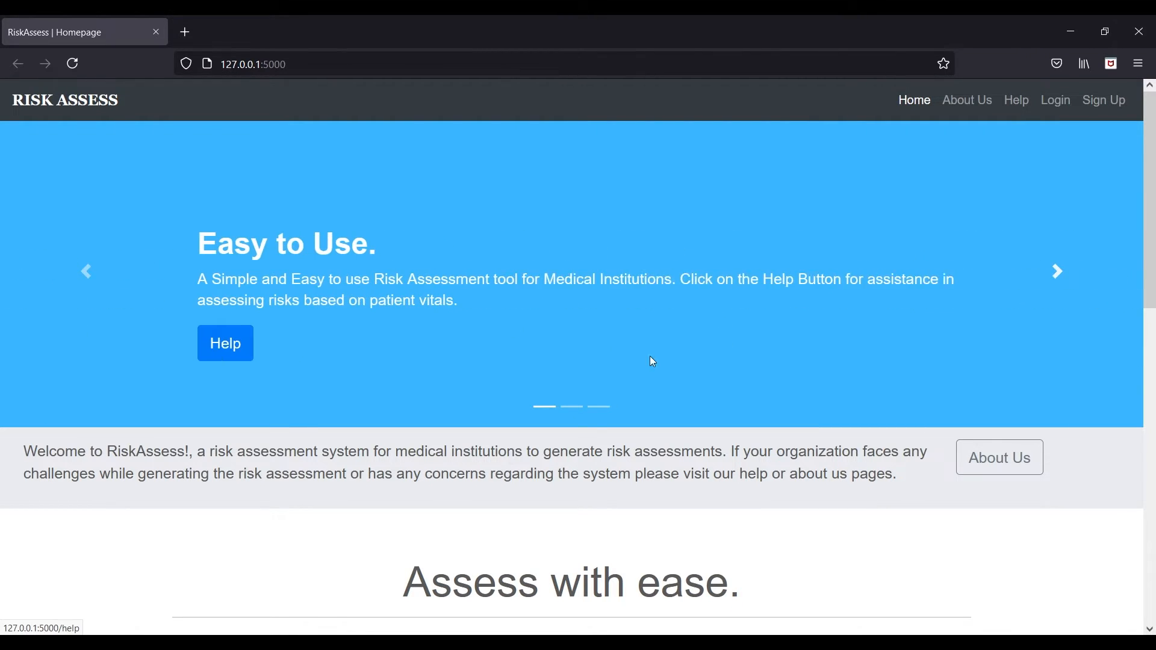
{"action": "scroll", "scroll_direction": "down", "scroll_amount": 3}
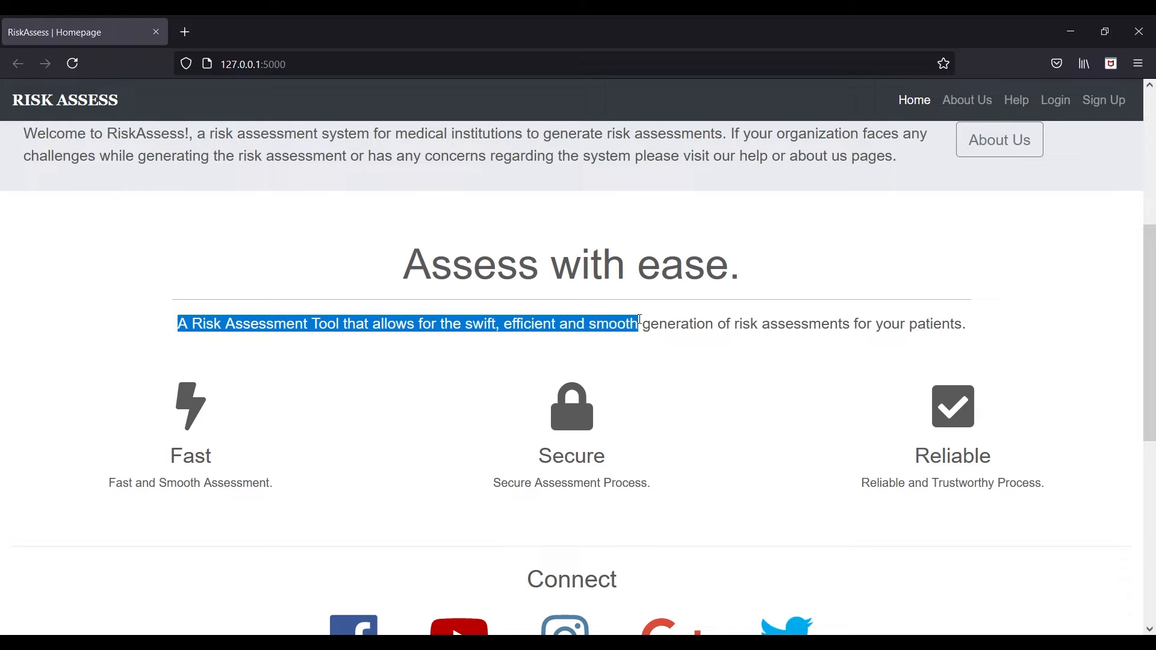
{"action": "left_click_drag", "start_coordinate": [638, 324], "coordinate": [967, 324]}
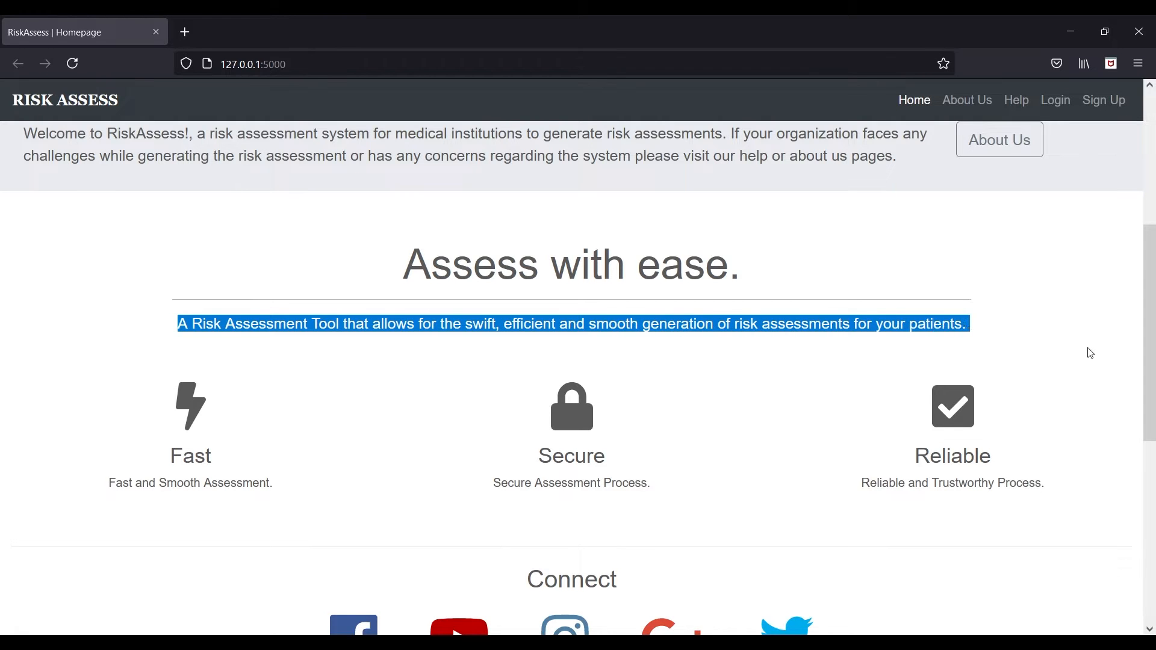
{"action": "scroll", "scroll_direction": "down", "scroll_amount": 3}
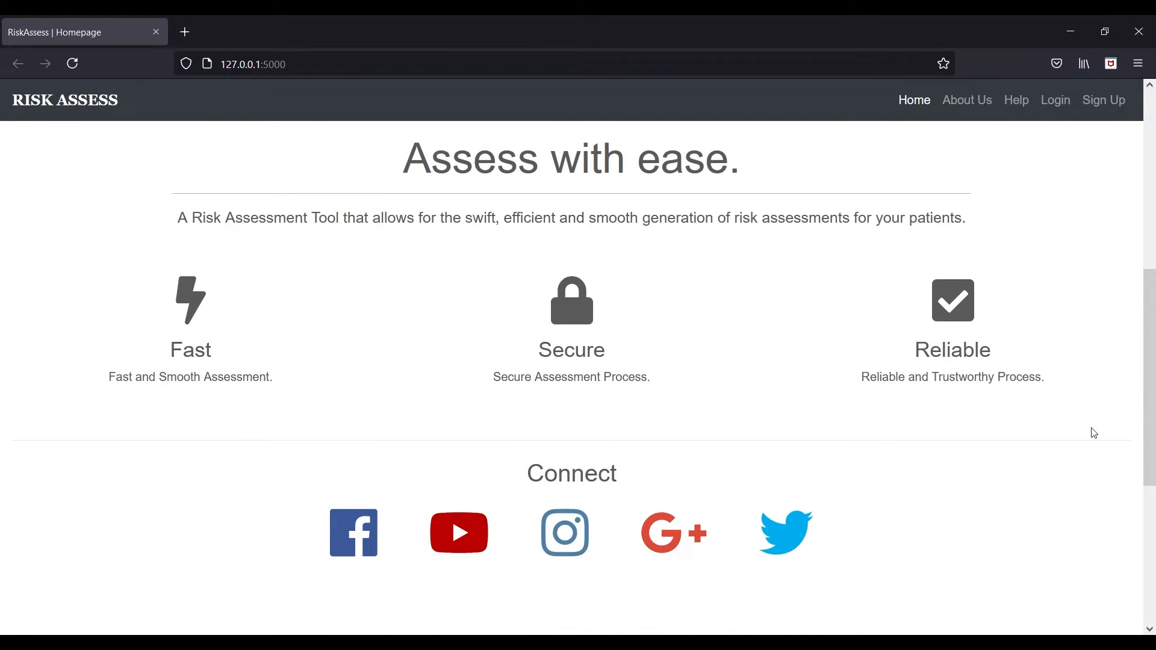
{"action": "scroll", "scroll_direction": "down", "scroll_amount": 3}
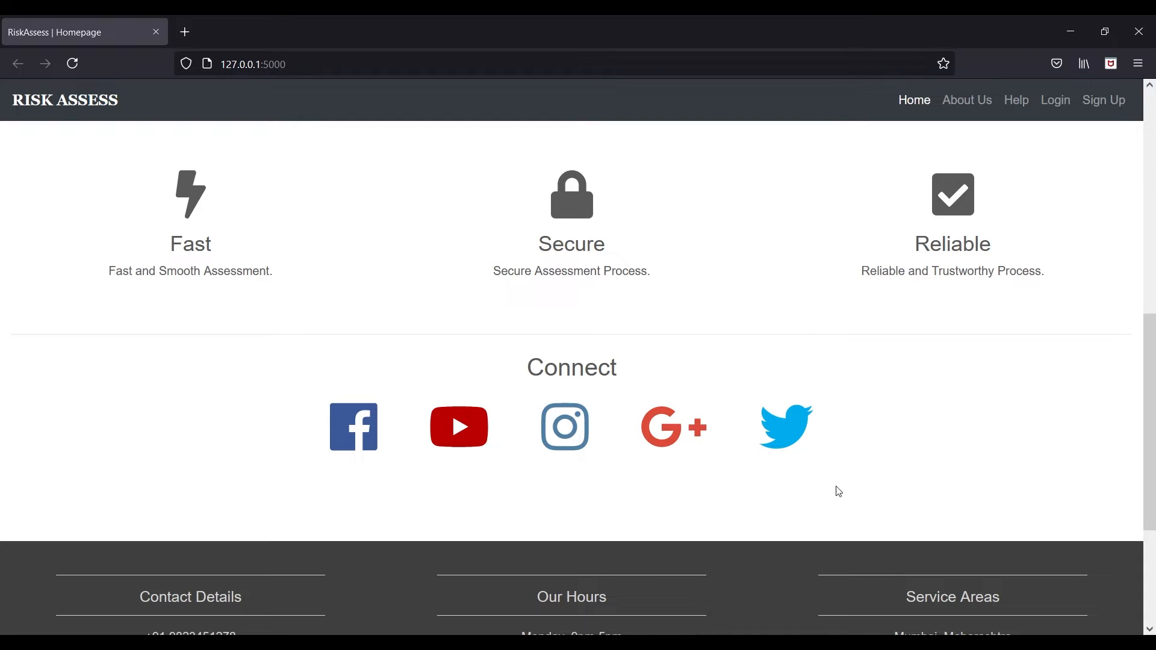
{"action": "mouse_move", "coordinate": [599, 458]}
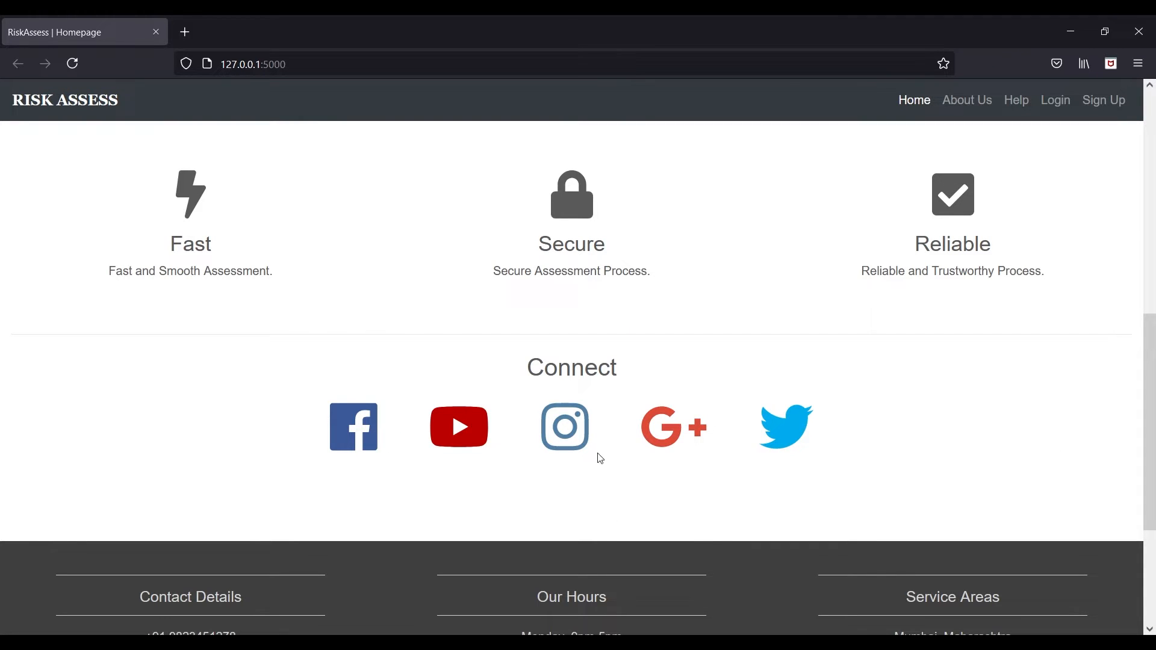
{"action": "mouse_move", "coordinate": [787, 550]}
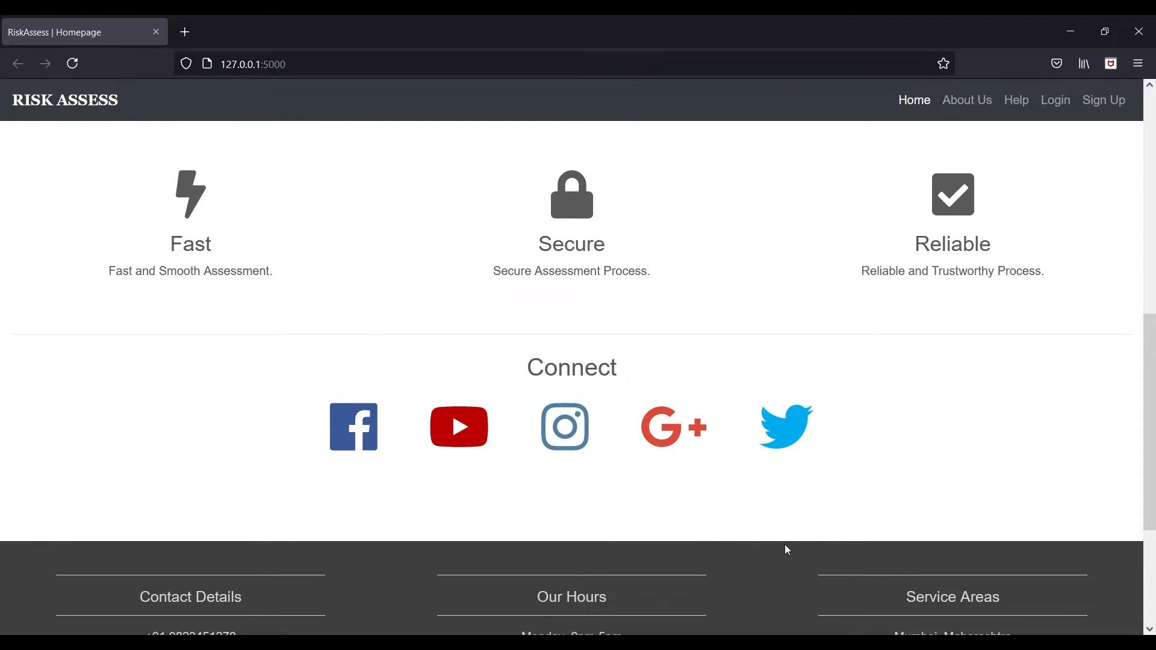
{"action": "scroll", "scroll_direction": "down", "scroll_amount": 3}
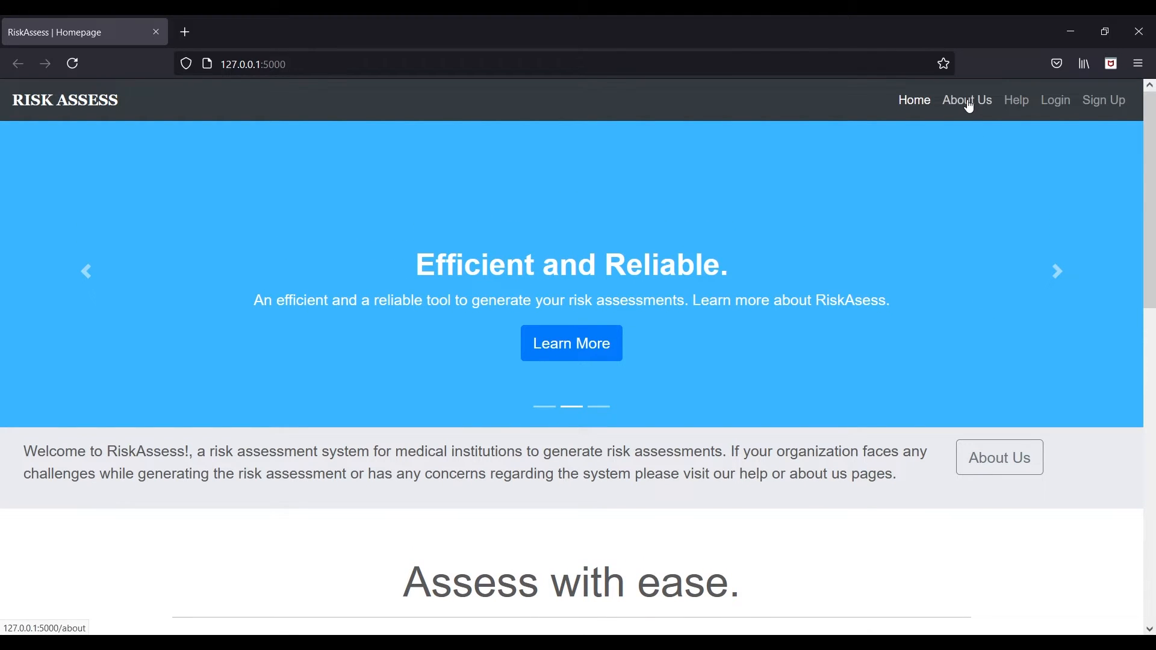
- View the About Us page, then Terms & Conditions, and go back to About Us
{"action": "left_click", "coordinate": [968, 100]}
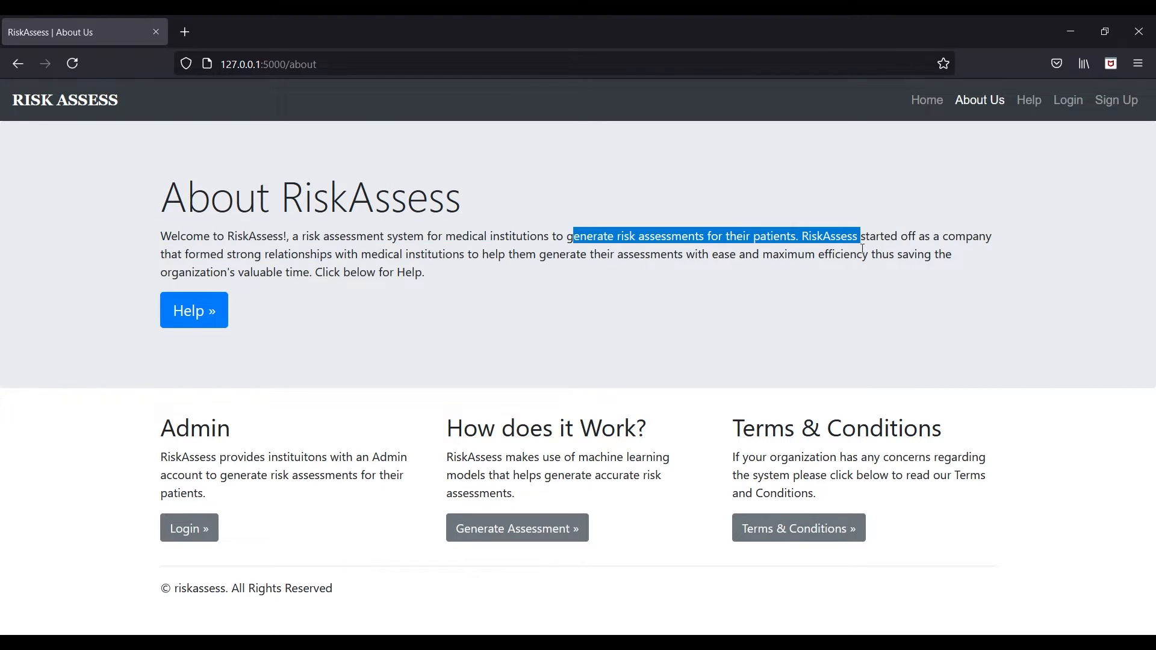
{"action": "left_click", "coordinate": [284, 317]}
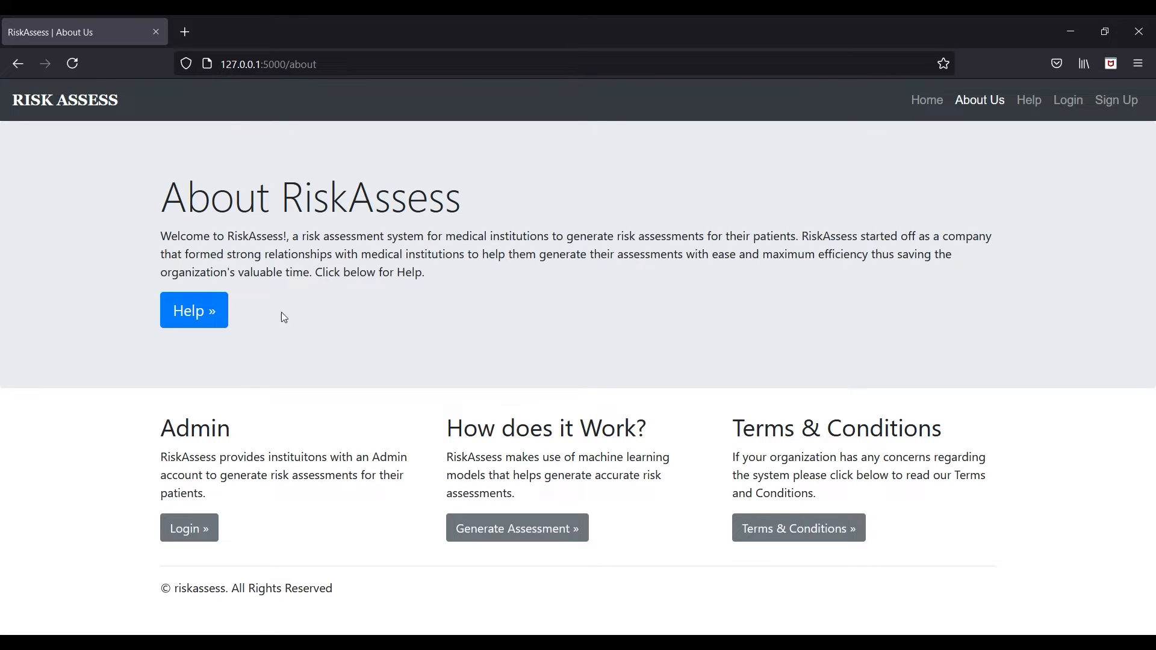
{"action": "mouse_move", "coordinate": [496, 387]}
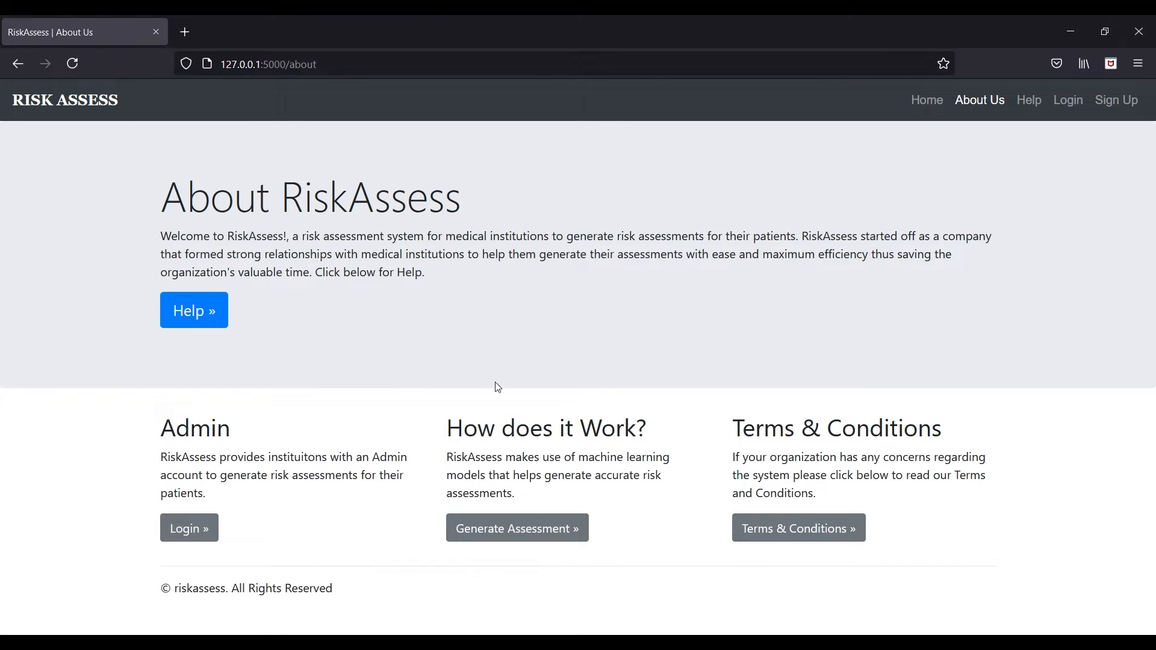
{"action": "mouse_move", "coordinate": [194, 447]}
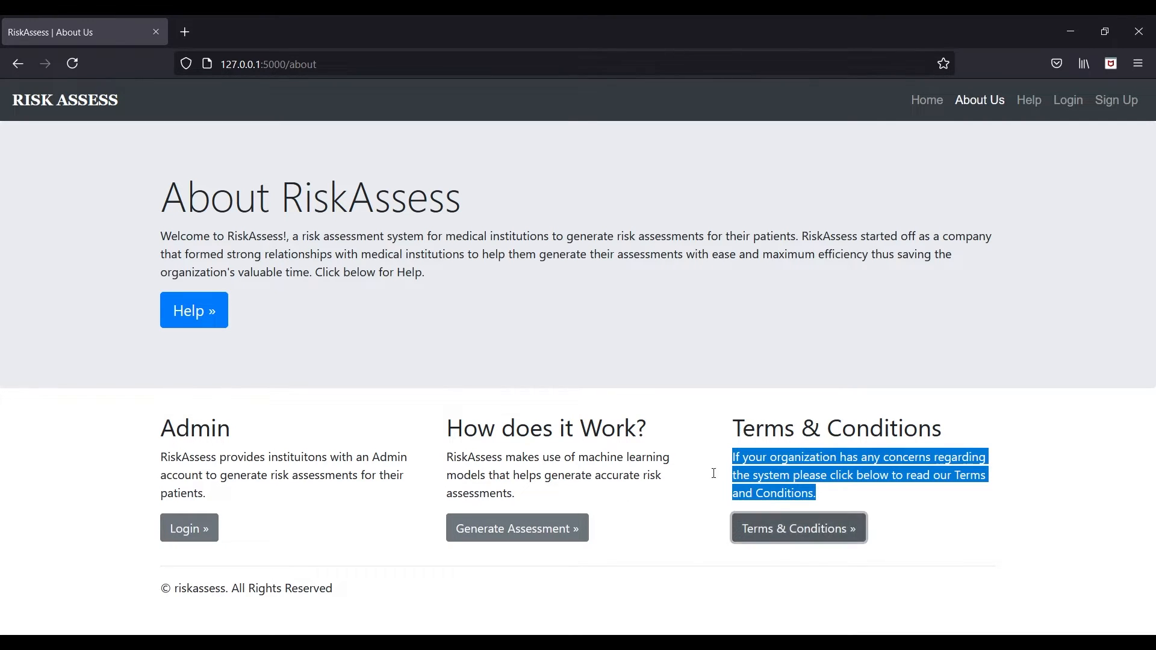
{"action": "left_click", "coordinate": [798, 528]}
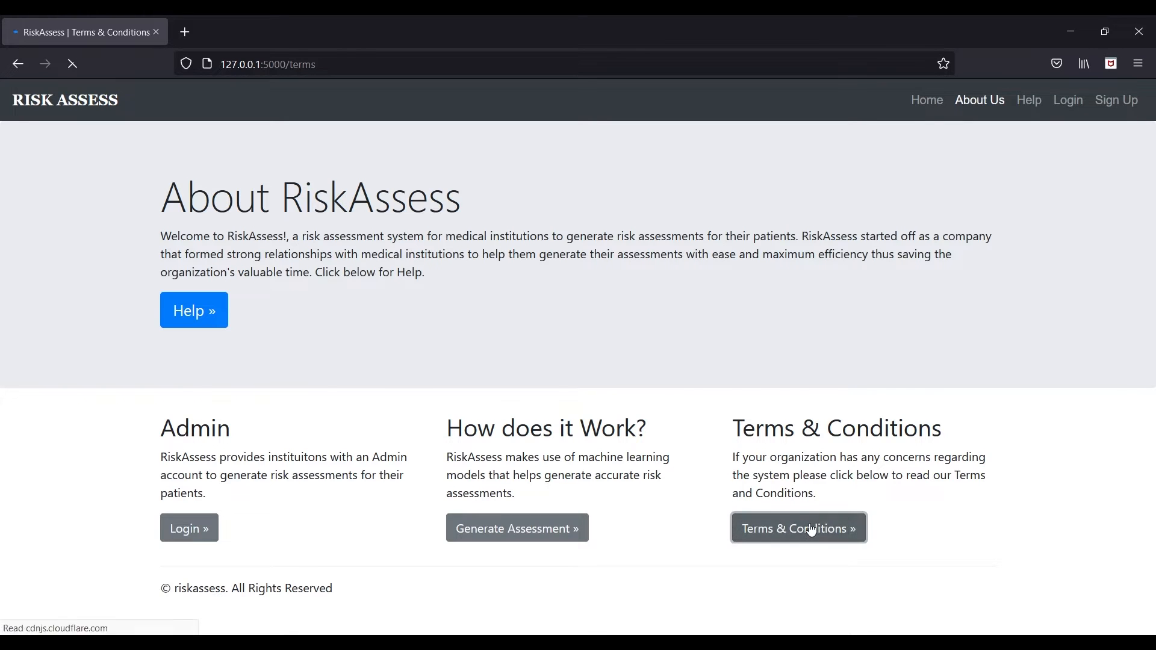
{"action": "left_click", "coordinate": [799, 528]}
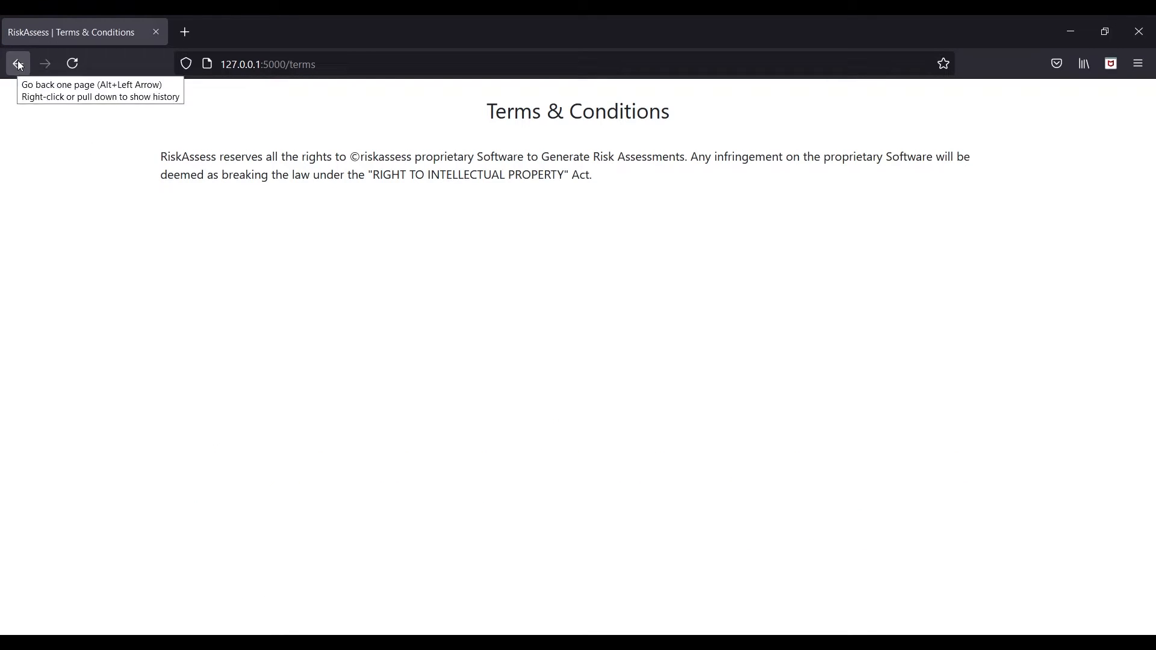
{"action": "left_click", "coordinate": [18, 63]}
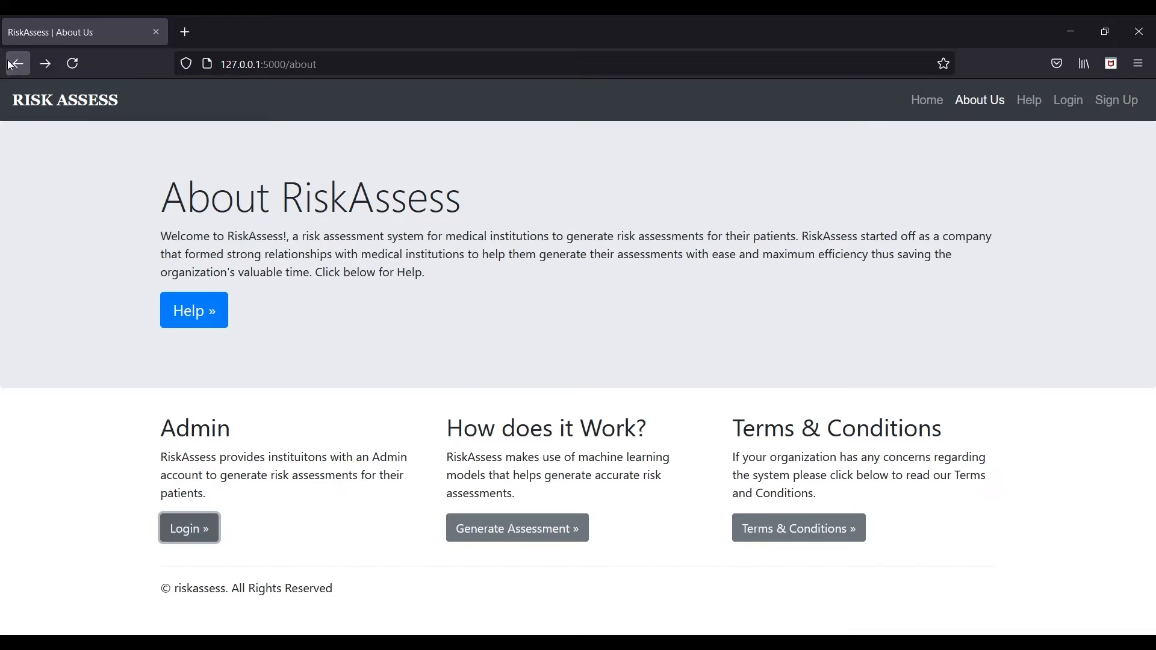
- Open Help and scroll through the six-step administrator guide
{"action": "left_click", "coordinate": [1029, 99]}
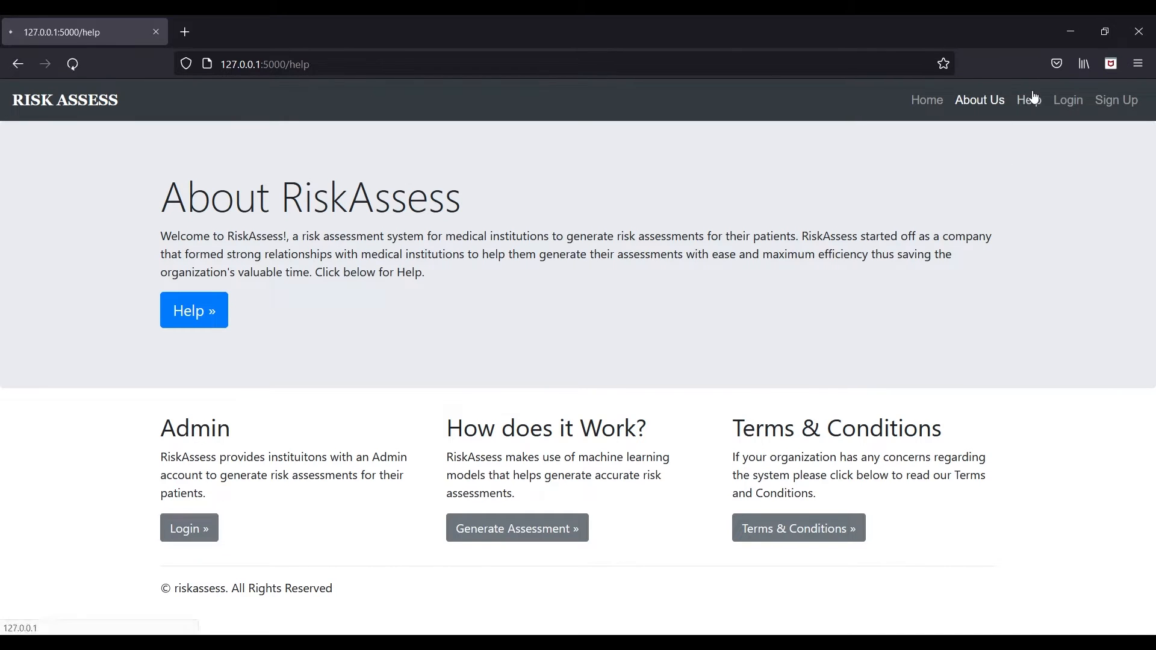
{"action": "left_click", "coordinate": [1026, 100]}
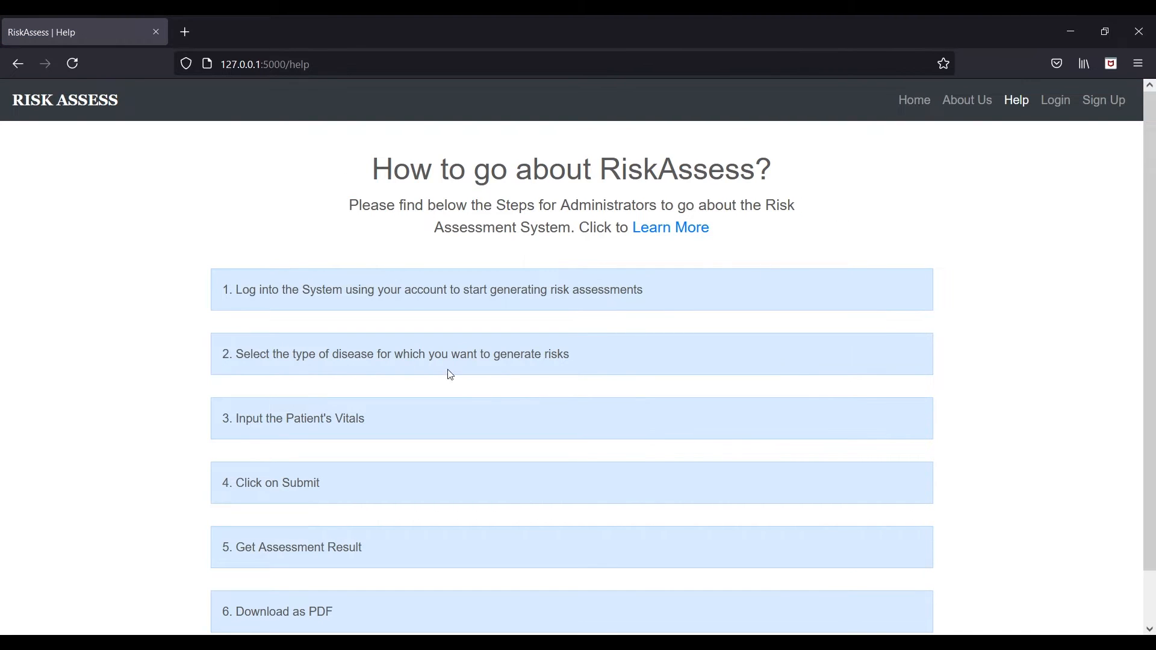
{"action": "scroll", "scroll_direction": "down", "scroll_amount": 3}
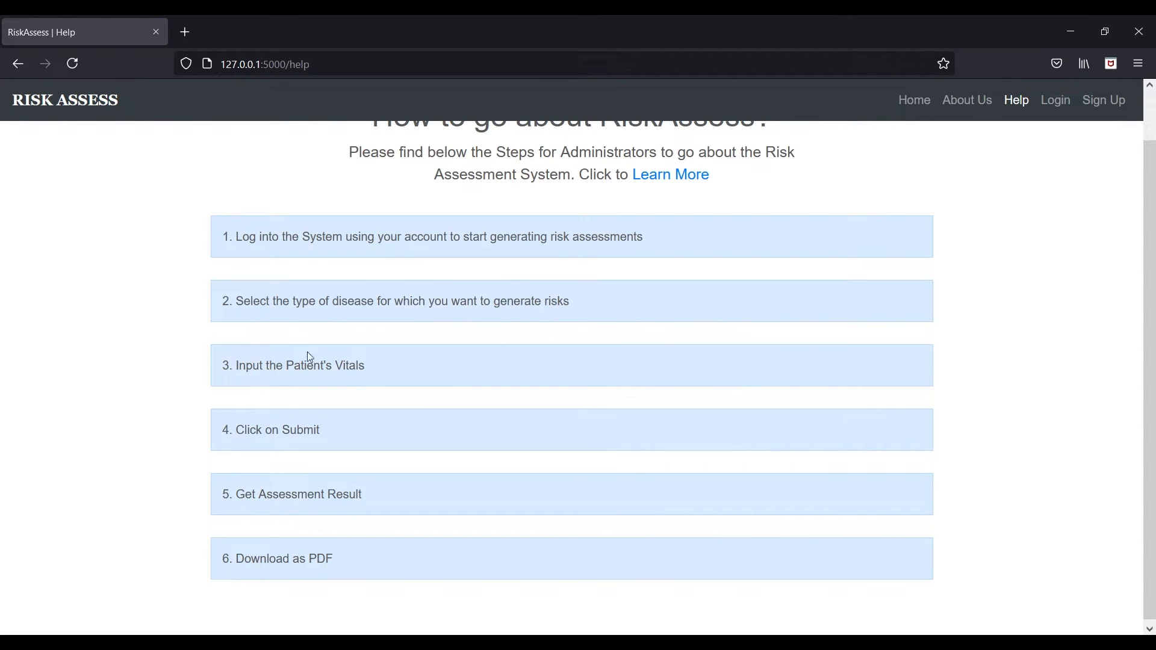
{"action": "left_click_drag", "start_coordinate": [237, 430], "coordinate": [304, 430]}
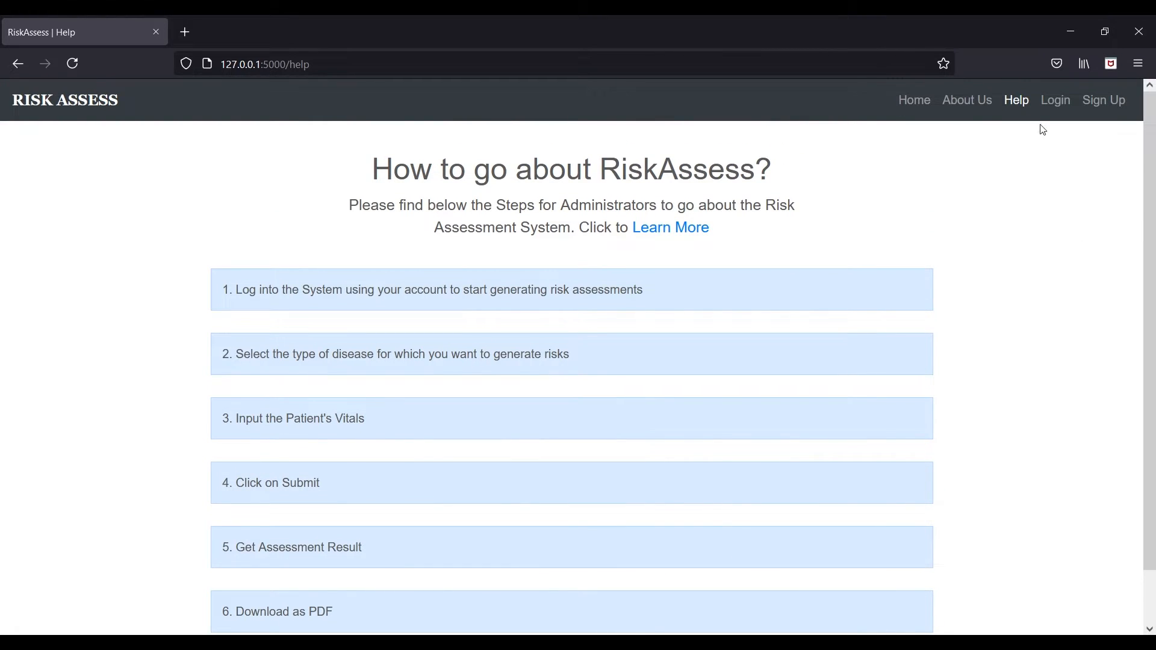
- Visit the Login and Sign Up pages, then return to the homepage
{"action": "left_click", "coordinate": [1056, 100]}
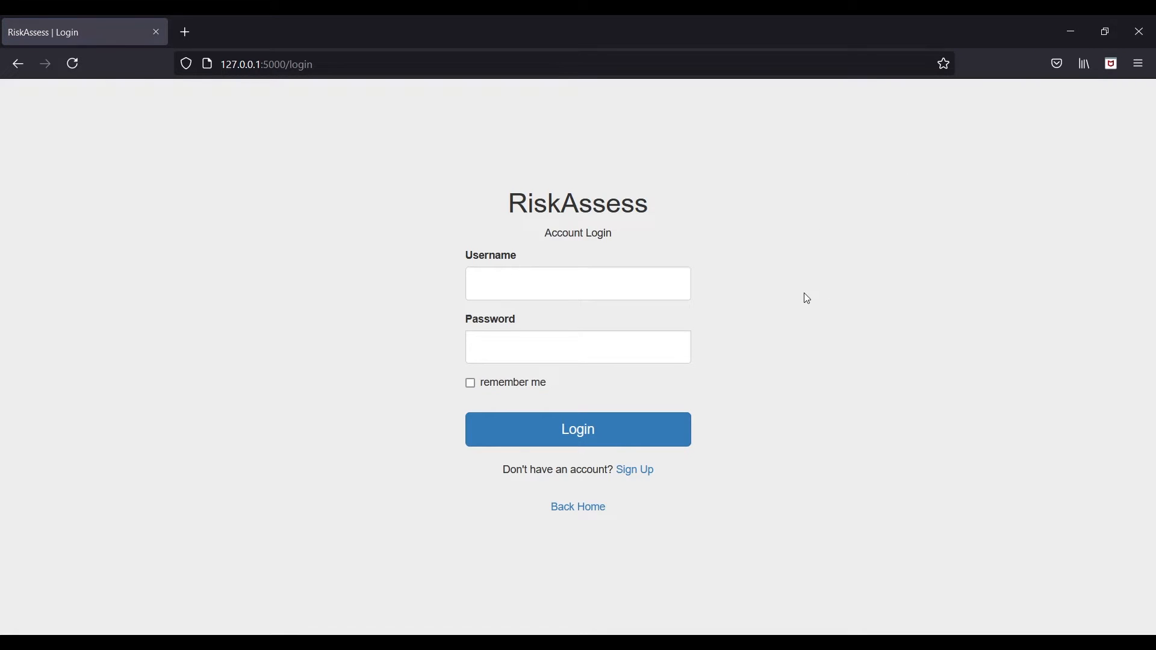
{"action": "mouse_move", "coordinate": [626, 471]}
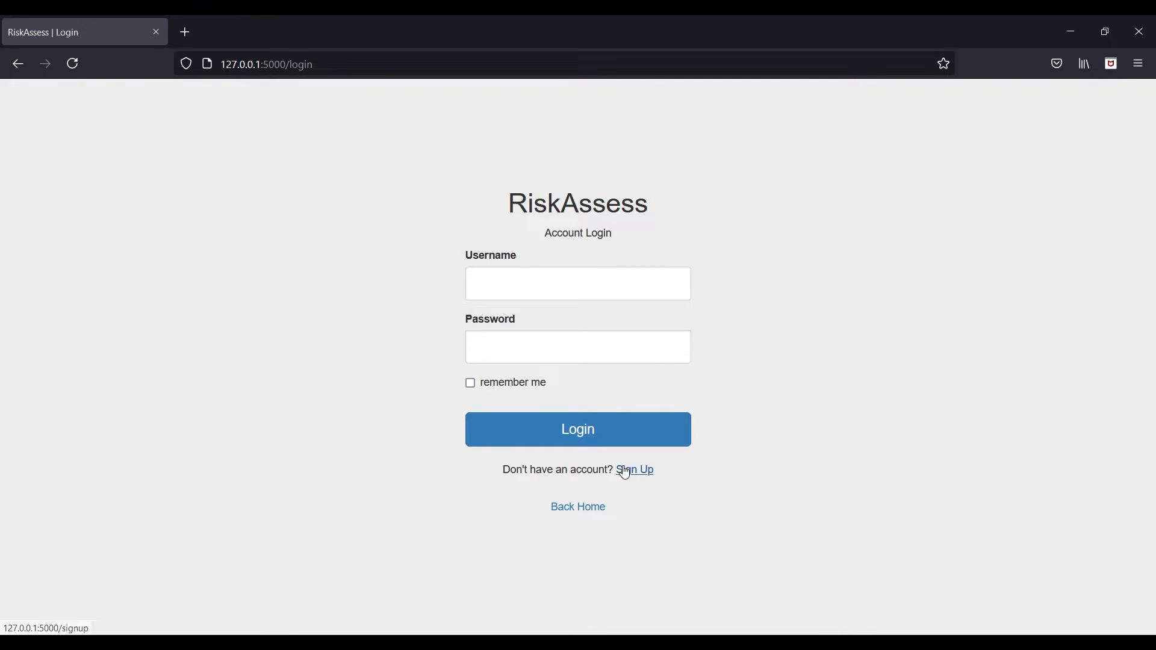
{"action": "left_click", "coordinate": [635, 470]}
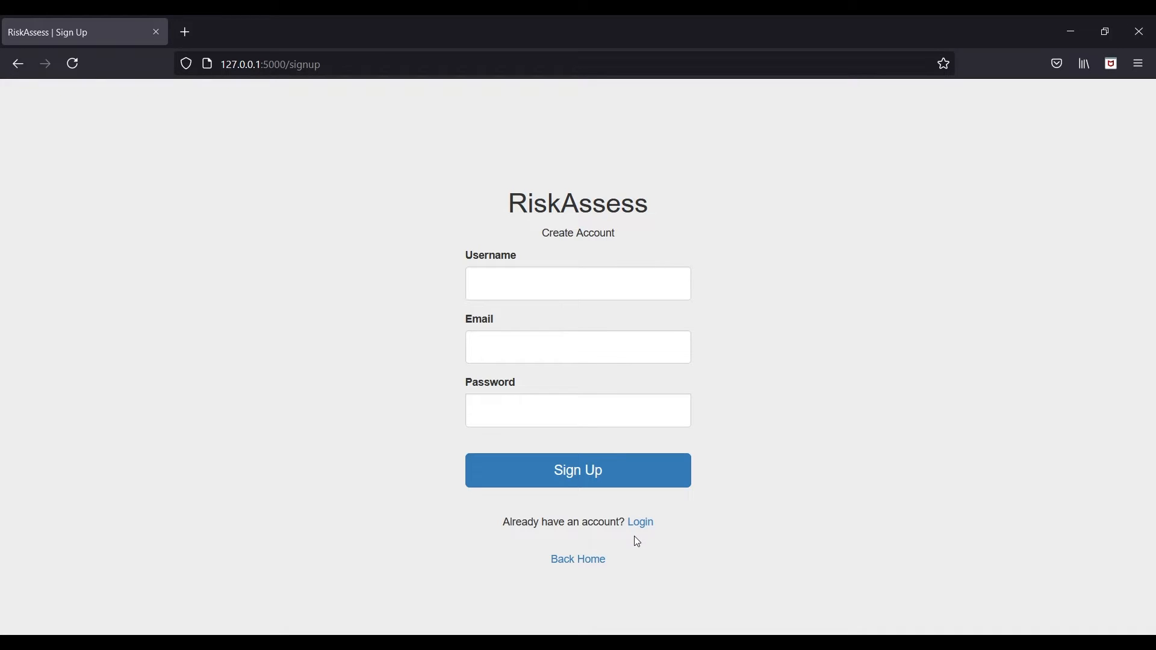
{"action": "left_click", "coordinate": [578, 559]}
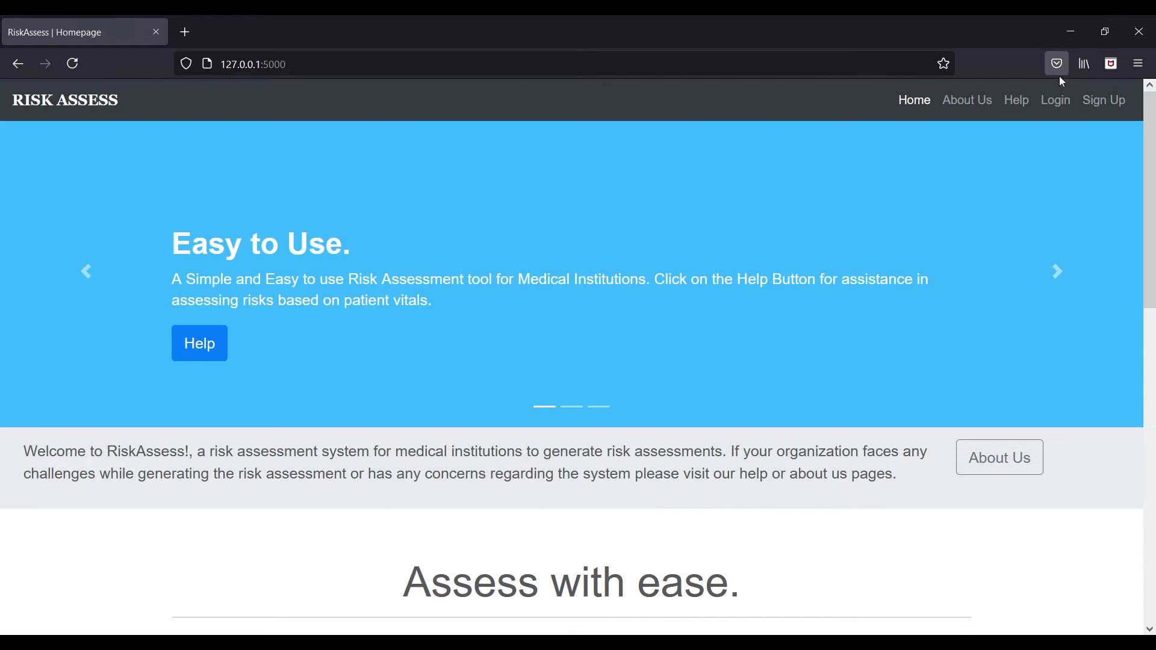
- Log in using the saved autofill username
{"action": "left_click", "coordinate": [1055, 100]}
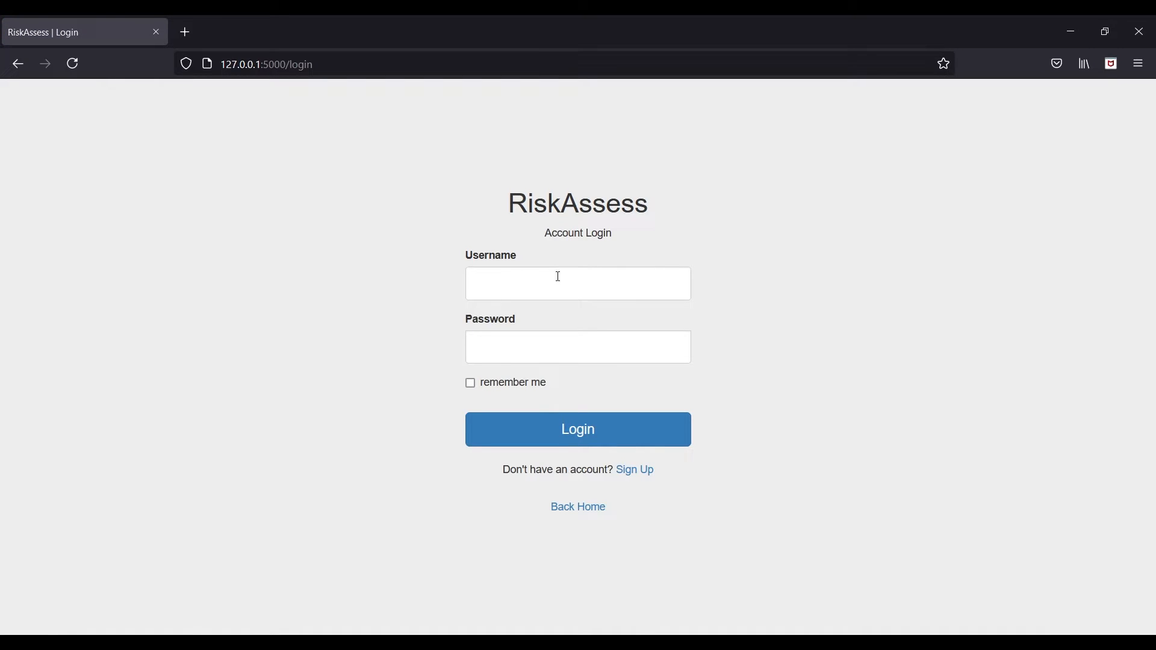
{"action": "left_click", "coordinate": [577, 284]}
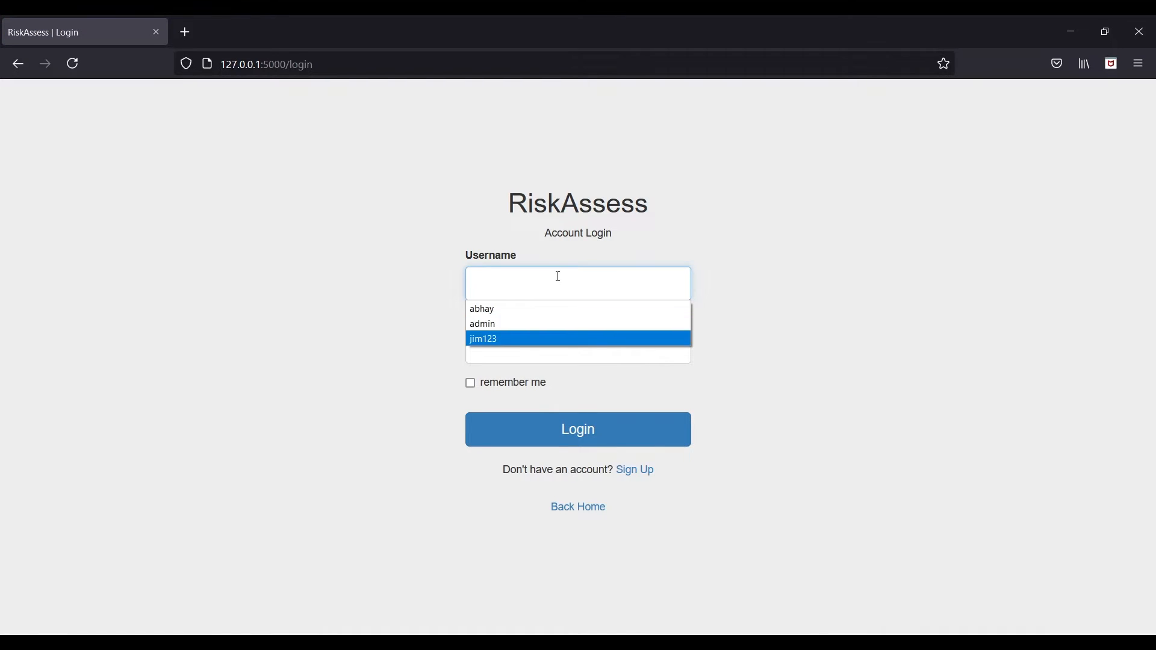
{"action": "left_click", "coordinate": [483, 339]}
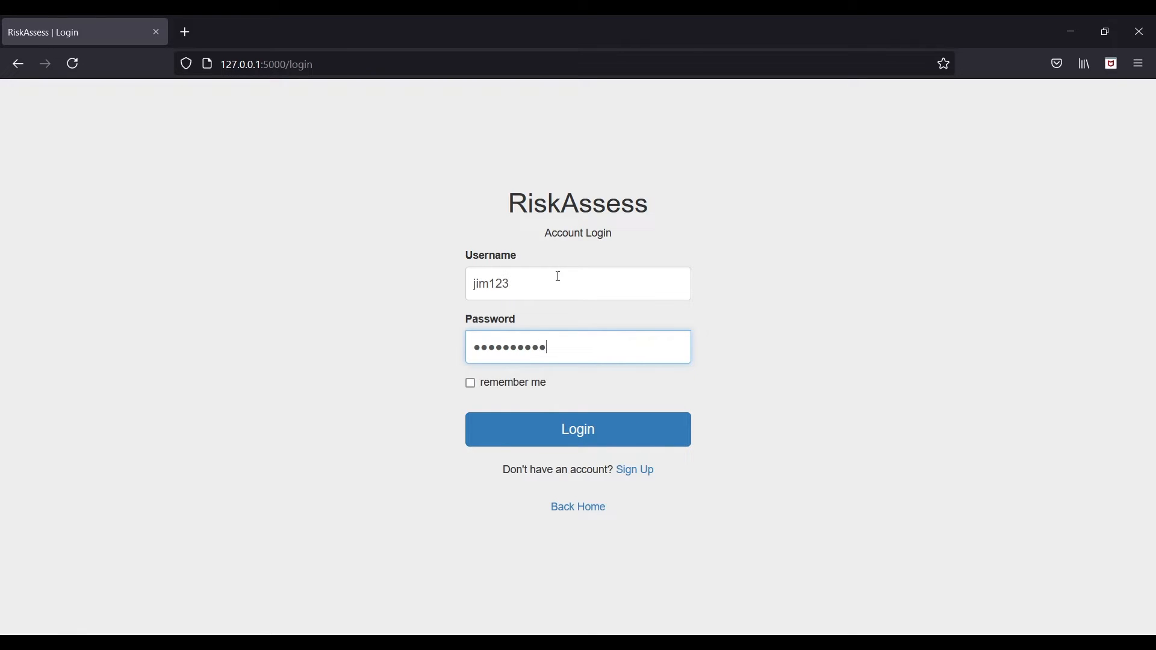
{"action": "left_click", "coordinate": [578, 429]}
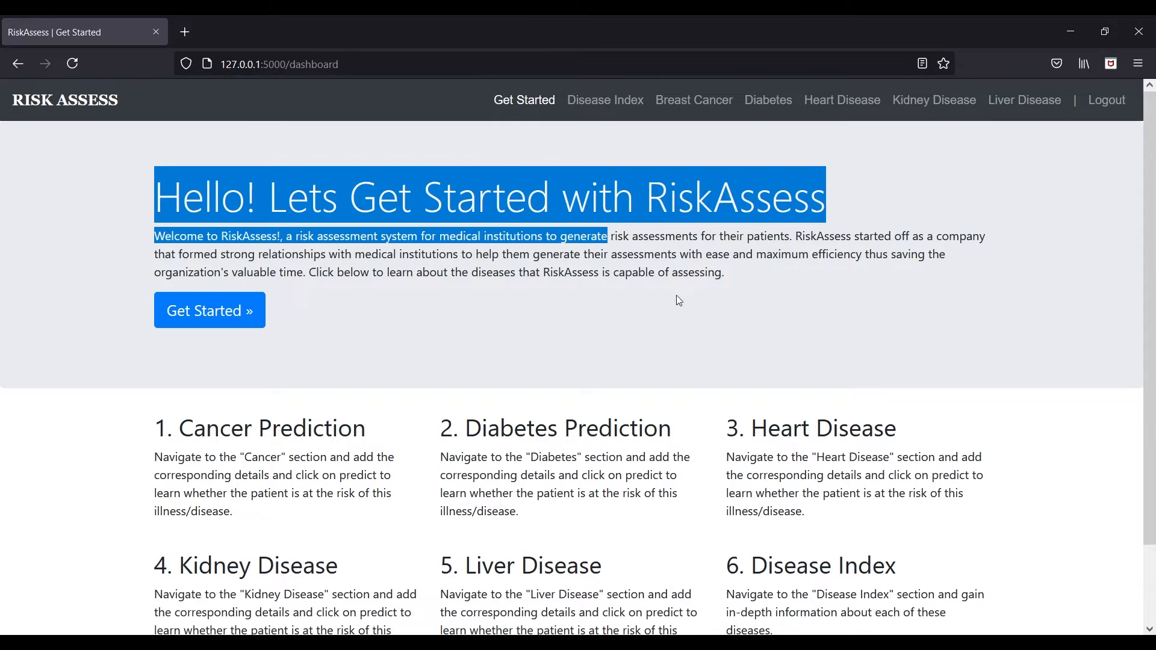
- Deselect the welcome text, scroll down, and go to the Disease Index page
{"action": "left_click", "coordinate": [64, 101]}
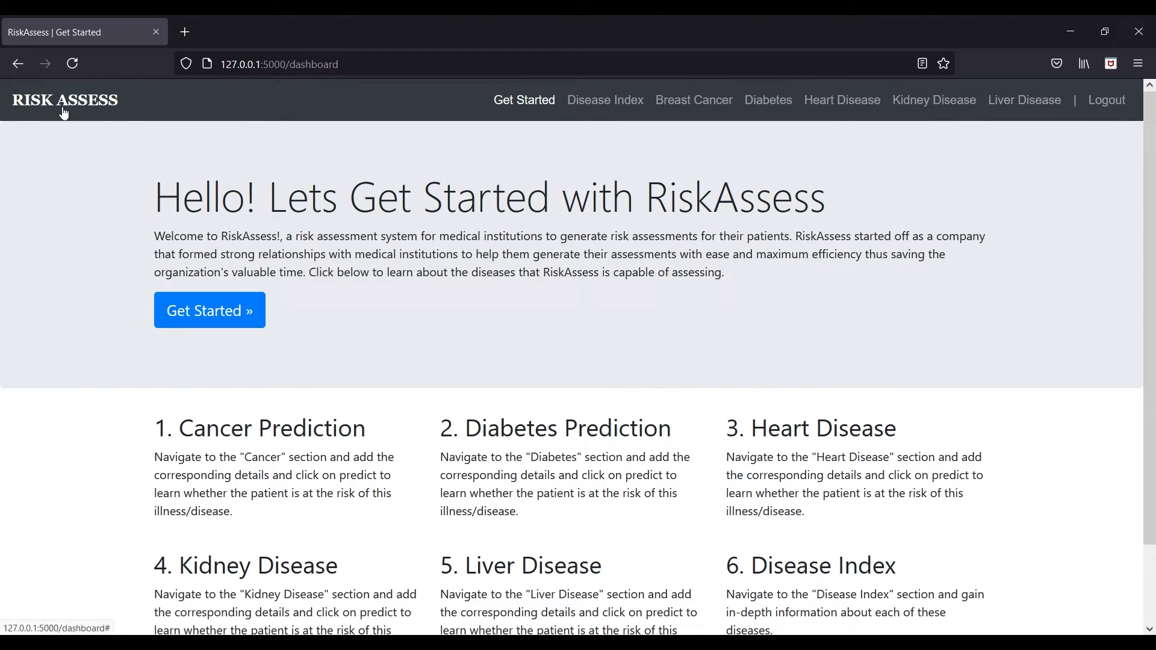
{"action": "mouse_move", "coordinate": [389, 385]}
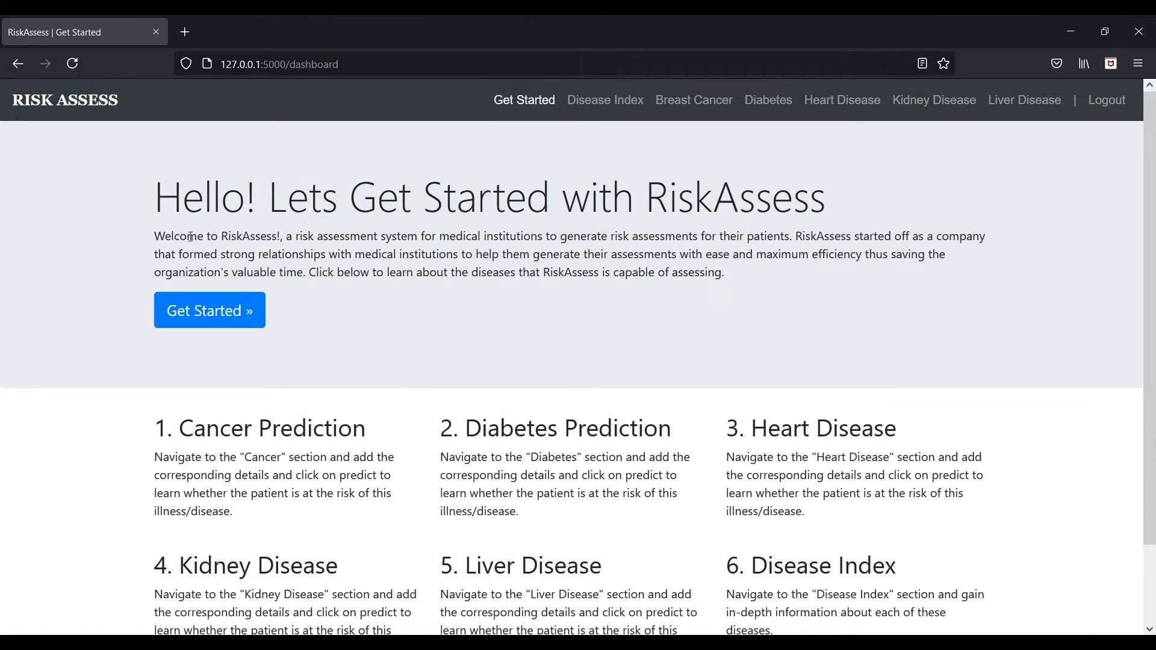
{"action": "mouse_move", "coordinate": [370, 411]}
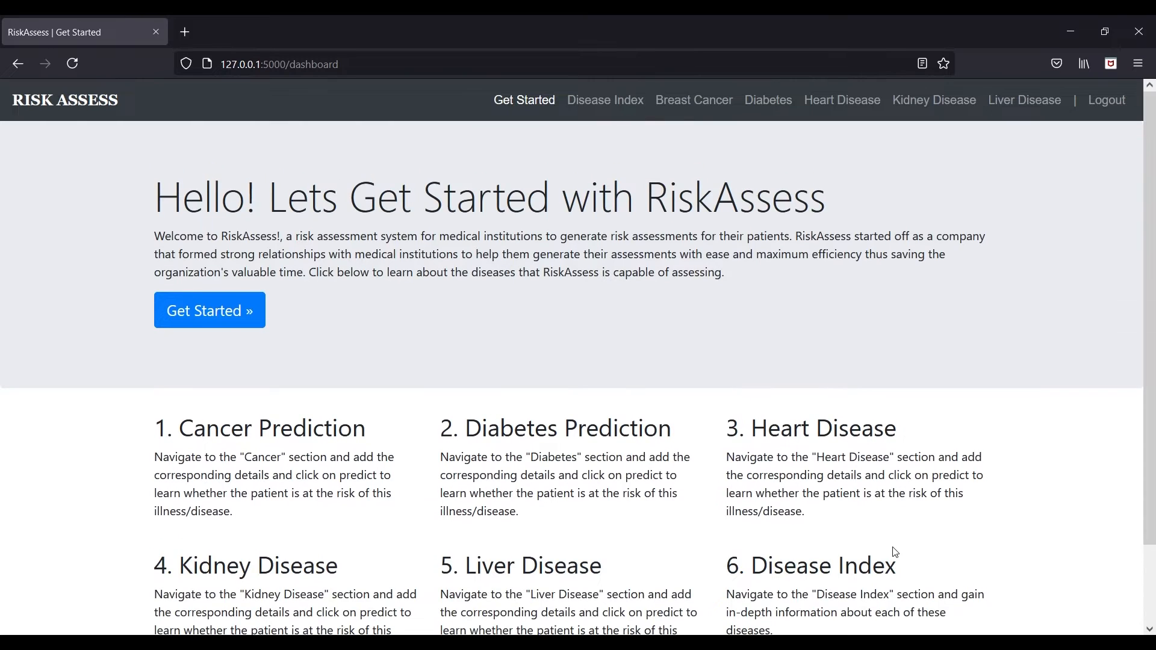
{"action": "scroll", "scroll_direction": "down", "scroll_amount": 3}
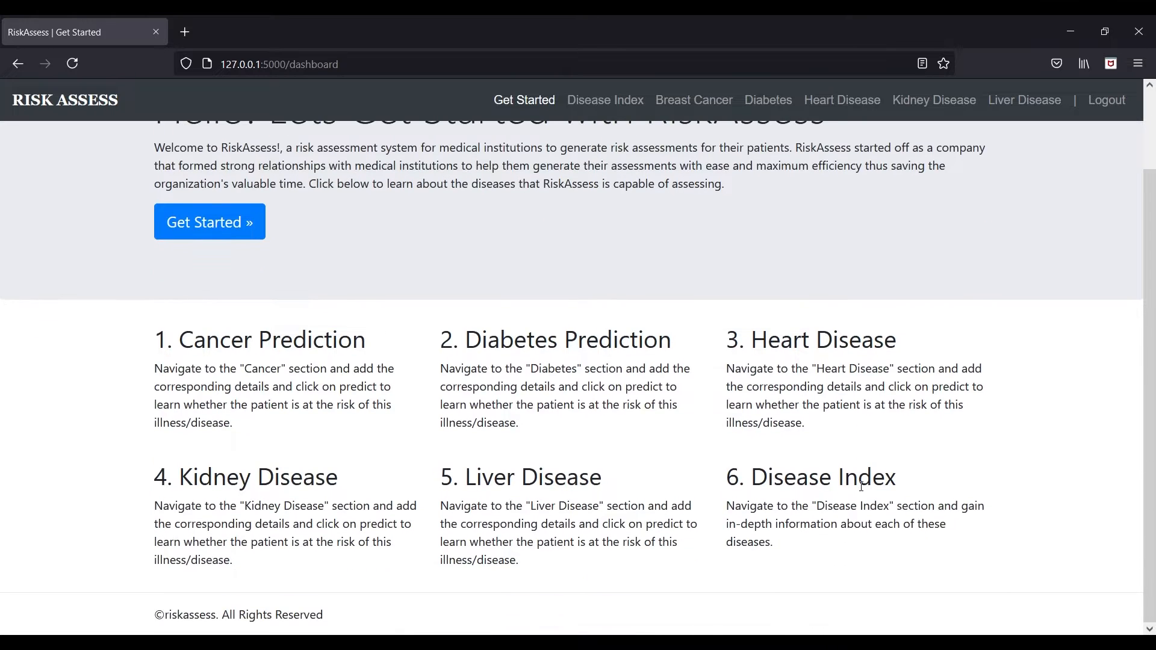
{"action": "mouse_move", "coordinate": [583, 145]}
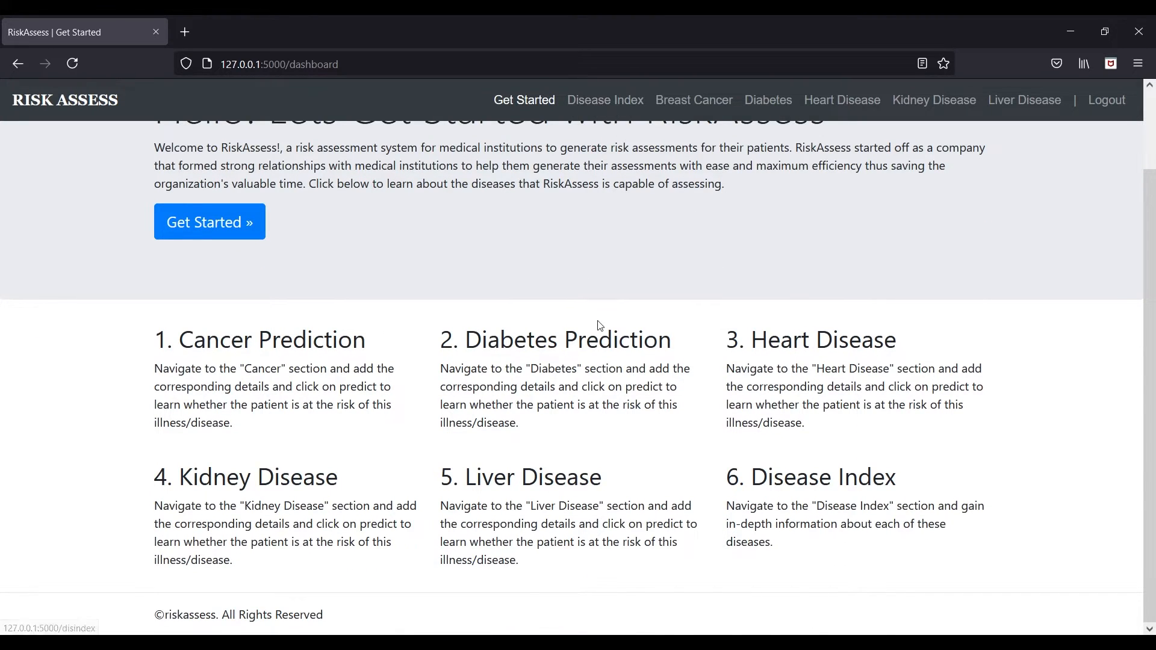
{"action": "left_click", "coordinate": [605, 100]}
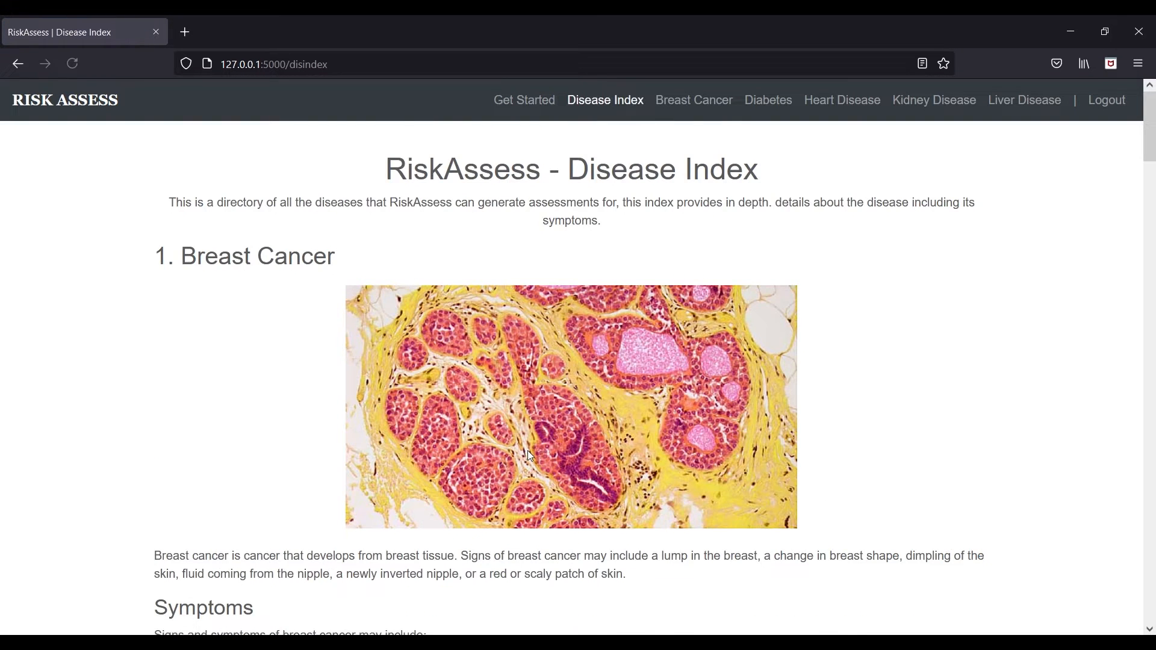
- Scroll through all five disease entries, then return to Get Started
{"action": "scroll", "scroll_direction": "down", "scroll_amount": 3}
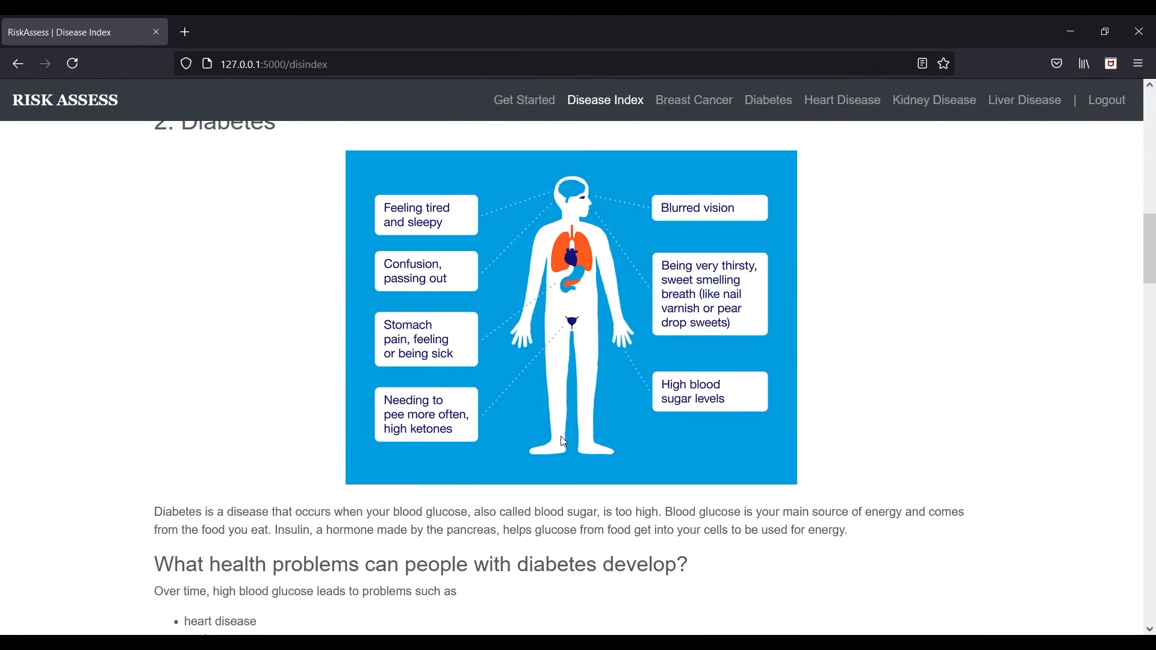
{"action": "scroll", "scroll_direction": "down", "scroll_amount": 3}
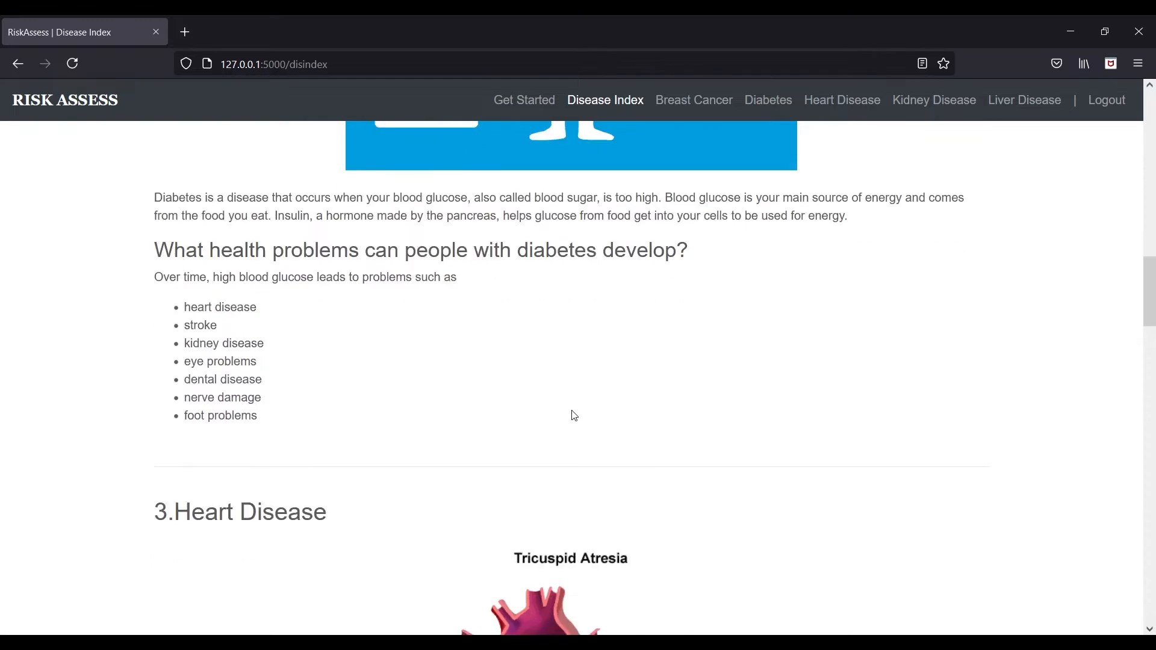
{"action": "scroll", "scroll_direction": "down", "scroll_amount": 3}
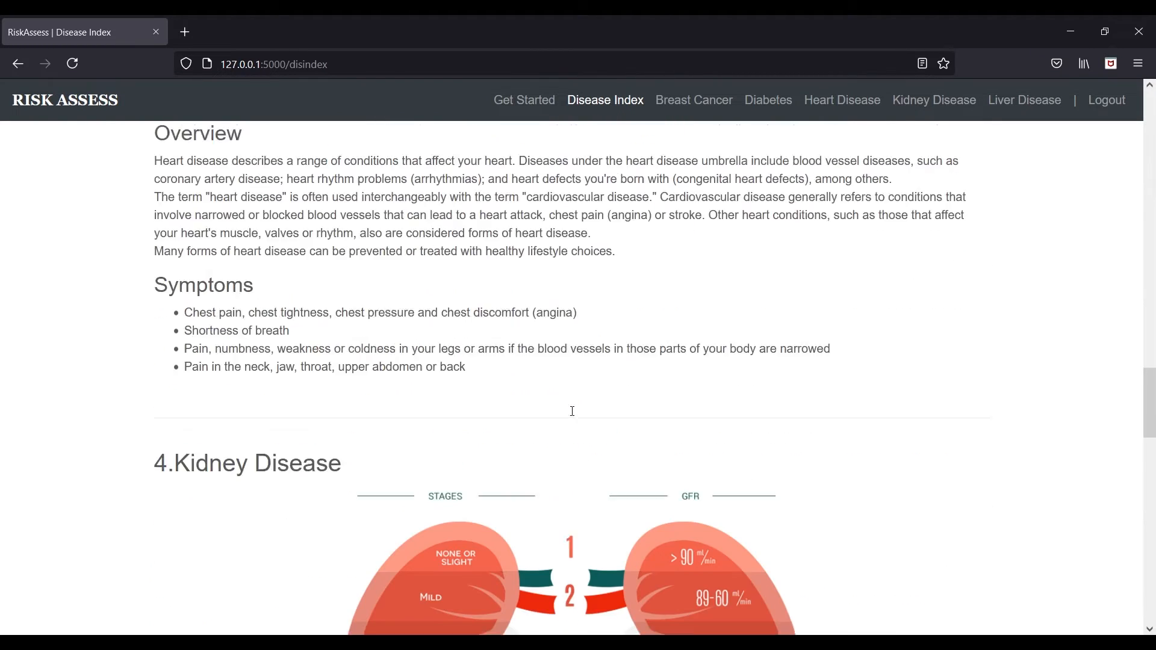
{"action": "scroll", "scroll_direction": "down", "scroll_amount": 3}
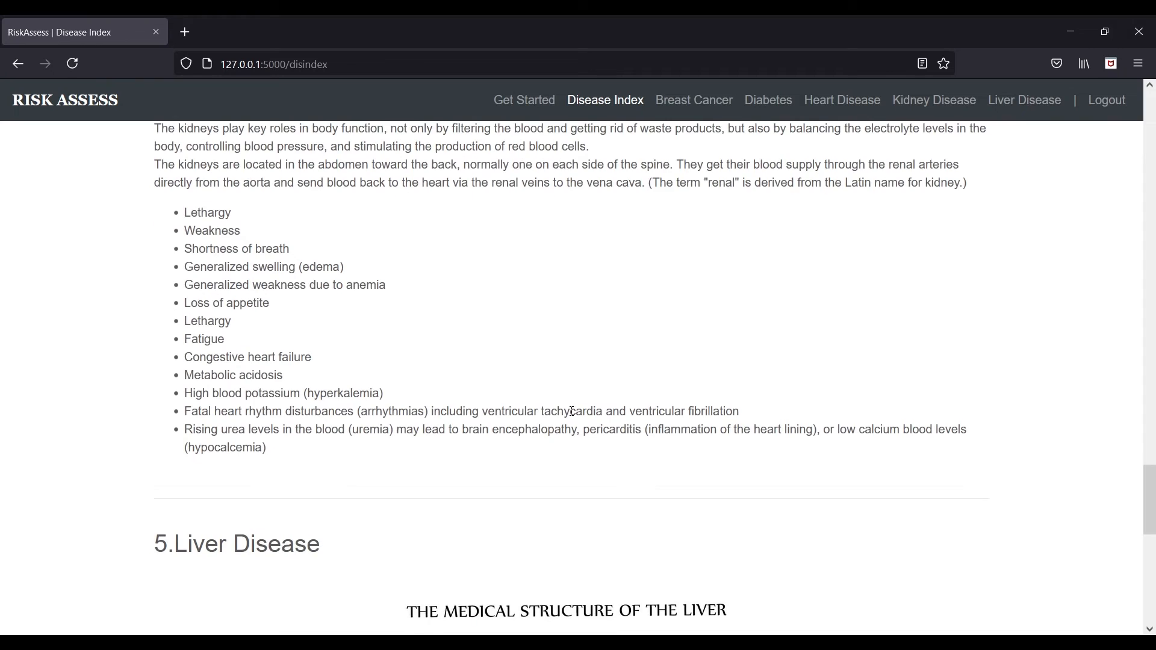
{"action": "scroll", "scroll_direction": "down", "scroll_amount": 3}
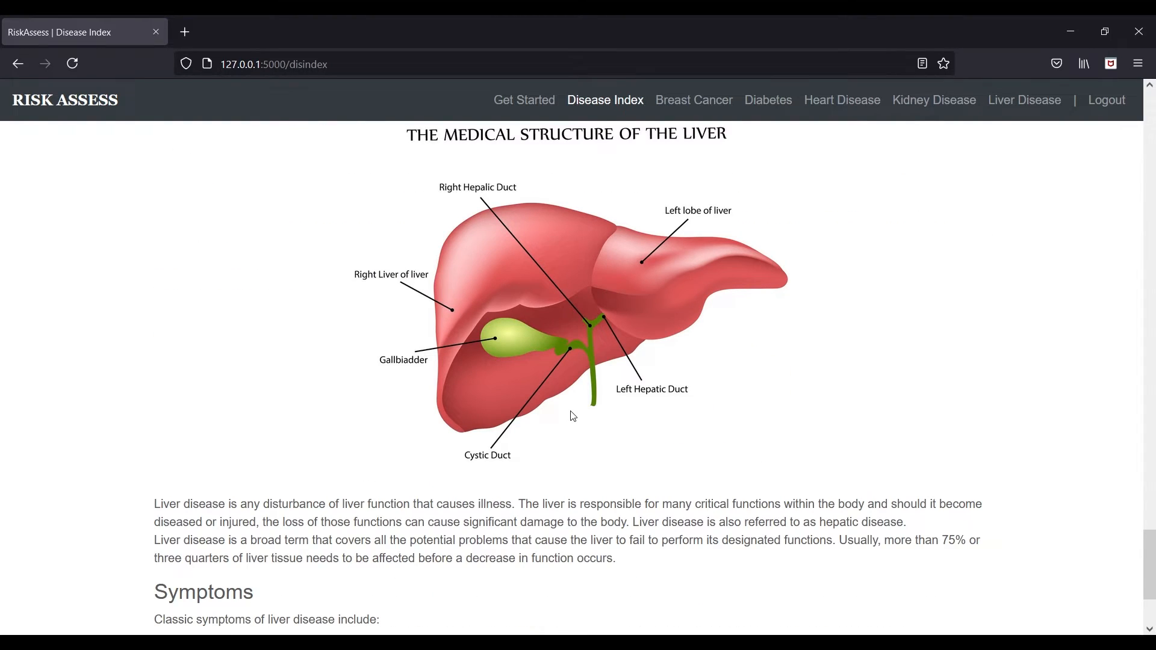
{"action": "scroll", "scroll_direction": "down", "scroll_amount": 3}
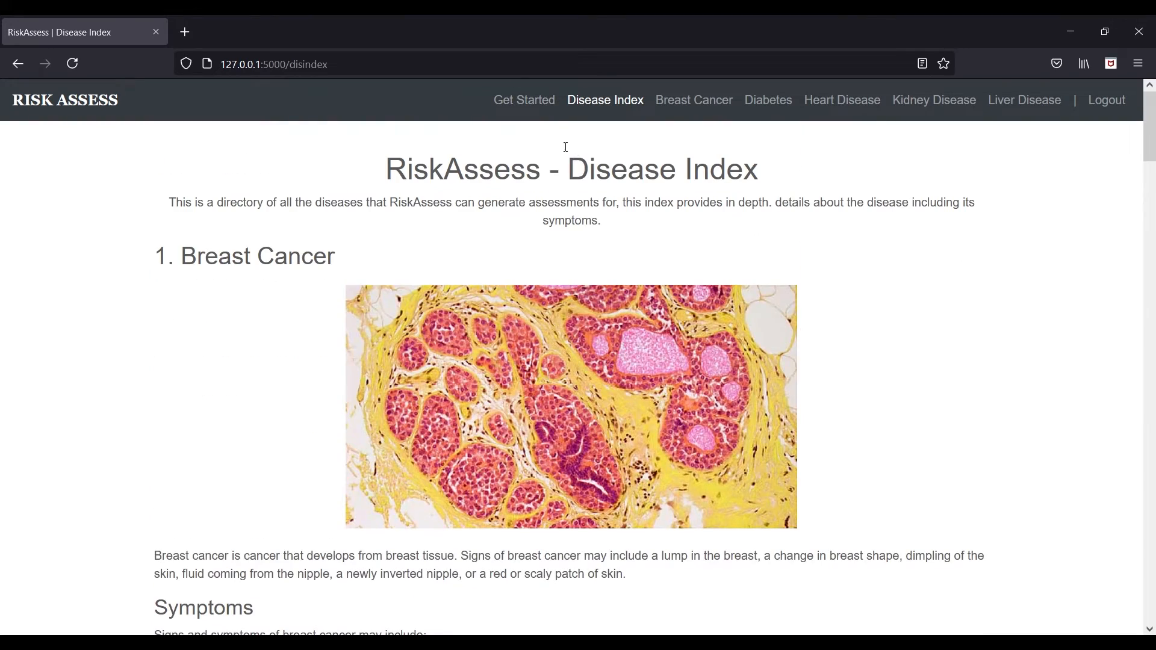
{"action": "left_click", "coordinate": [524, 100]}
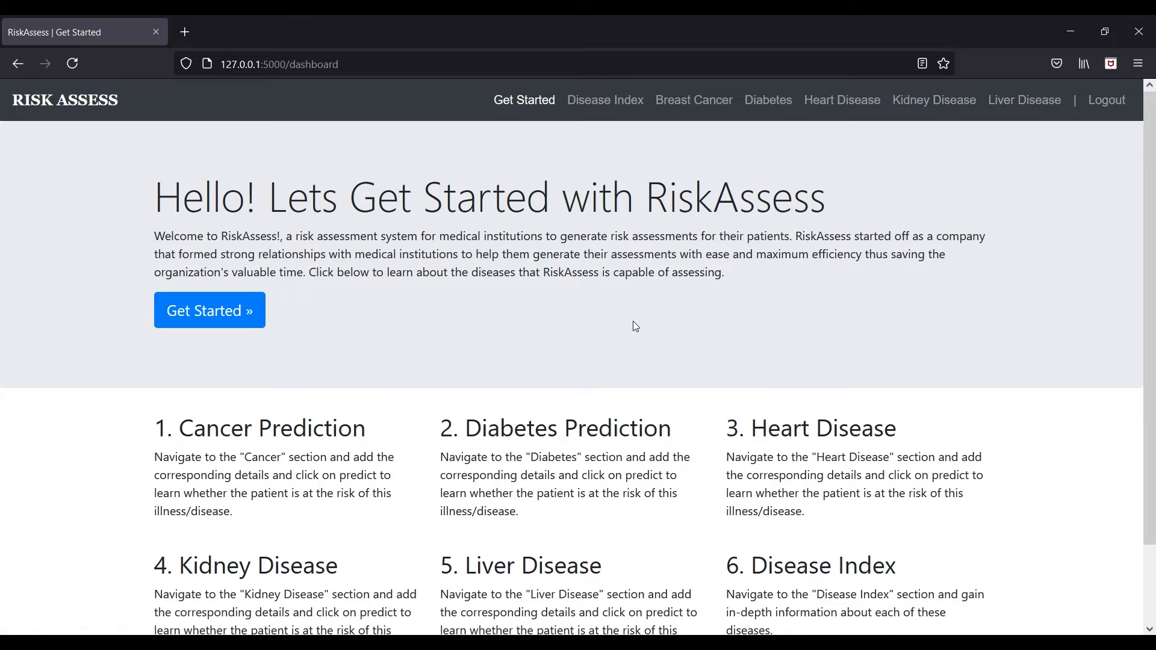
{"action": "scroll", "scroll_direction": "down", "scroll_amount": 3}
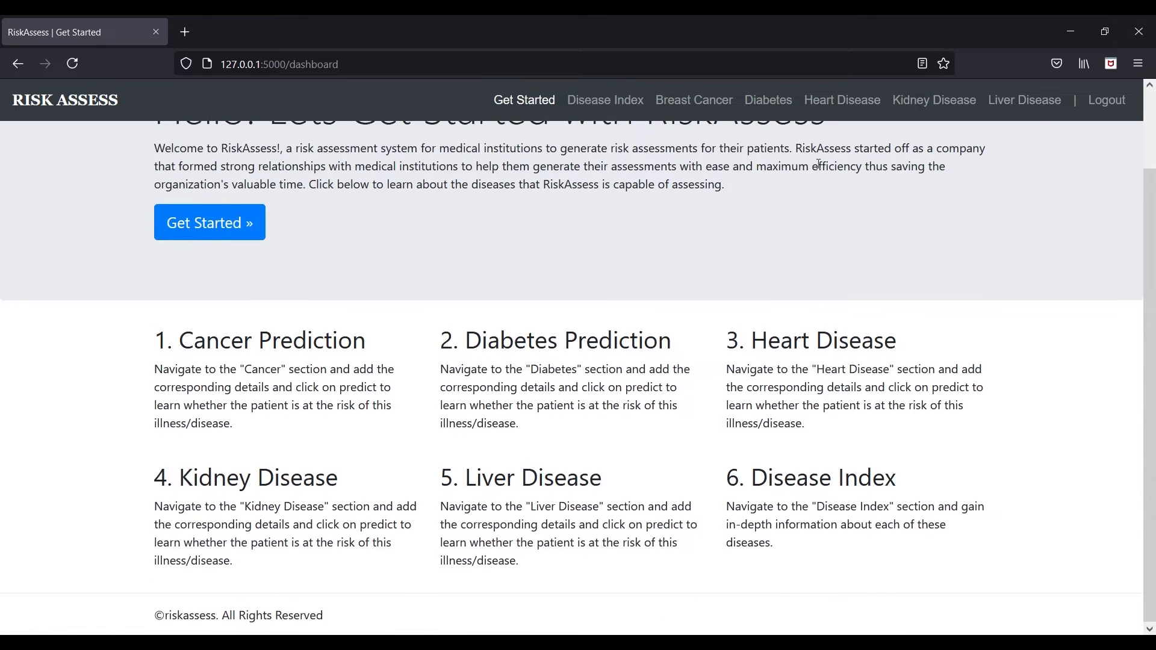
{"action": "scroll", "scroll_direction": "up", "scroll_amount": 3}
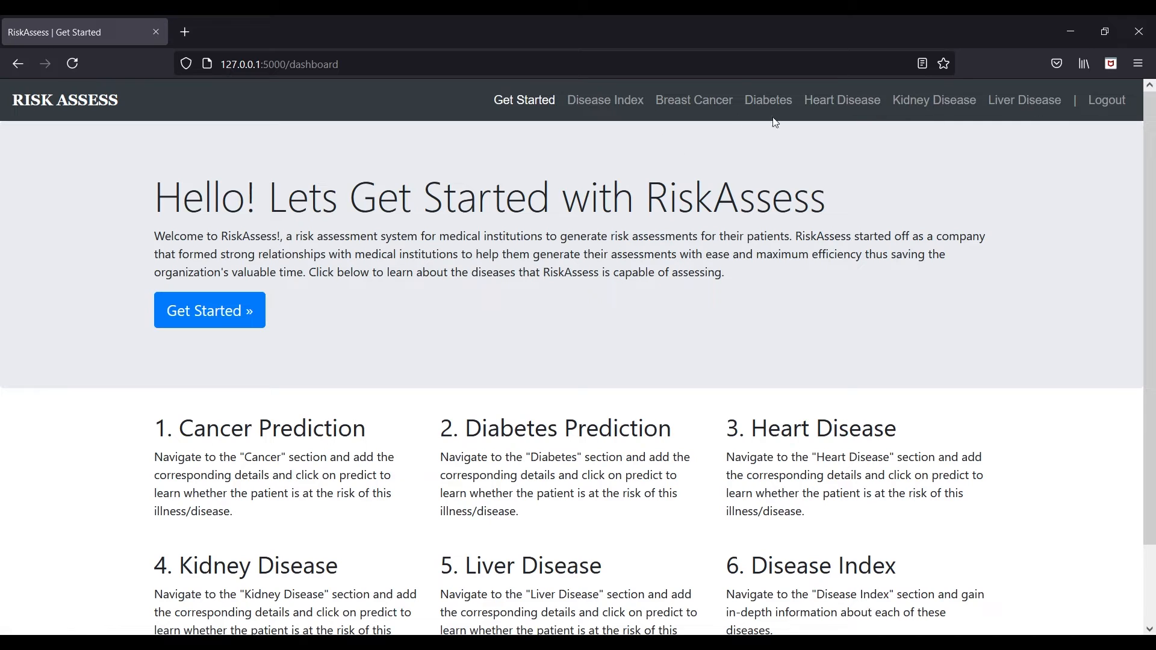
{"action": "mouse_move", "coordinate": [765, 114]}
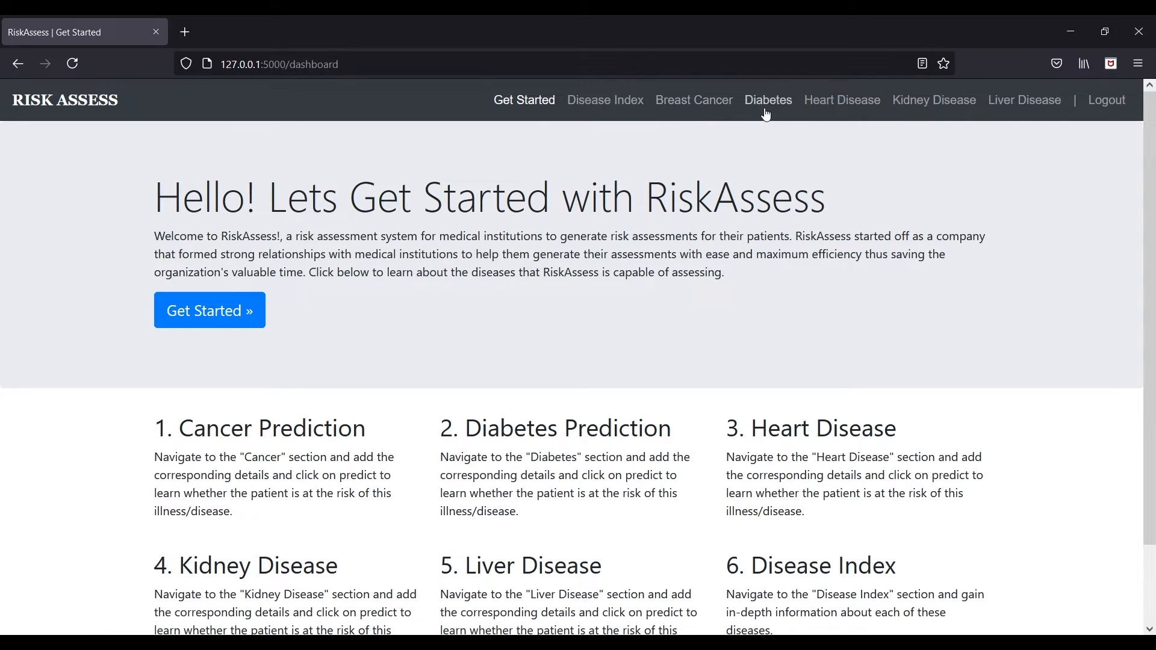
{"action": "left_click", "coordinate": [768, 100]}
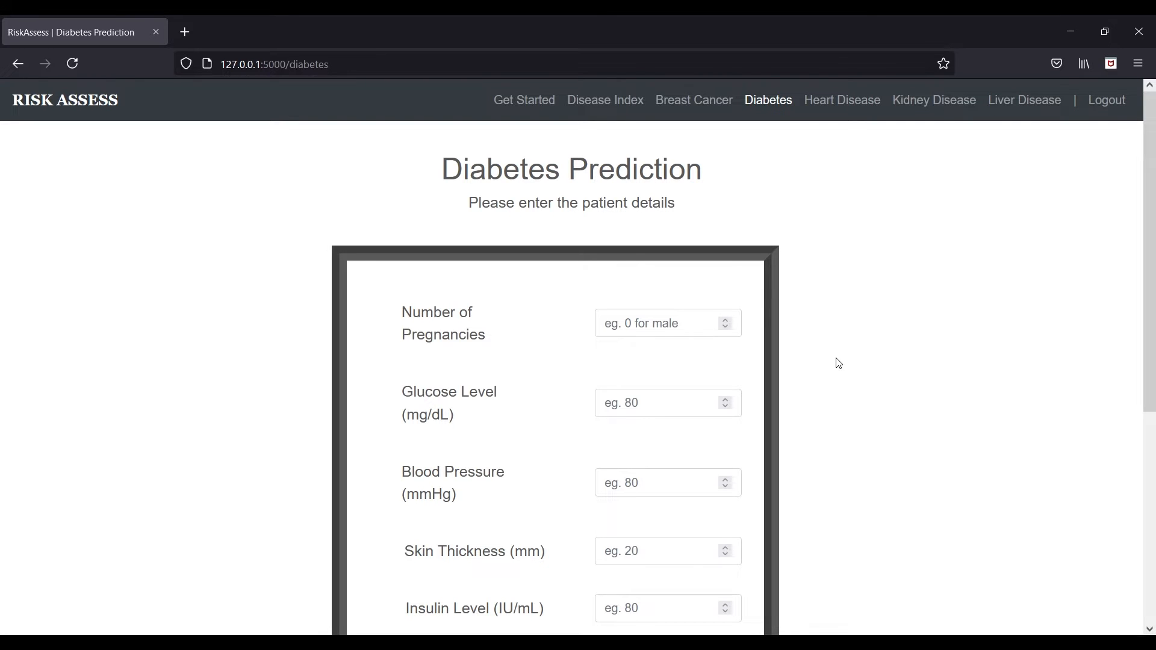
{"action": "scroll", "scroll_direction": "down", "scroll_amount": 3}
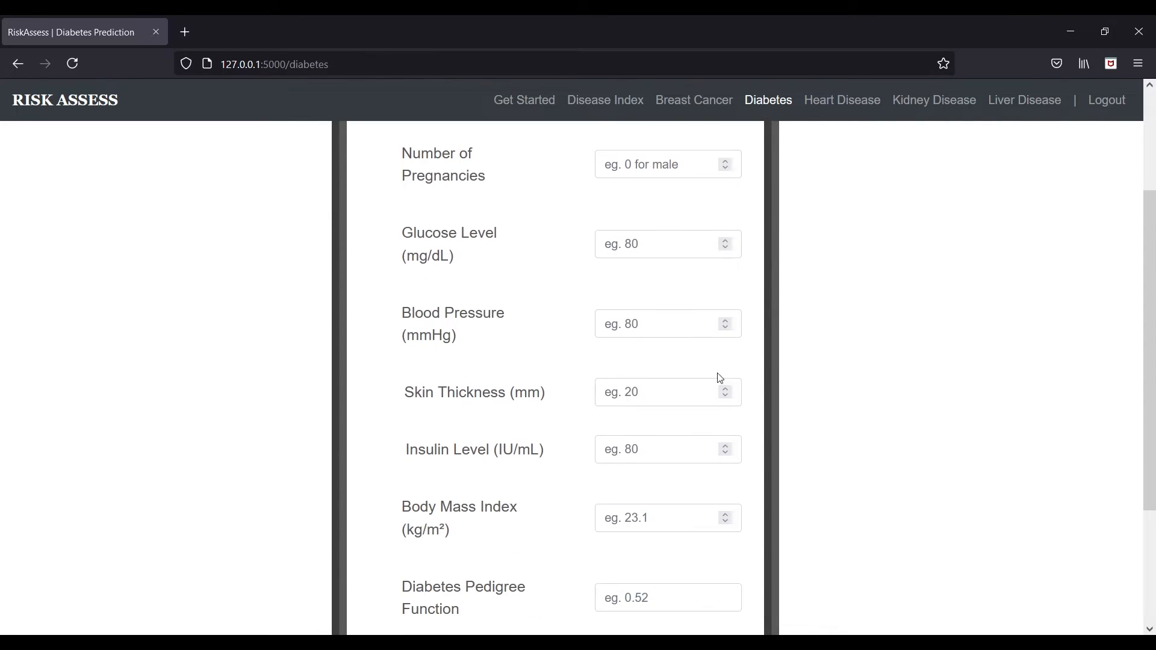
{"action": "scroll", "scroll_direction": "up", "scroll_amount": 3}
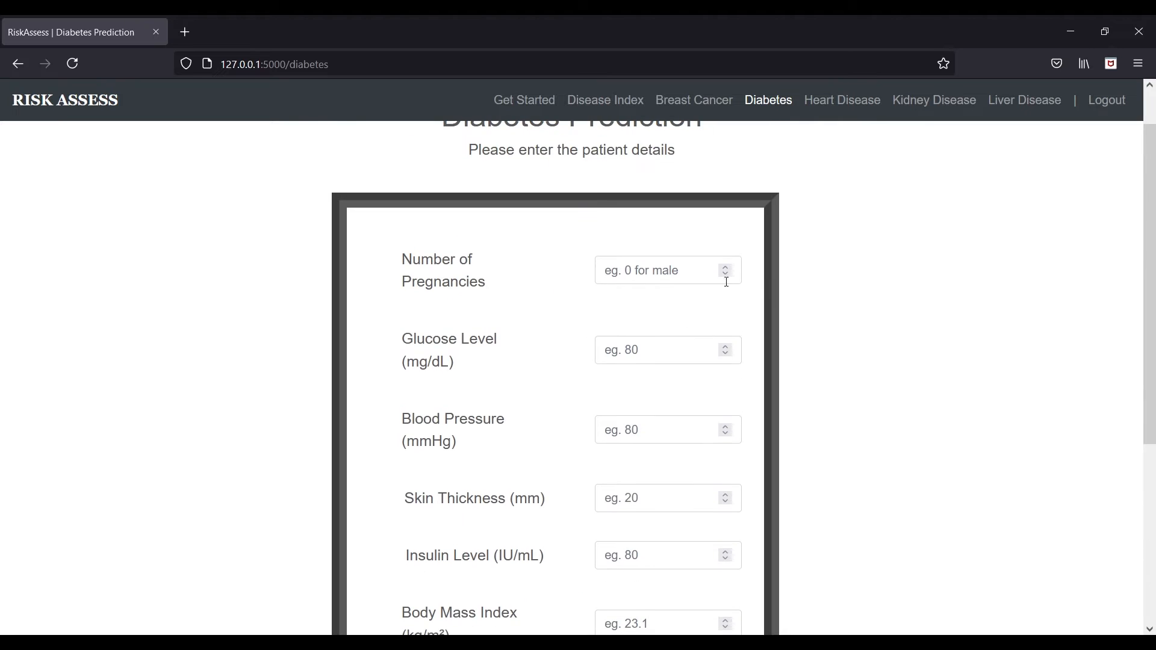
{"action": "mouse_move", "coordinate": [807, 373]}
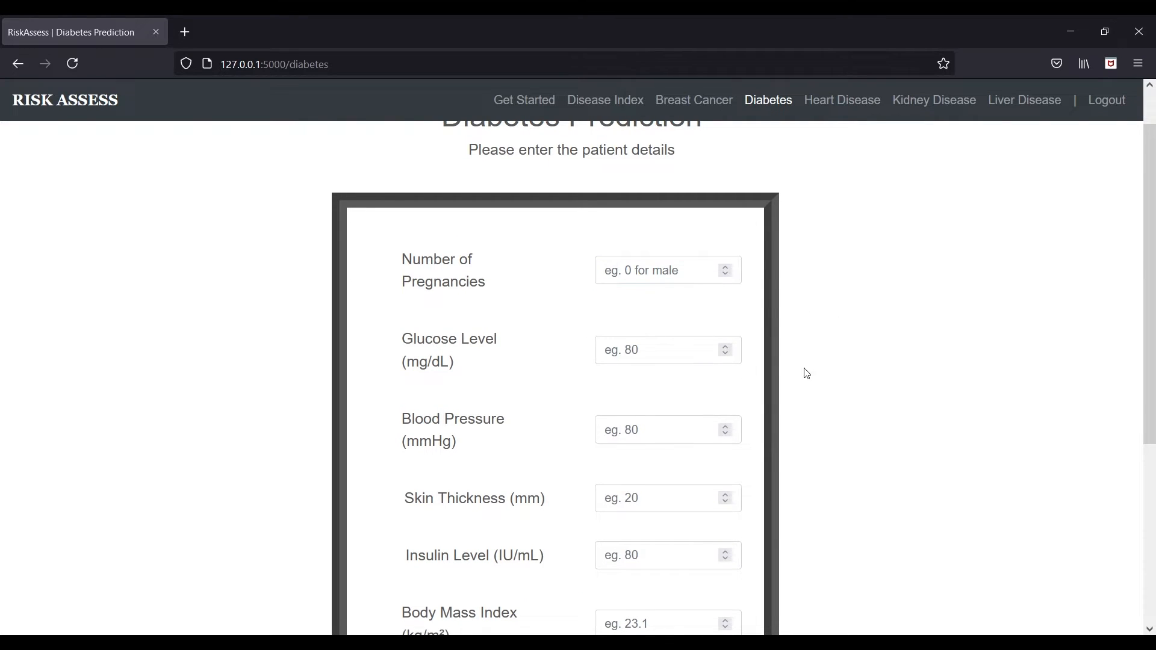
{"action": "scroll", "scroll_direction": "down", "scroll_amount": 3}
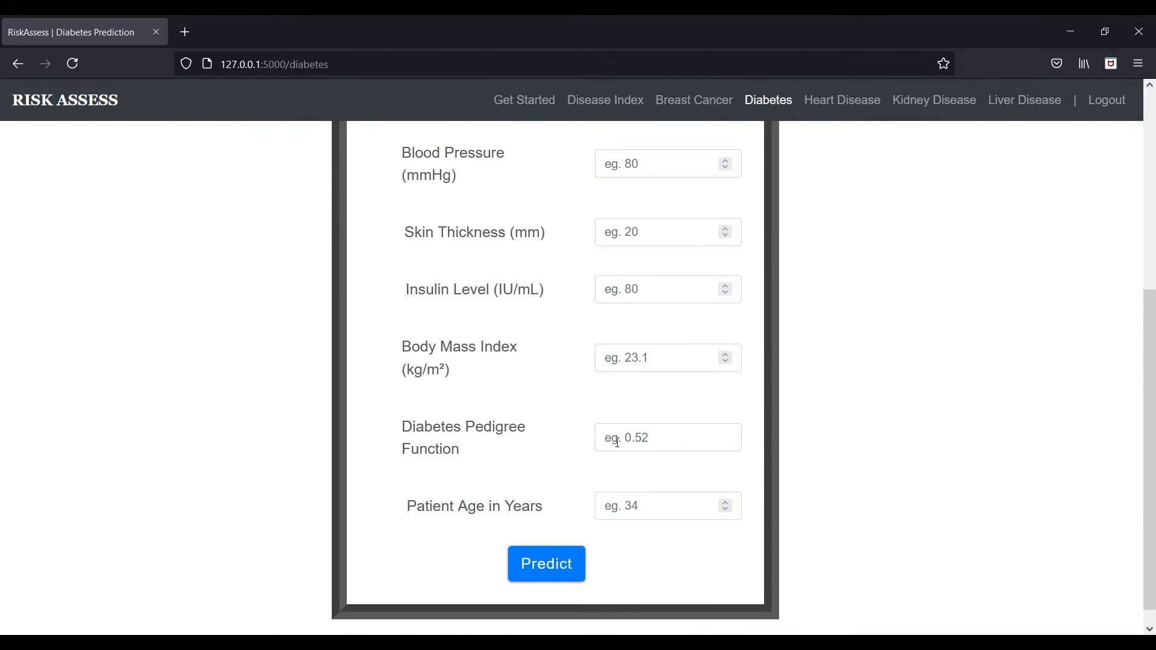
{"action": "left_click", "coordinate": [694, 100]}
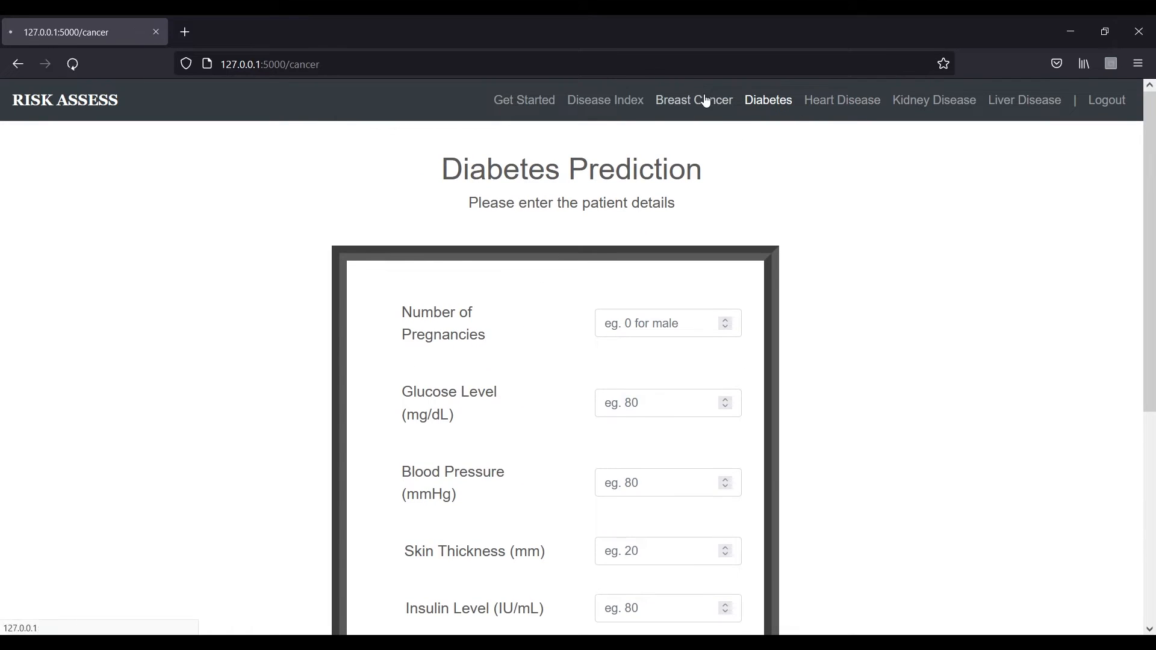
{"action": "left_click", "coordinate": [768, 100]}
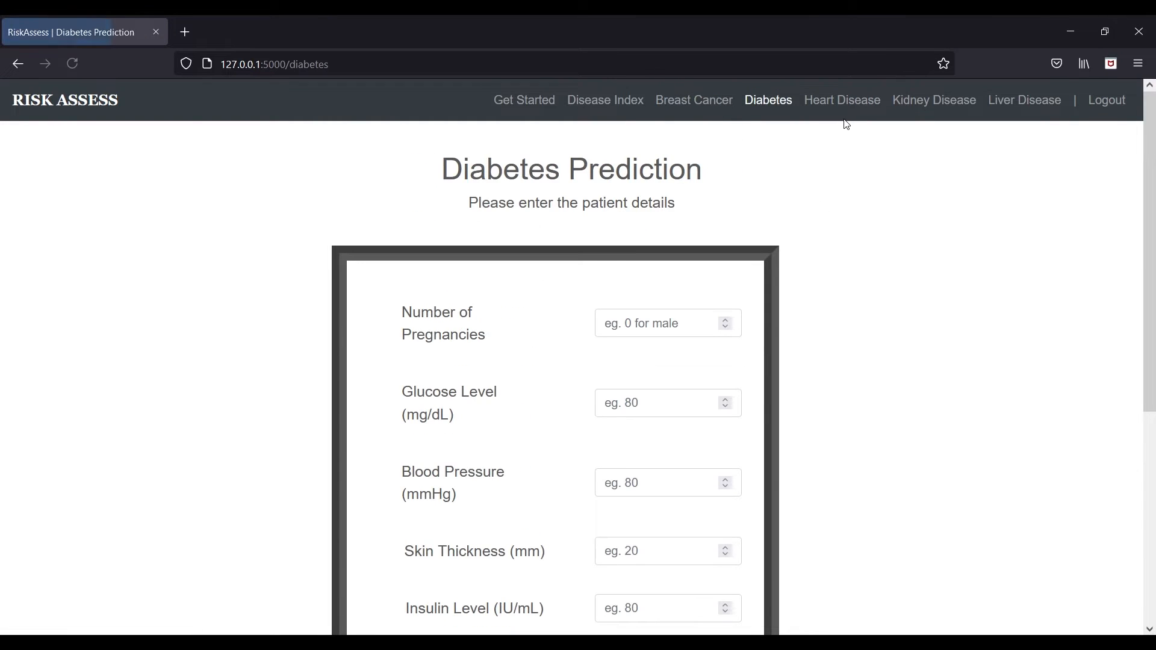
{"action": "left_click", "coordinate": [843, 100]}
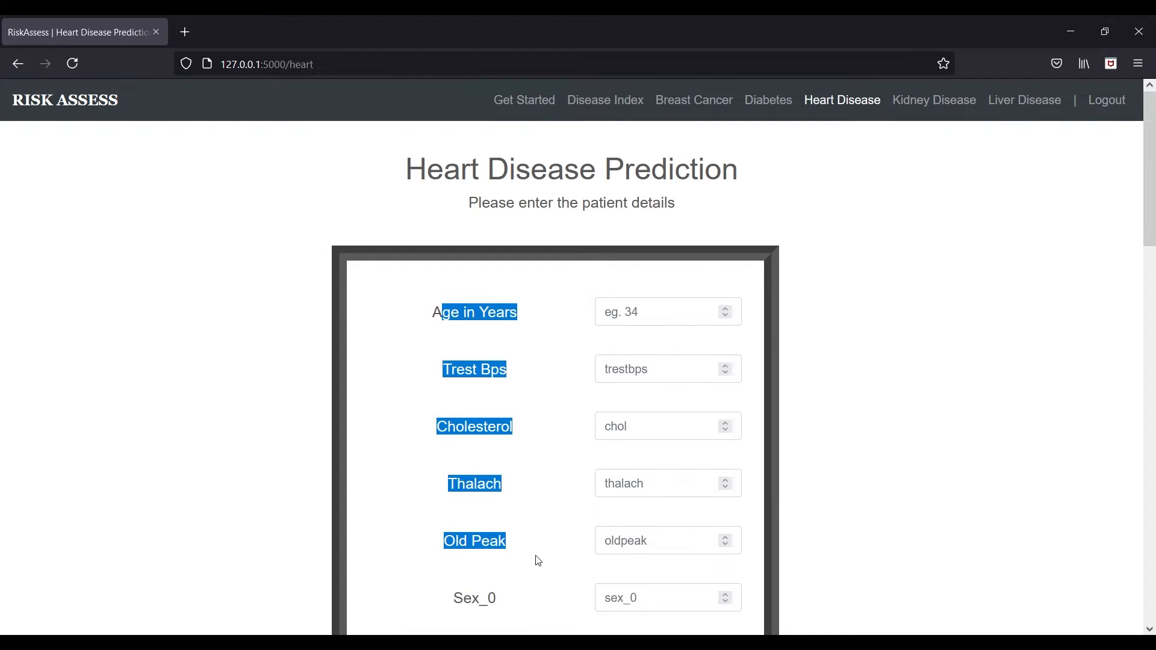
{"action": "scroll", "scroll_direction": "down", "scroll_amount": 3}
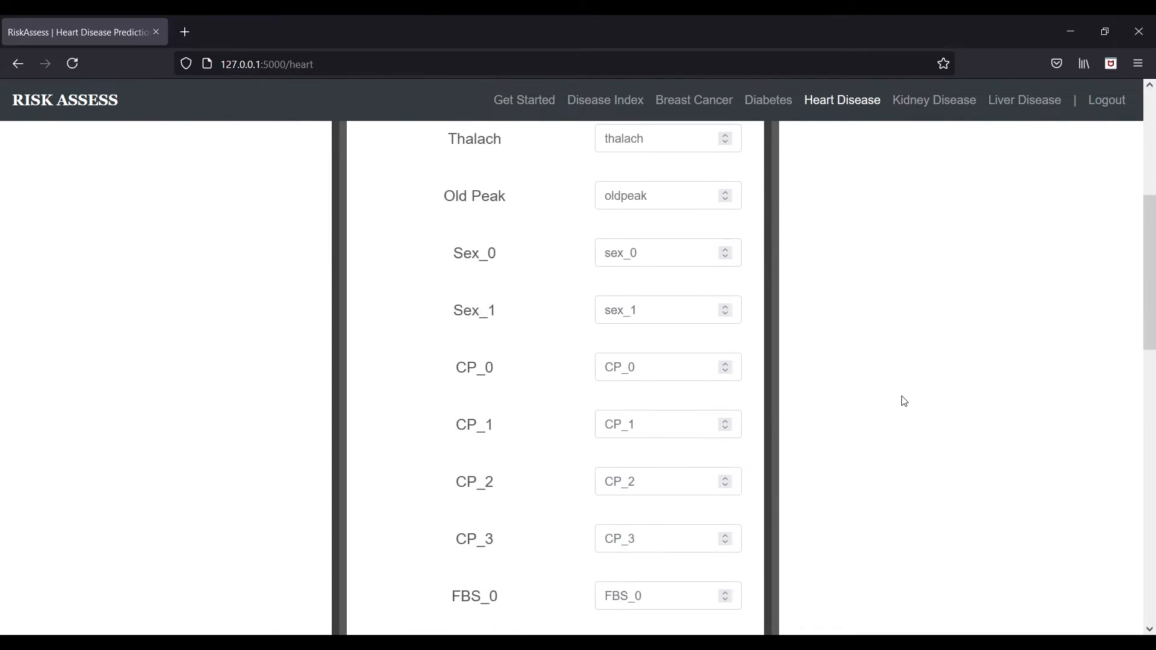
{"action": "scroll", "scroll_direction": "up", "scroll_amount": 3}
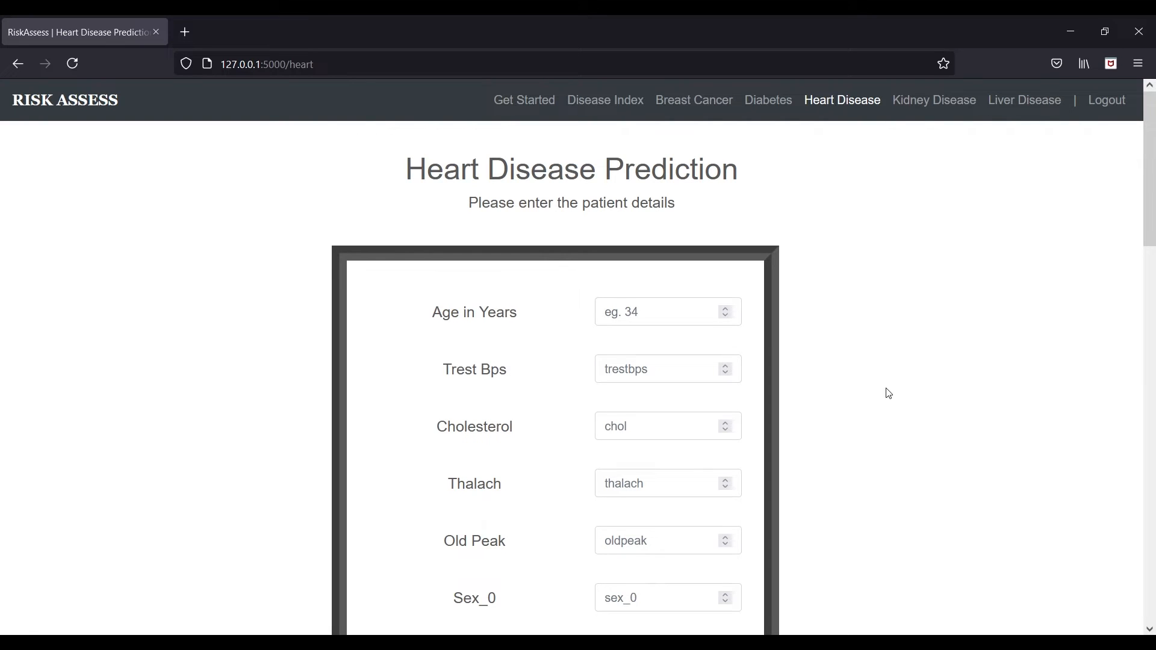
{"action": "mouse_move", "coordinate": [882, 284]}
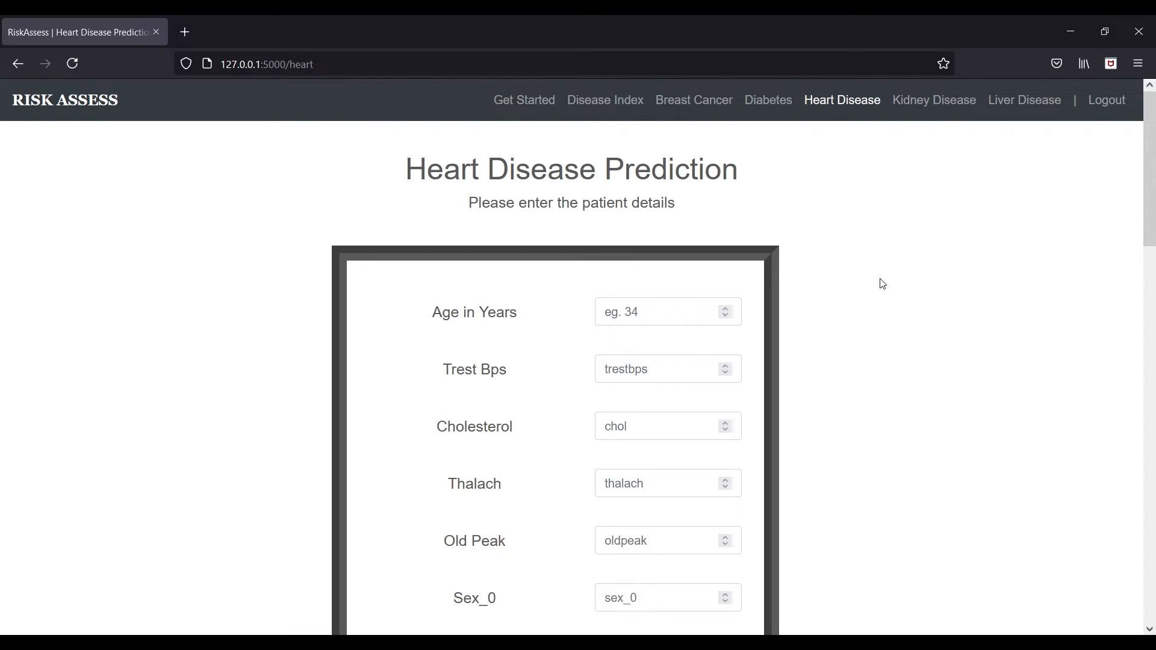
{"action": "mouse_move", "coordinate": [917, 96]}
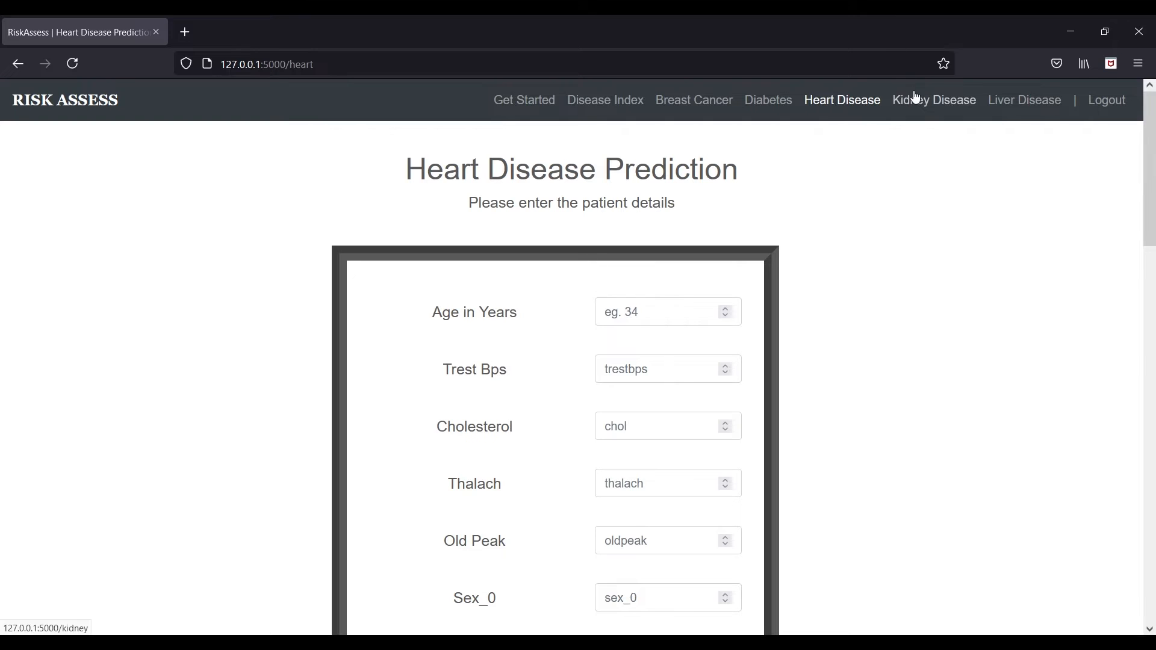
{"action": "left_click", "coordinate": [934, 100]}
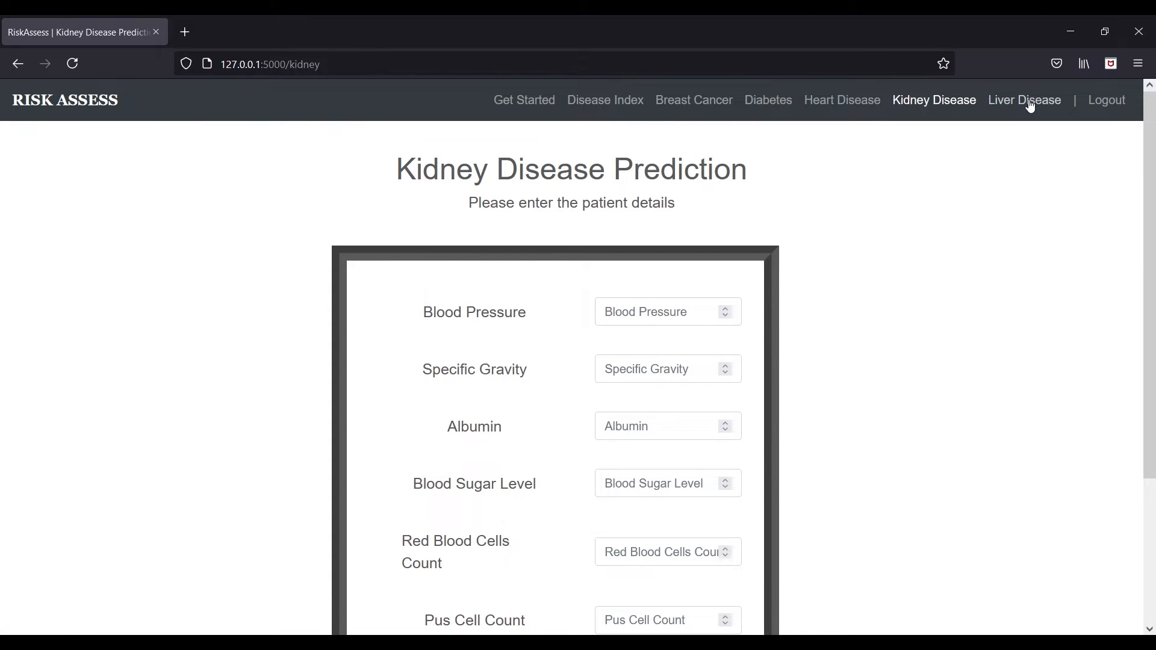
{"action": "left_click", "coordinate": [1025, 100]}
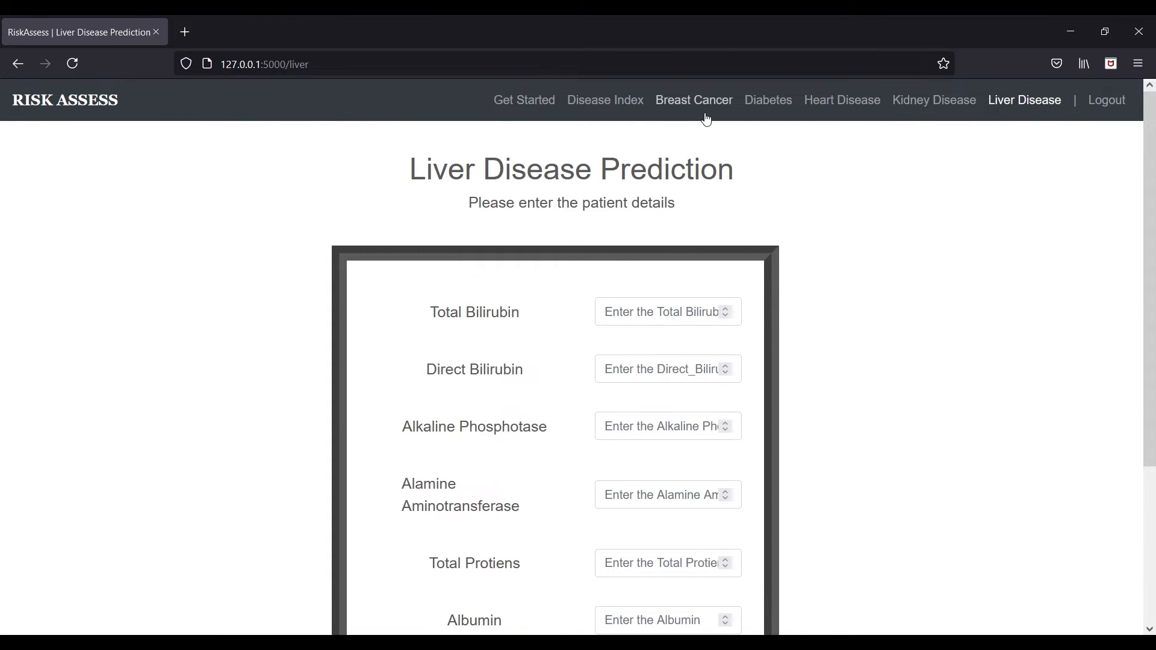
{"action": "mouse_move", "coordinate": [803, 127]}
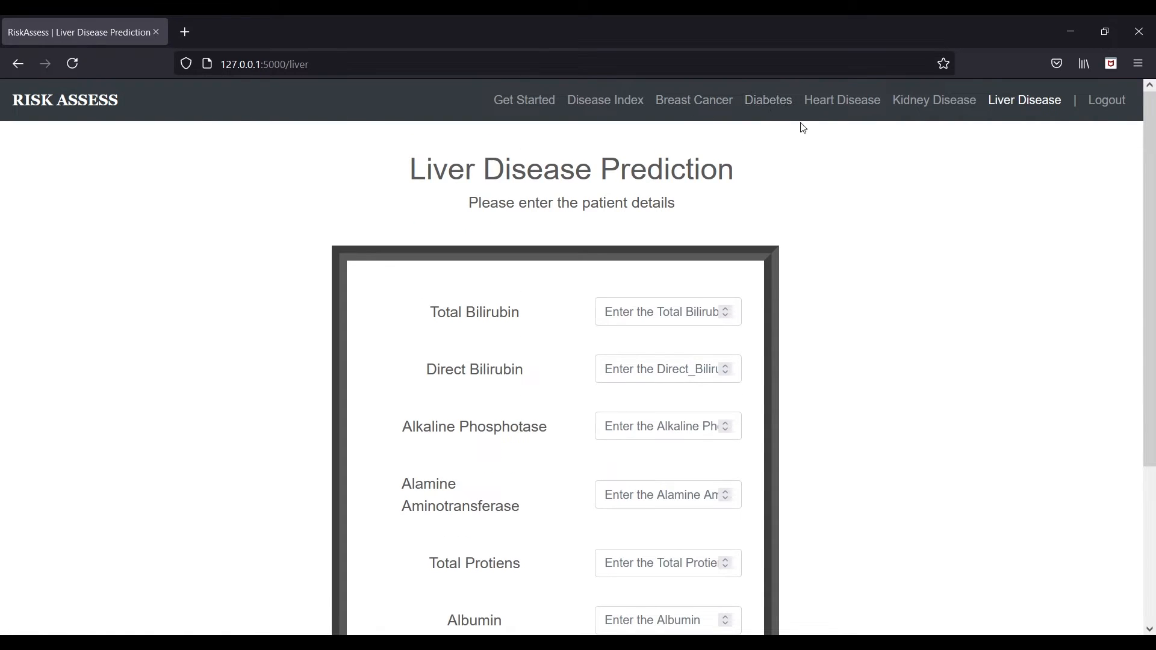
{"action": "left_click", "coordinate": [768, 100]}
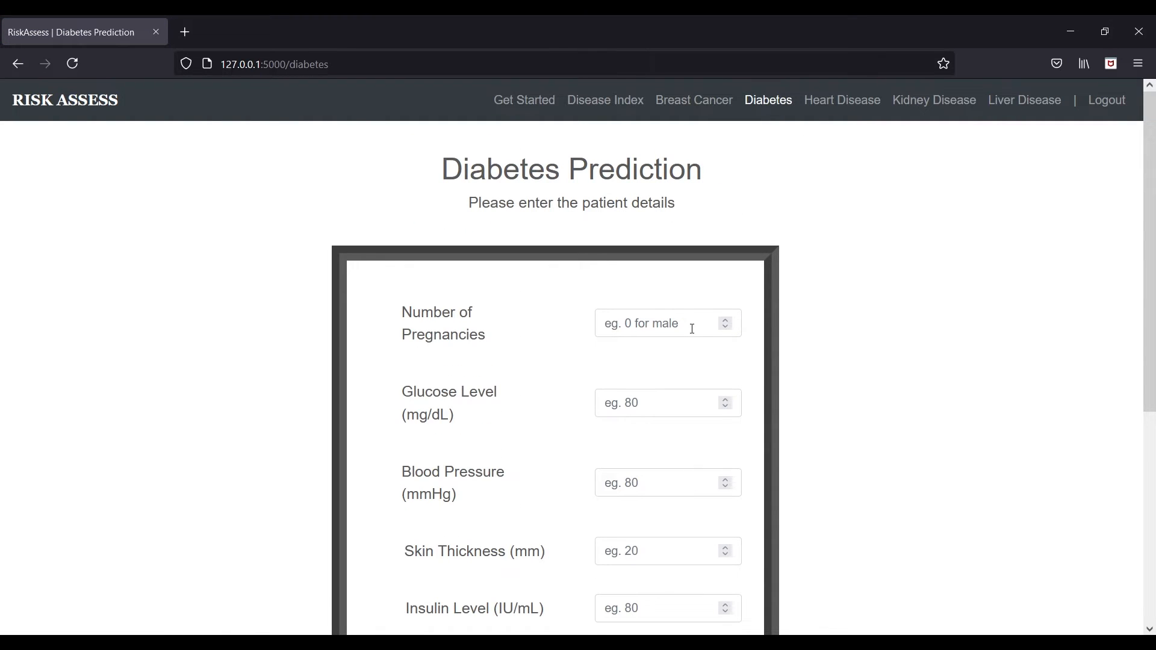
{"action": "mouse_move", "coordinate": [713, 317]}
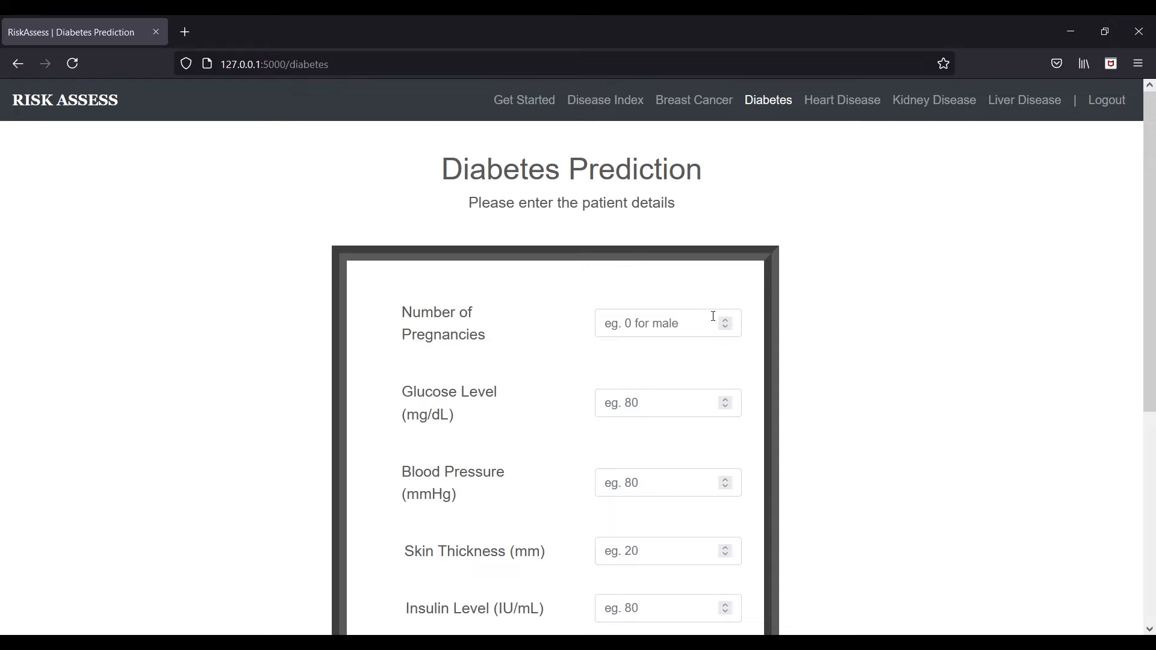
{"action": "mouse_move", "coordinate": [676, 321]}
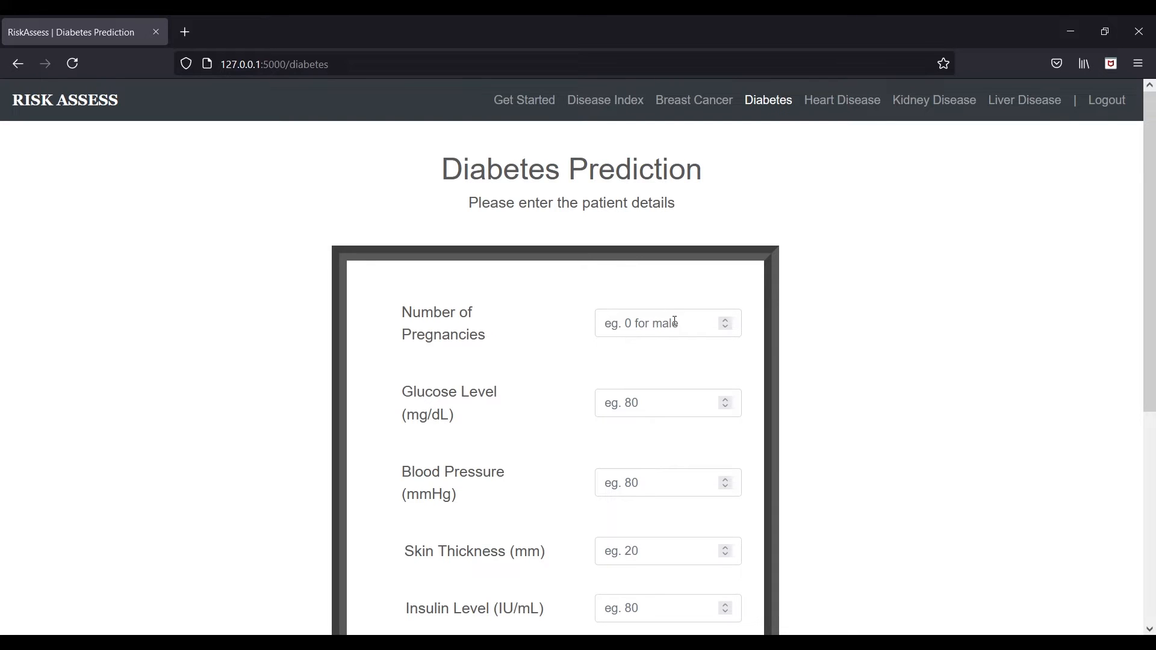
- Fill the first Diabetes form fields, including glucose and blood pressure 150
{"action": "type", "text": "2"}
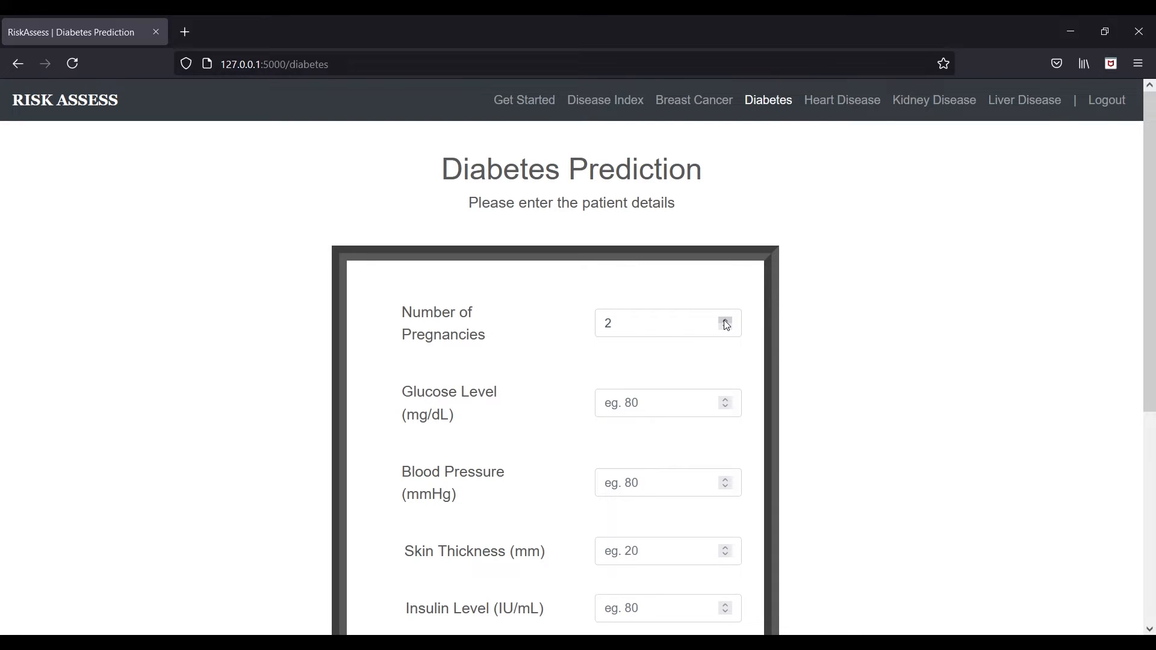
{"action": "scroll", "scroll_direction": "down", "scroll_amount": 3}
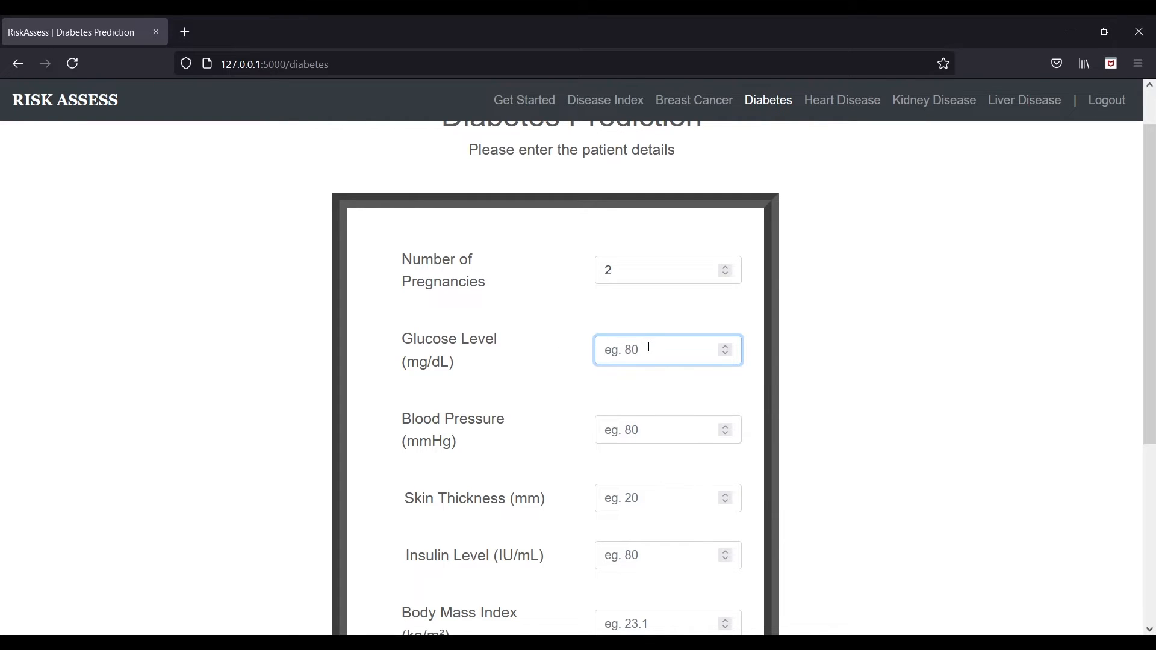
{"action": "type", "text": "140"}
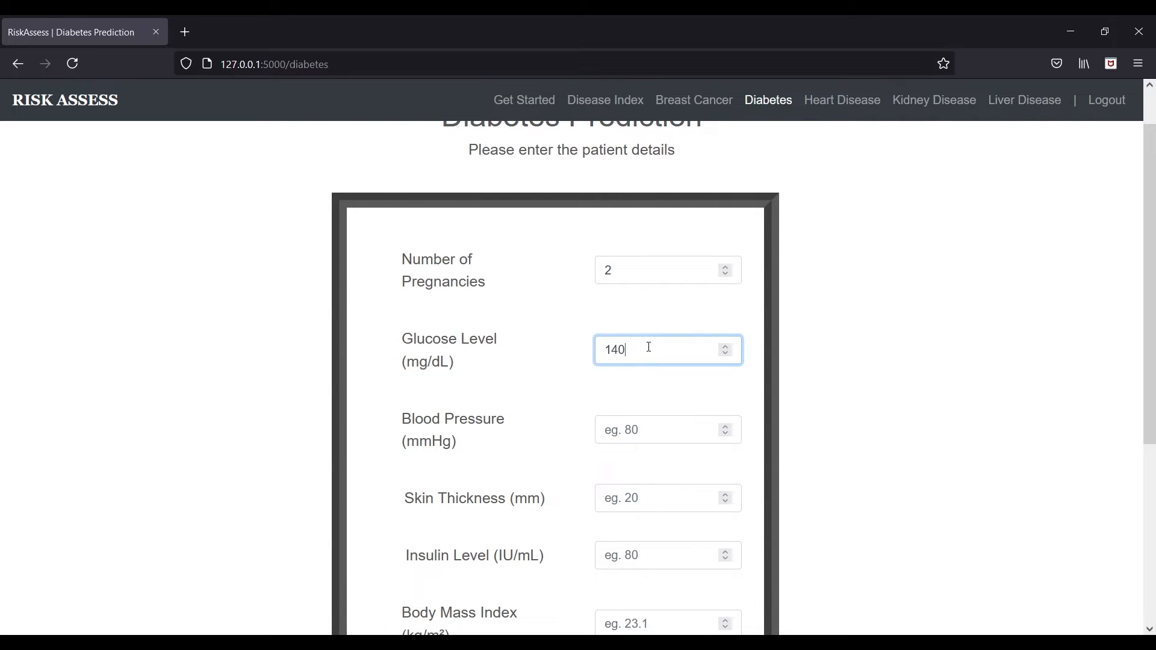
{"action": "type", "text": "150"}
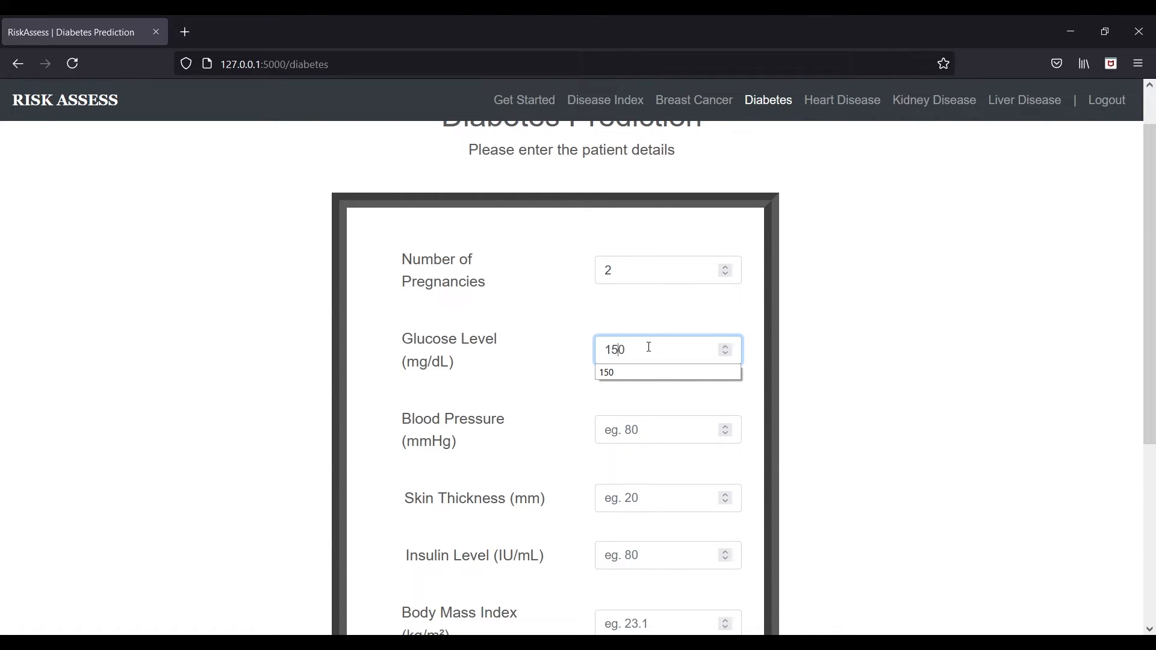
{"action": "left_click", "coordinate": [664, 429]}
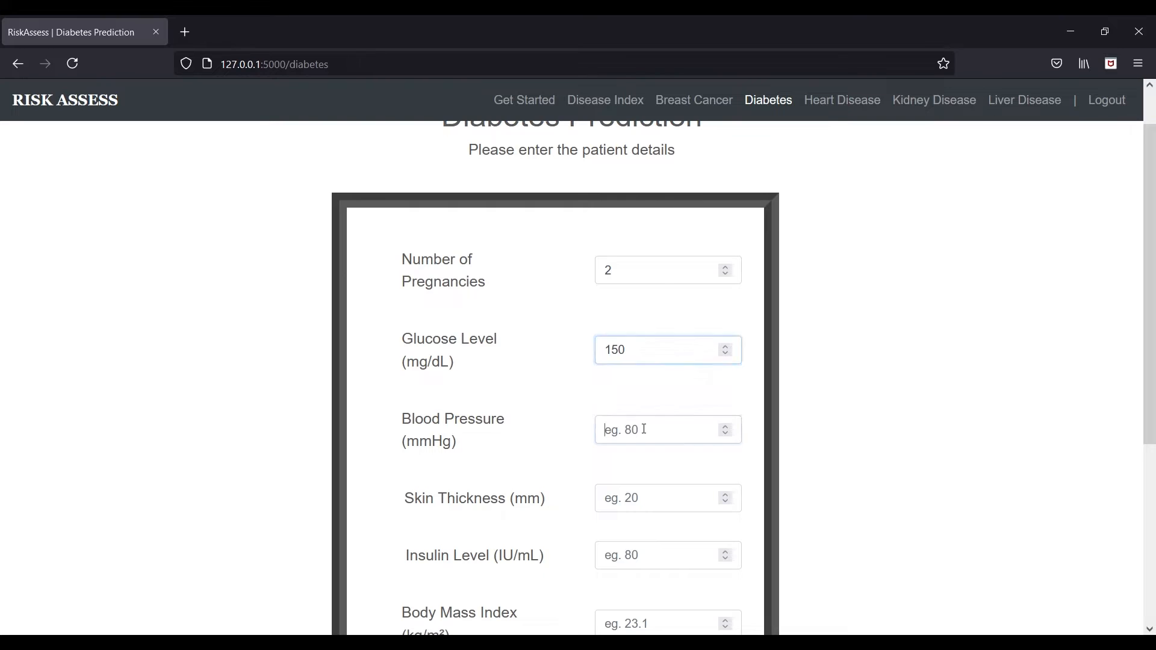
{"action": "type", "text": "1"}
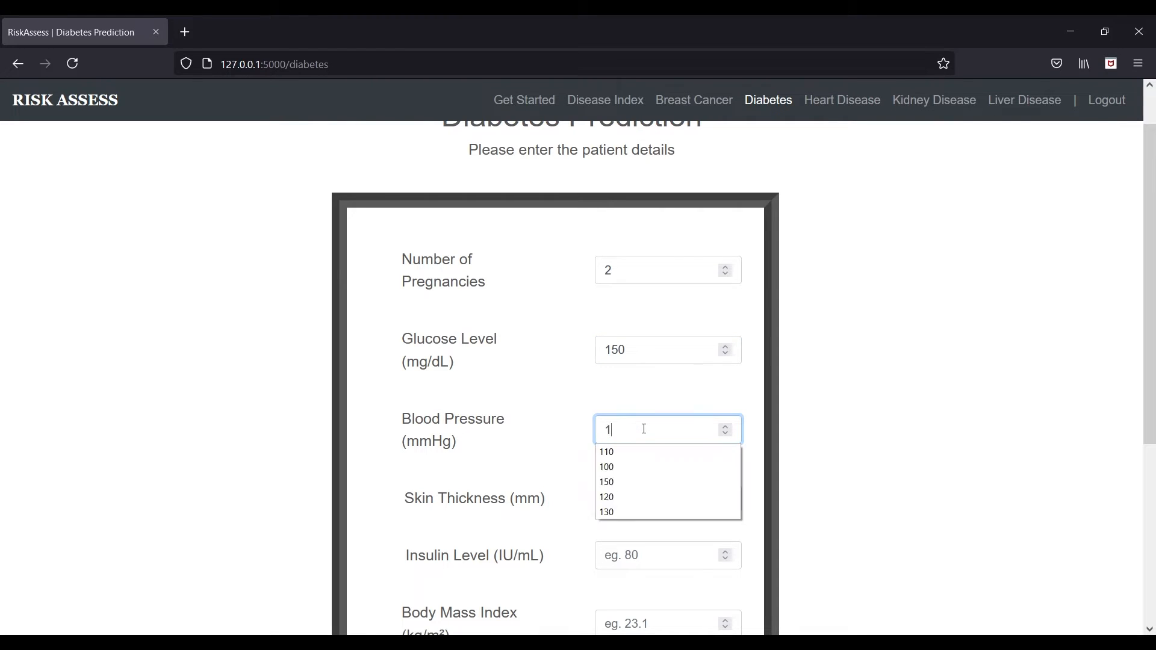
{"action": "left_click", "coordinate": [606, 482]}
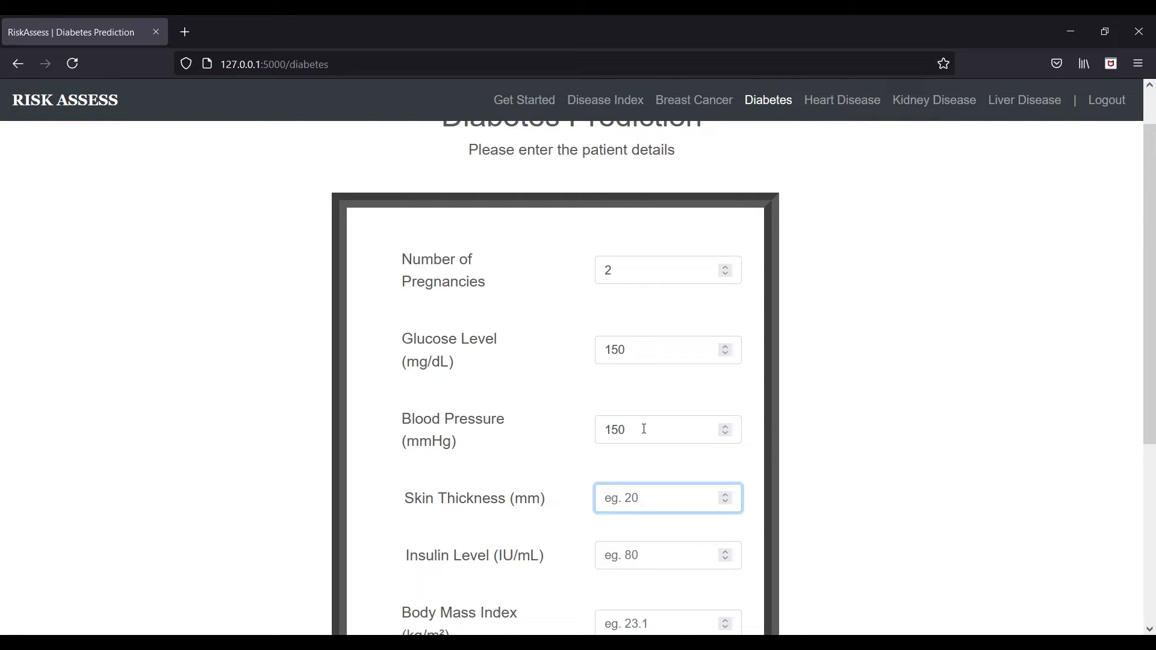
{"action": "type", "text": "38"}
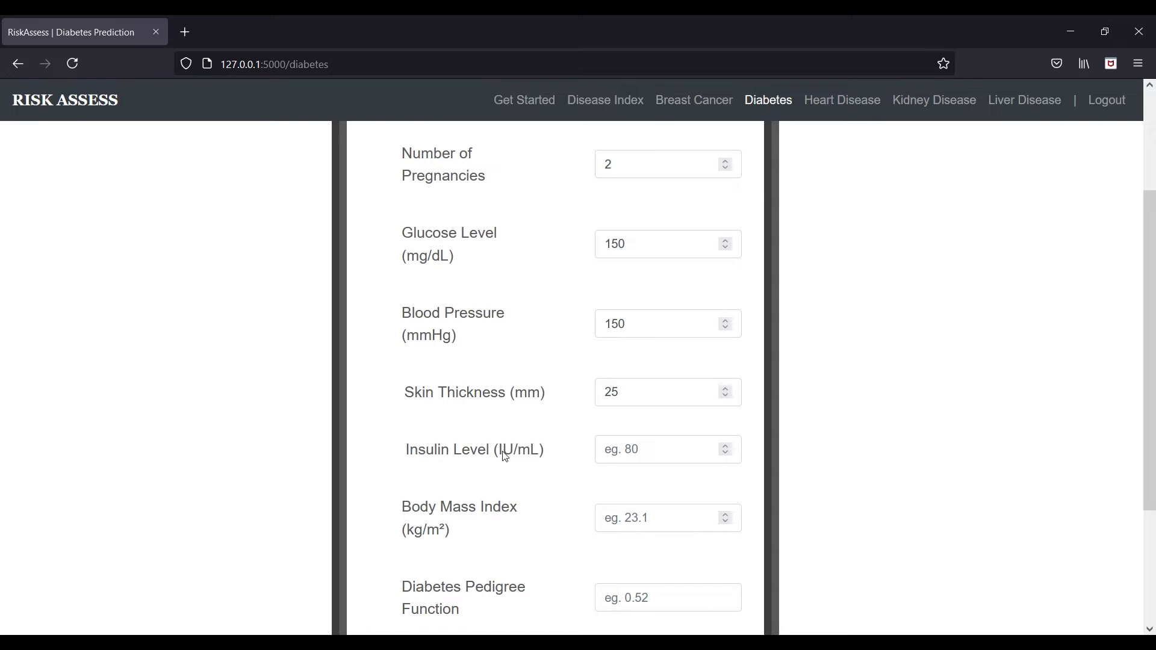
- Enter insulin 60 and the remaining values 30, 0.9 and 50, then submit for prediction
{"action": "left_click", "coordinate": [664, 450]}
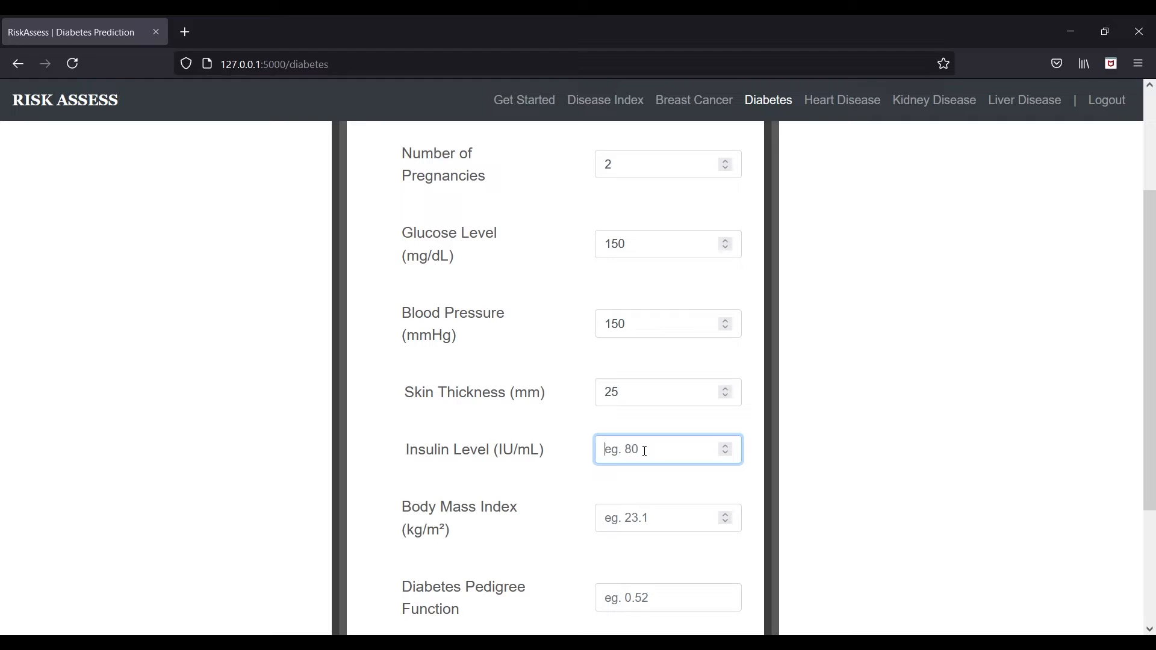
{"action": "type", "text": "60"}
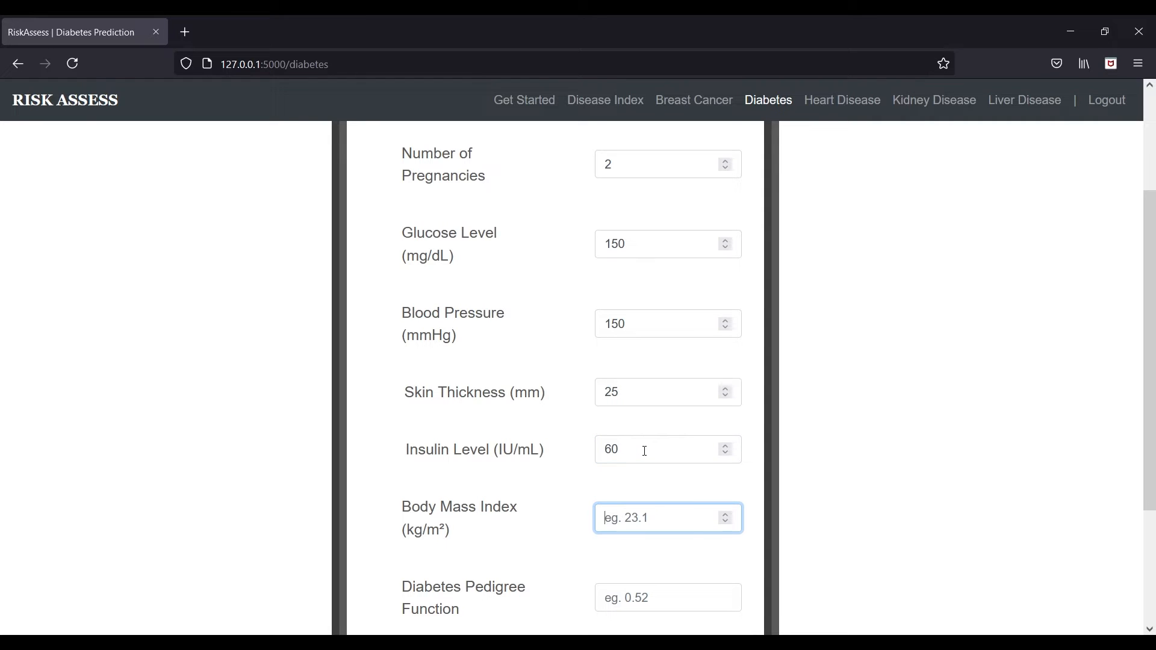
{"action": "type", "text": "30"}
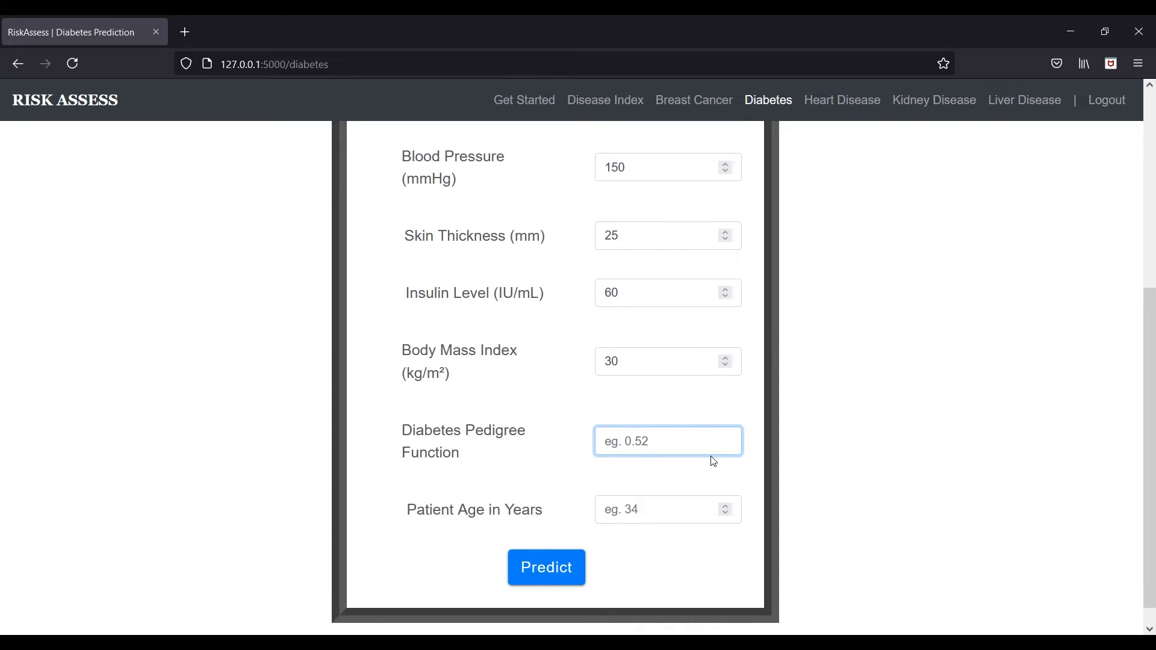
{"action": "type", "text": "0.9"}
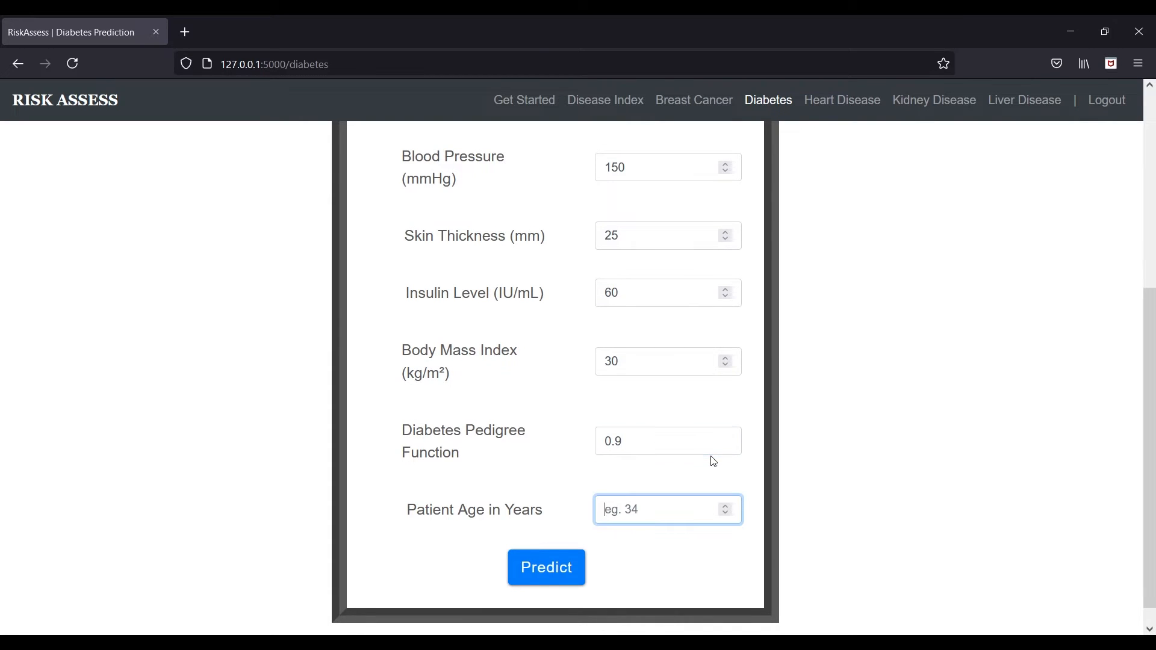
{"action": "type", "text": "50"}
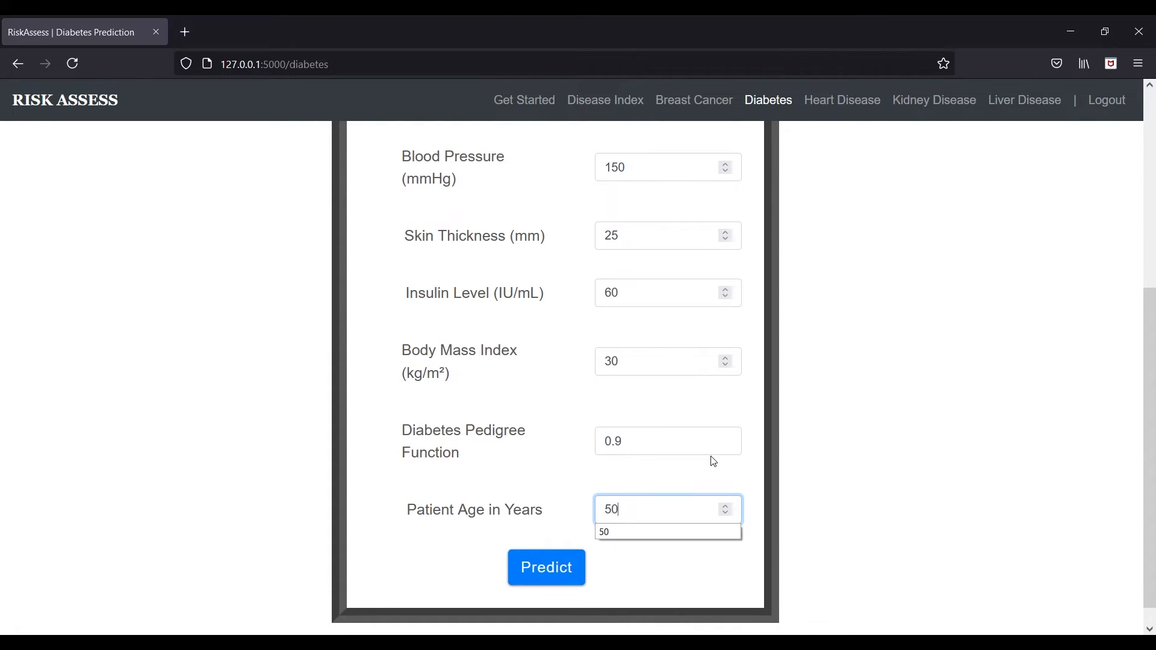
{"action": "left_click", "coordinate": [546, 567]}
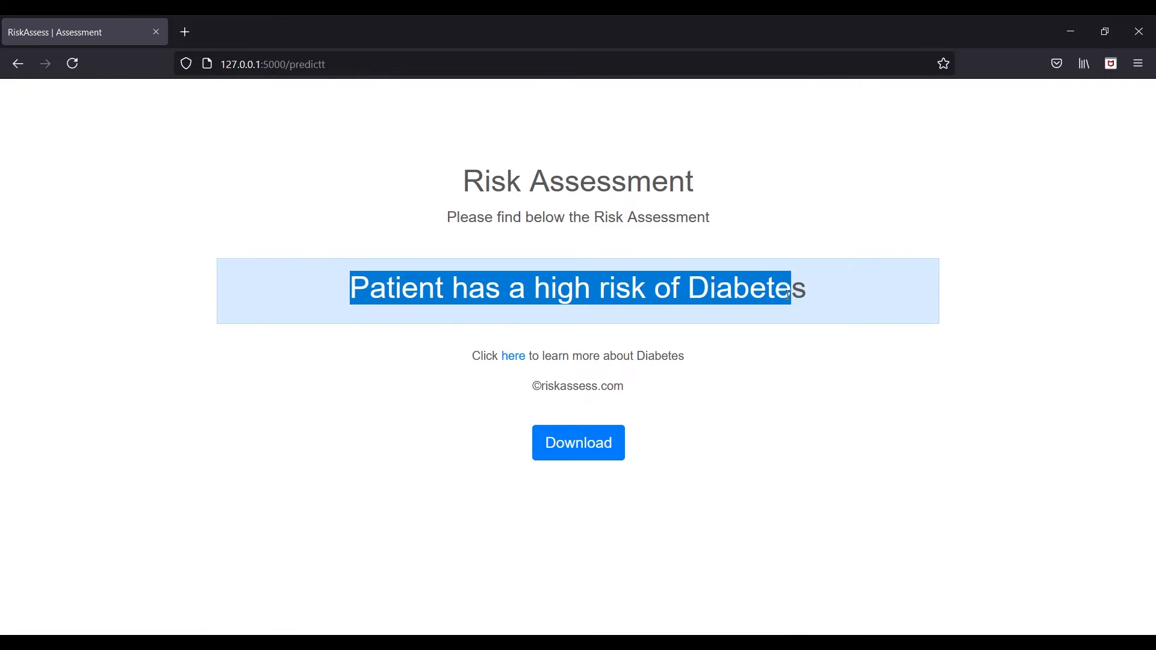
- Select the result text and follow the 'here' link to the Disease Index
{"action": "left_click", "coordinate": [826, 302]}
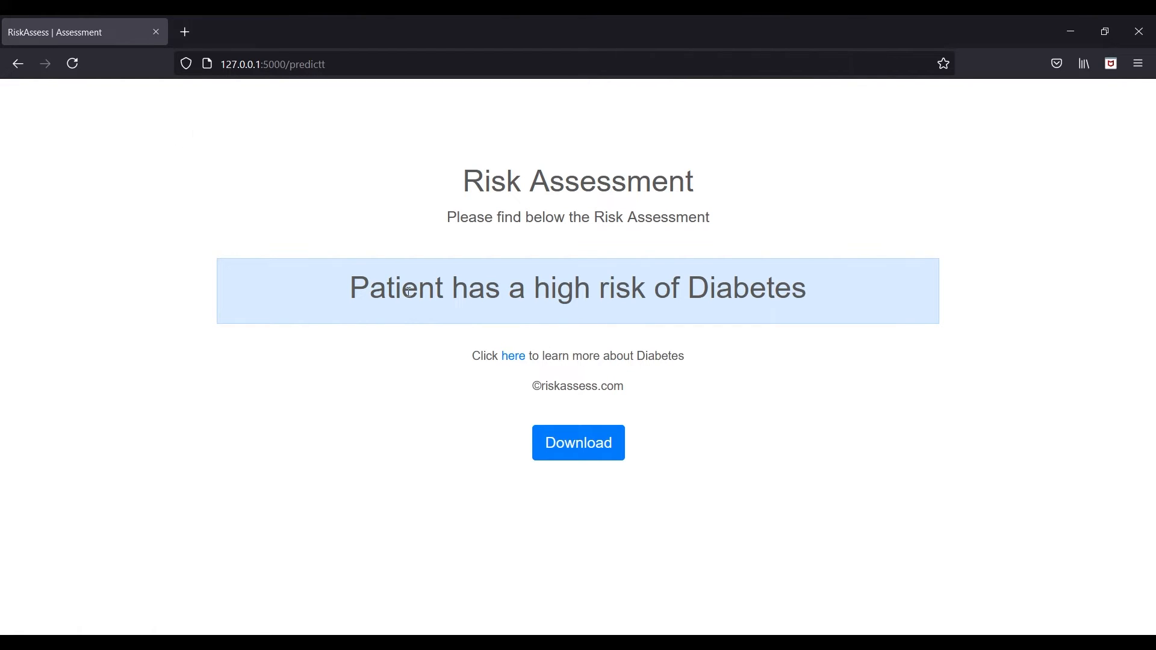
{"action": "mouse_move", "coordinate": [828, 400]}
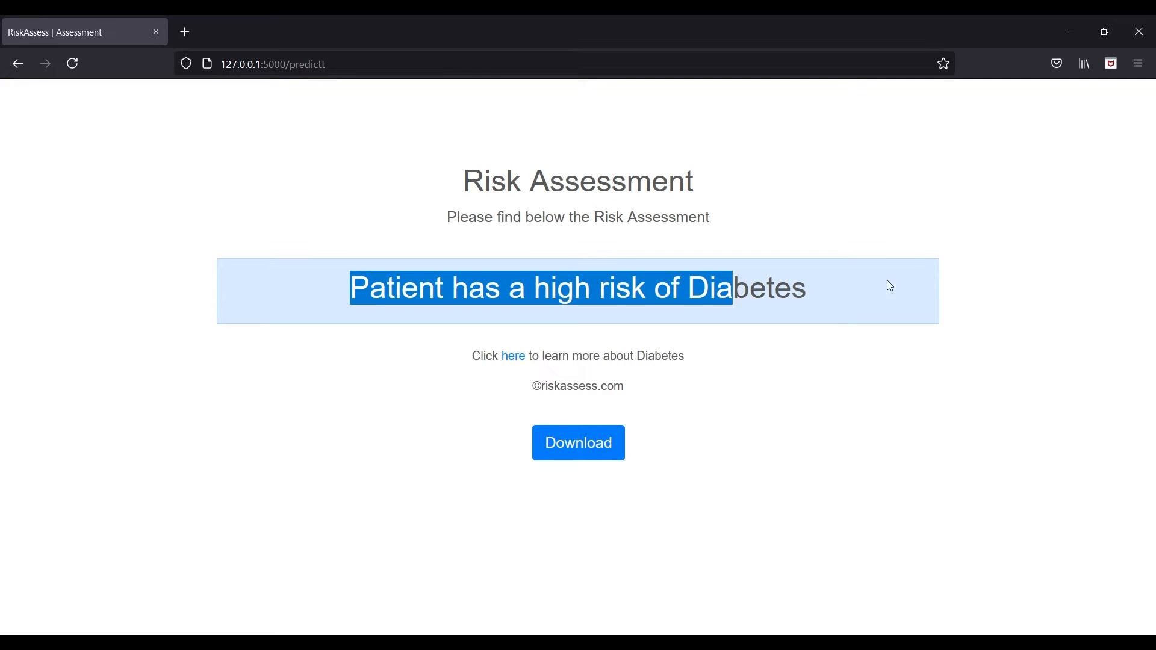
{"action": "mouse_move", "coordinate": [512, 359]}
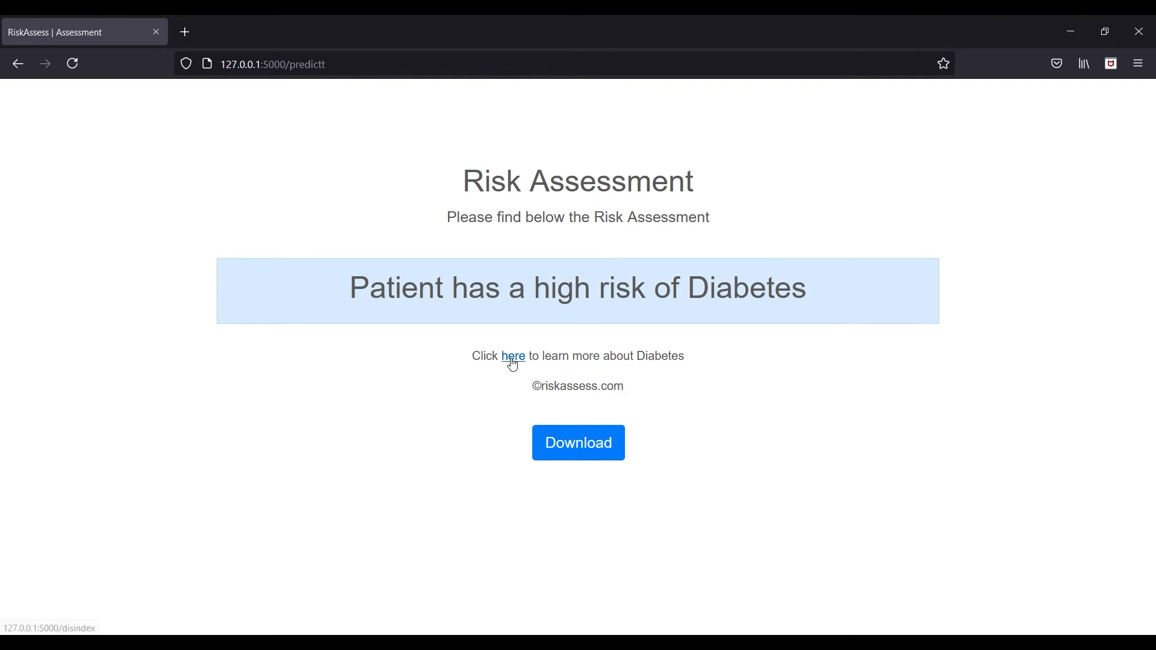
{"action": "left_click", "coordinate": [513, 356]}
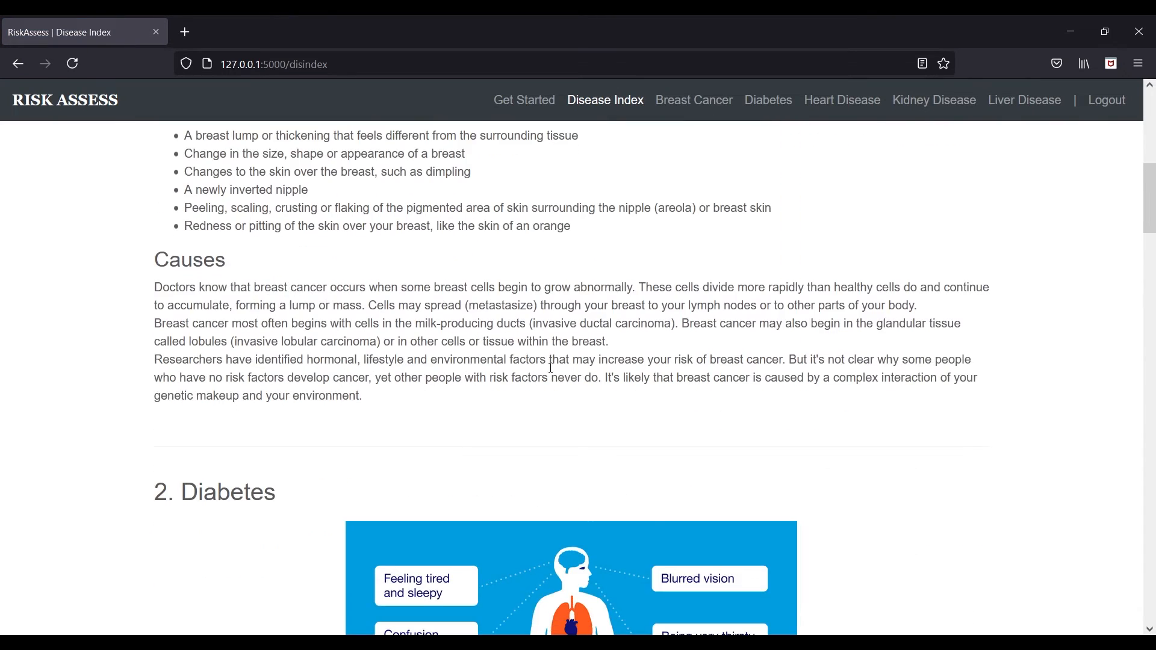
- Scroll to the Diabetes entry, return to the result, and start downloading the report
{"action": "scroll", "scroll_direction": "down", "scroll_amount": 3}
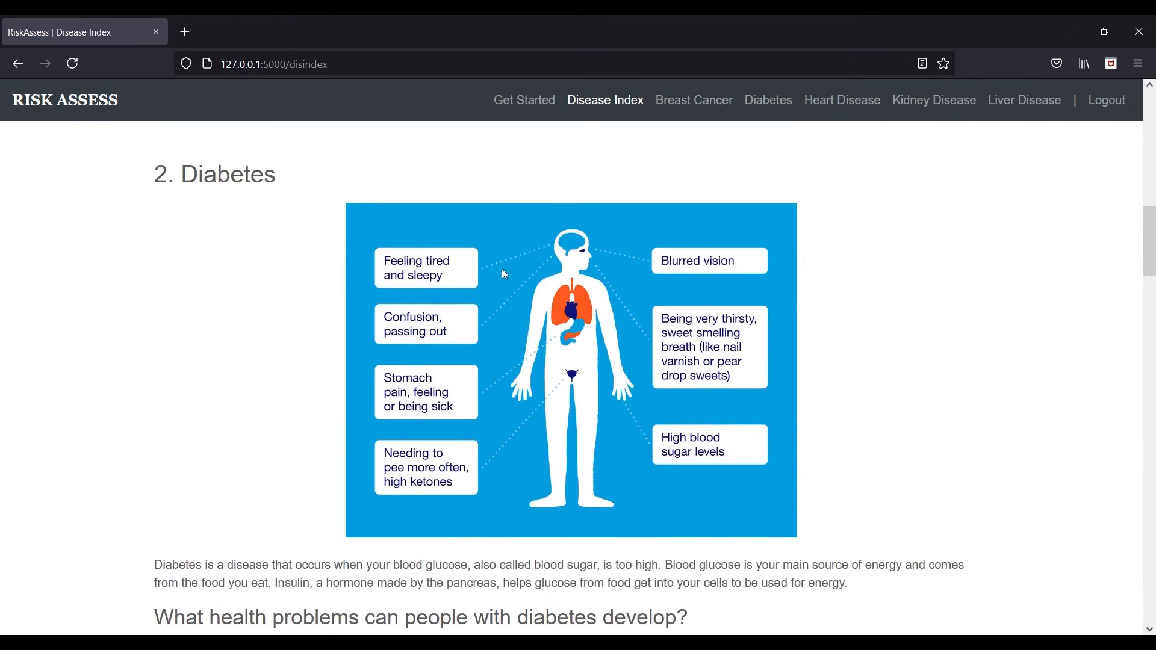
{"action": "scroll", "scroll_direction": "down", "scroll_amount": 3}
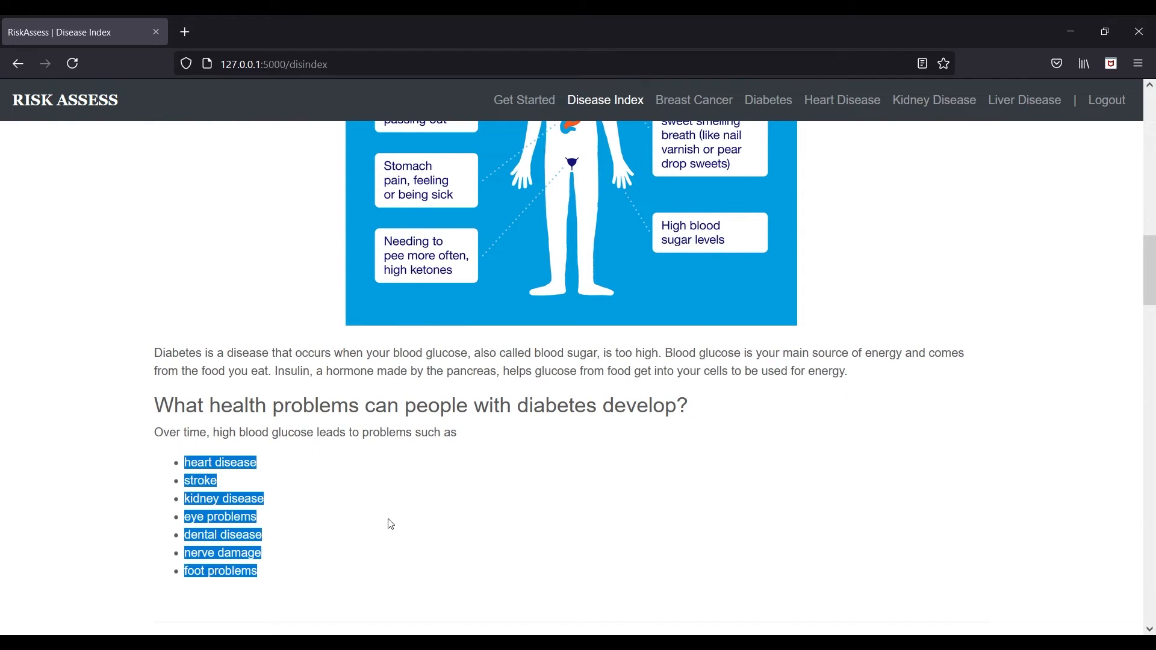
{"action": "left_click", "coordinate": [18, 64]}
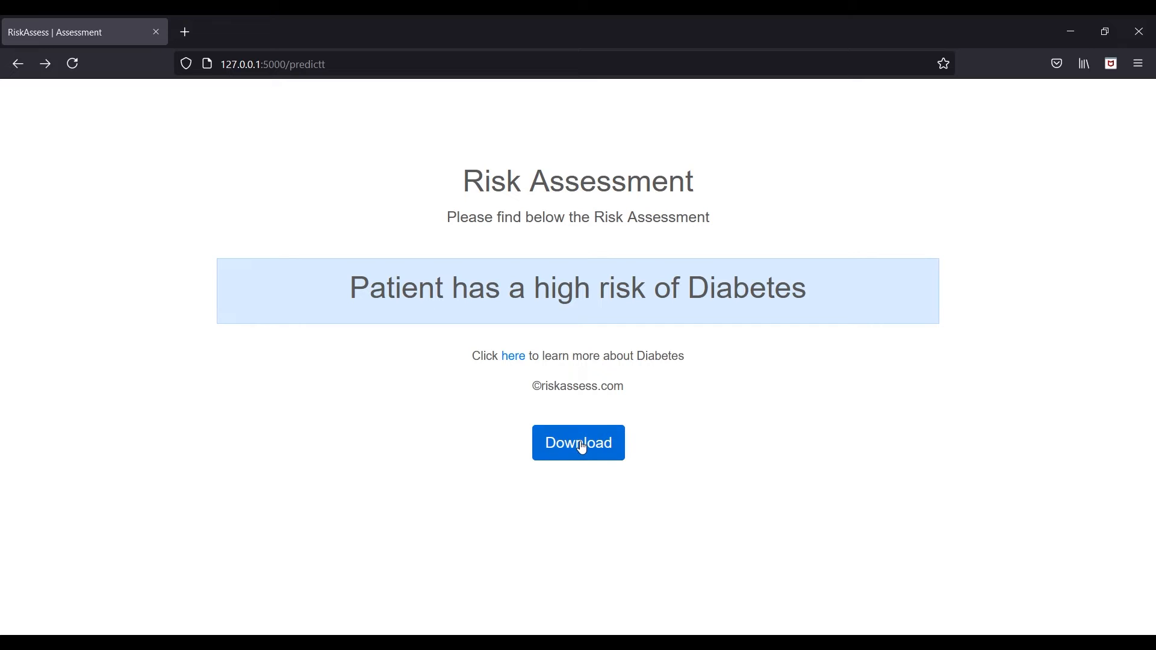
{"action": "left_click", "coordinate": [578, 443]}
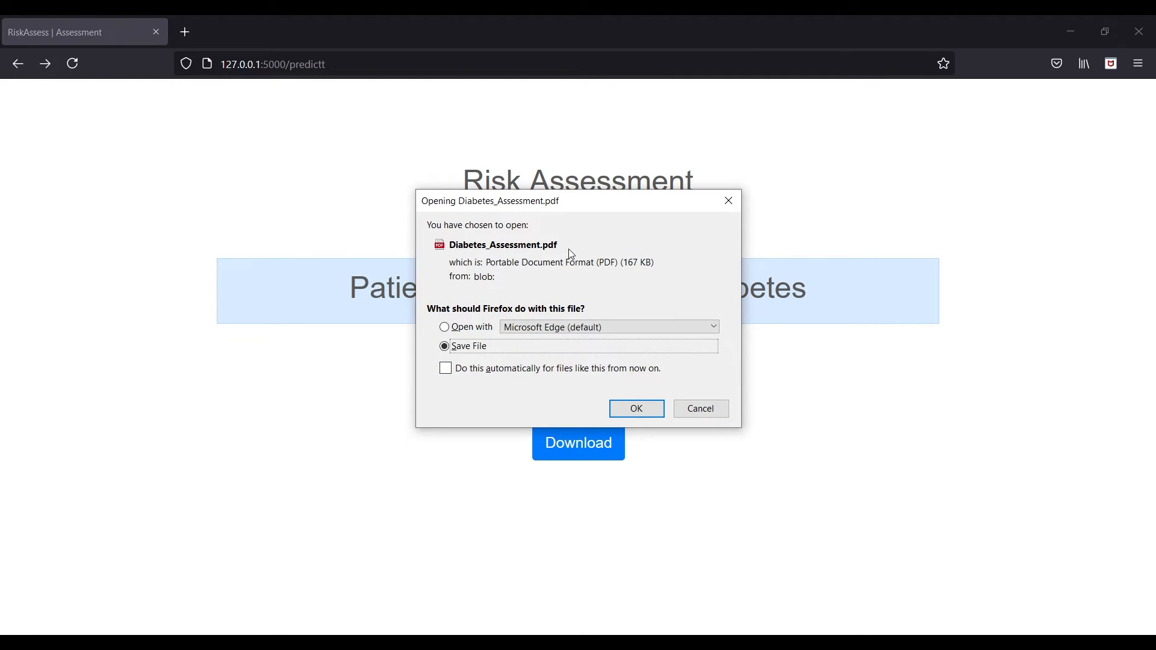
- Save Diabetes_Assessment.pdf and open it from the Downloads list
{"action": "left_click", "coordinate": [637, 409]}
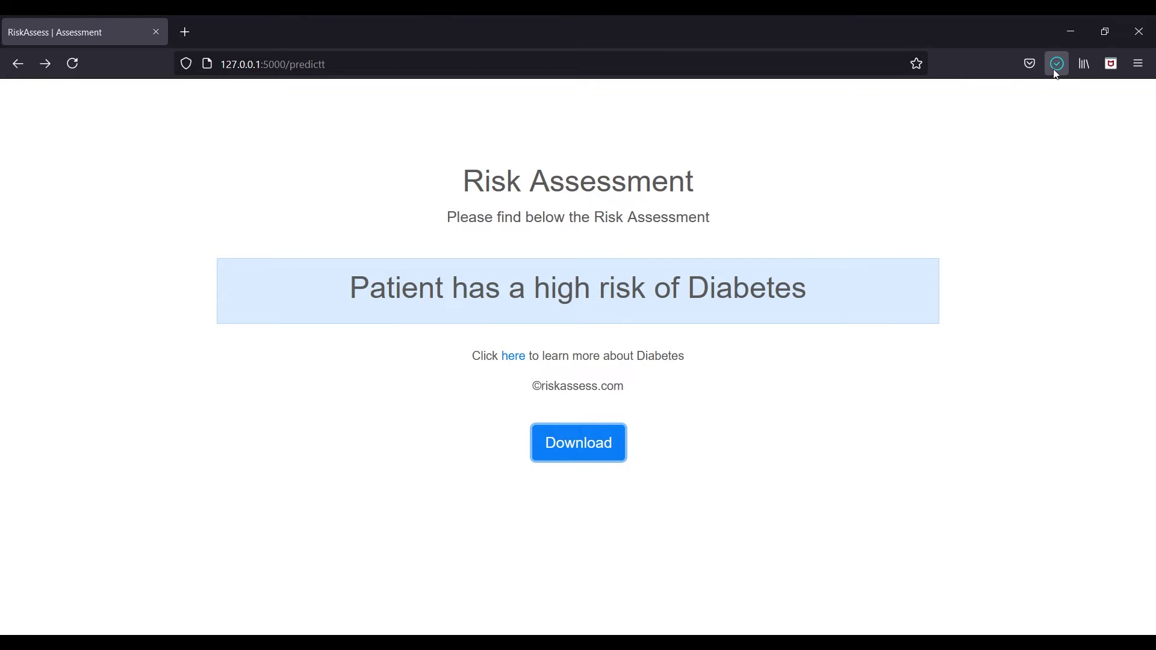
{"action": "left_click", "coordinate": [578, 443]}
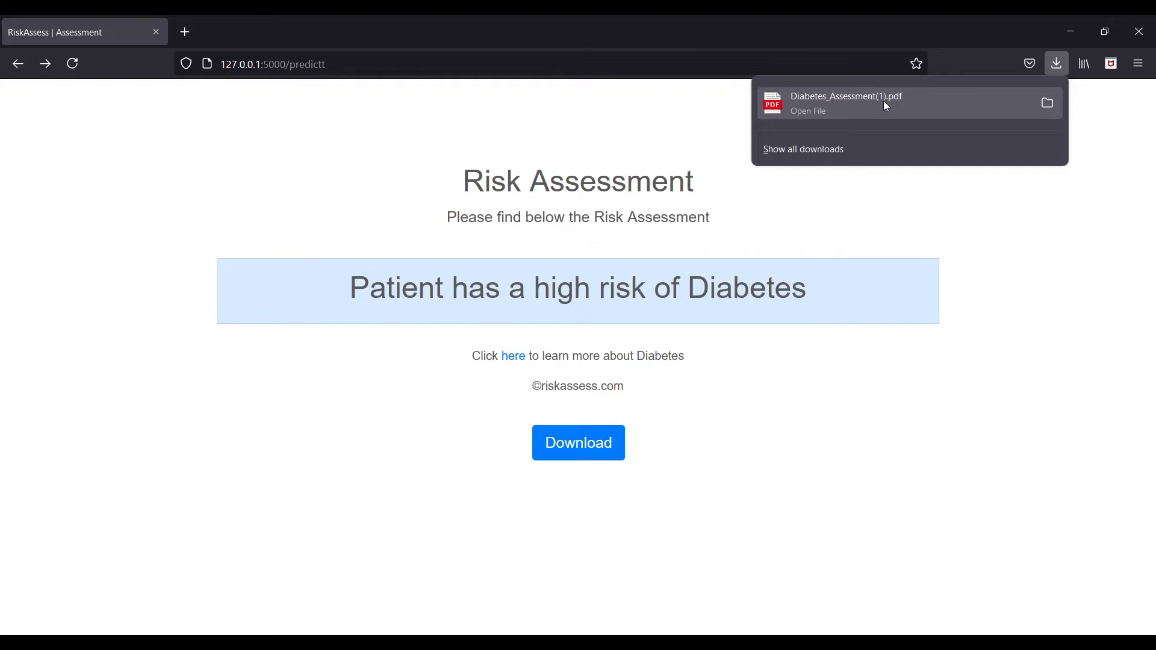
{"action": "left_click", "coordinate": [845, 103]}
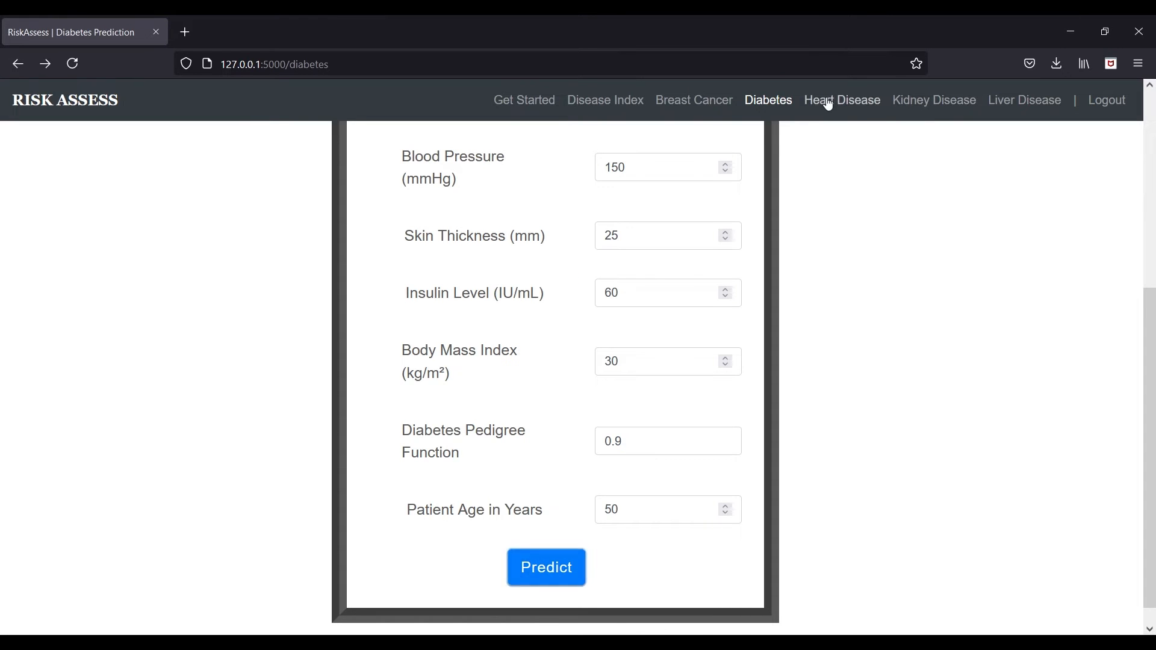
- Browse the Heart and Kidney Disease forms, try Blood Pressure 12, then open Breast Cancer
{"action": "left_click", "coordinate": [842, 100]}
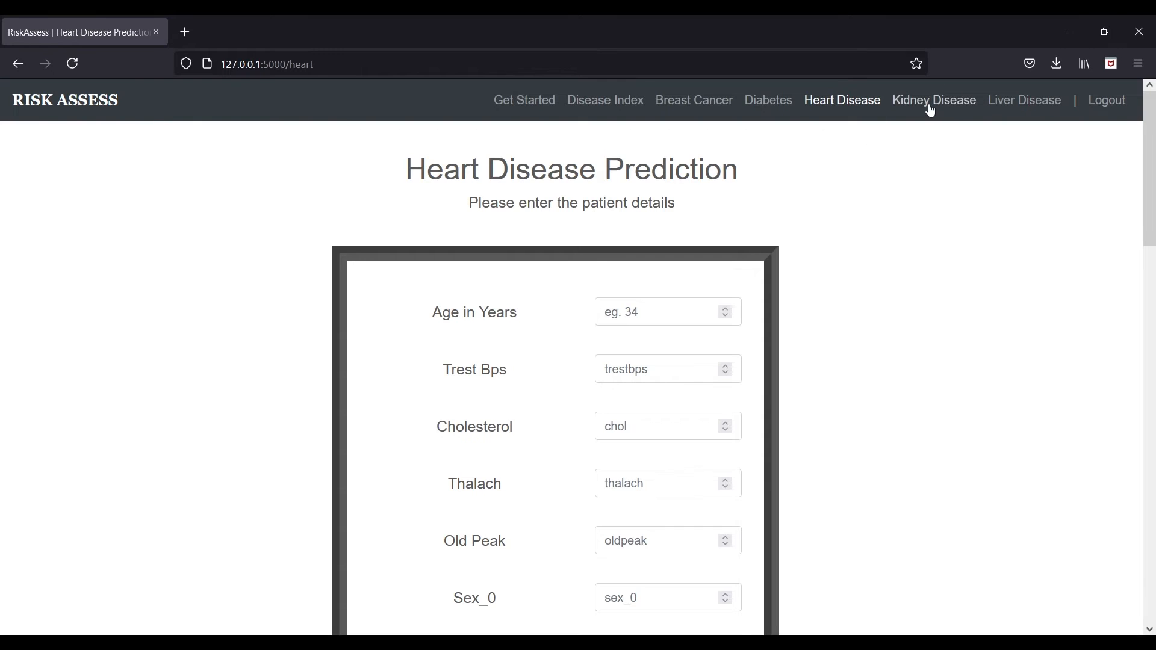
{"action": "left_click", "coordinate": [934, 100]}
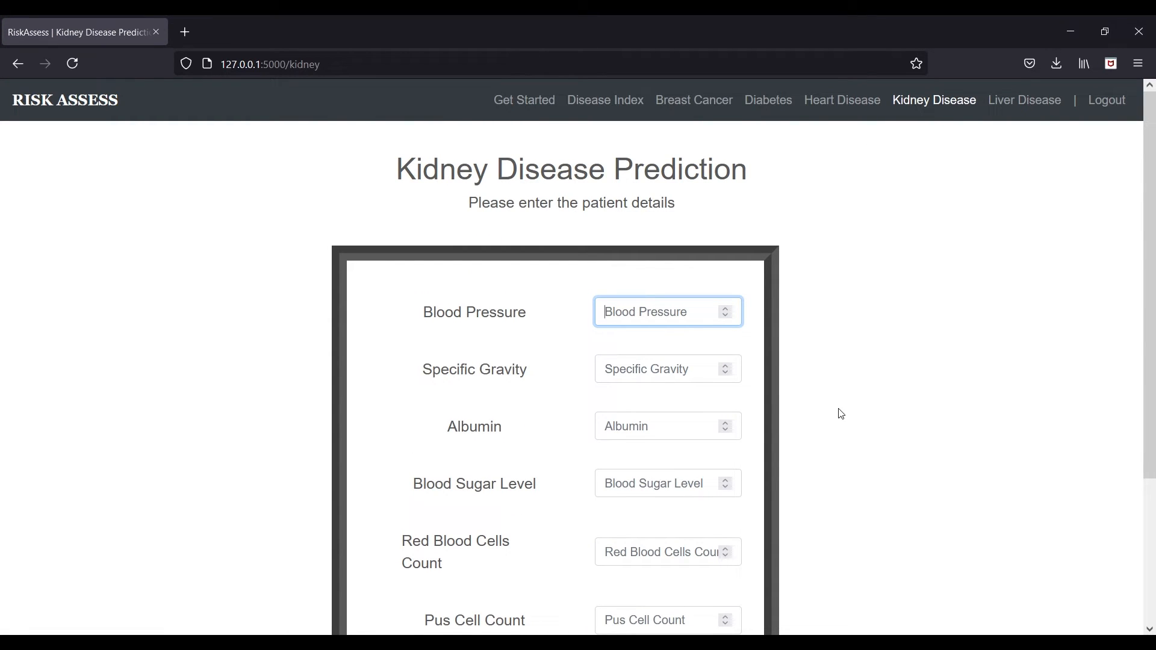
{"action": "type", "text": "120"}
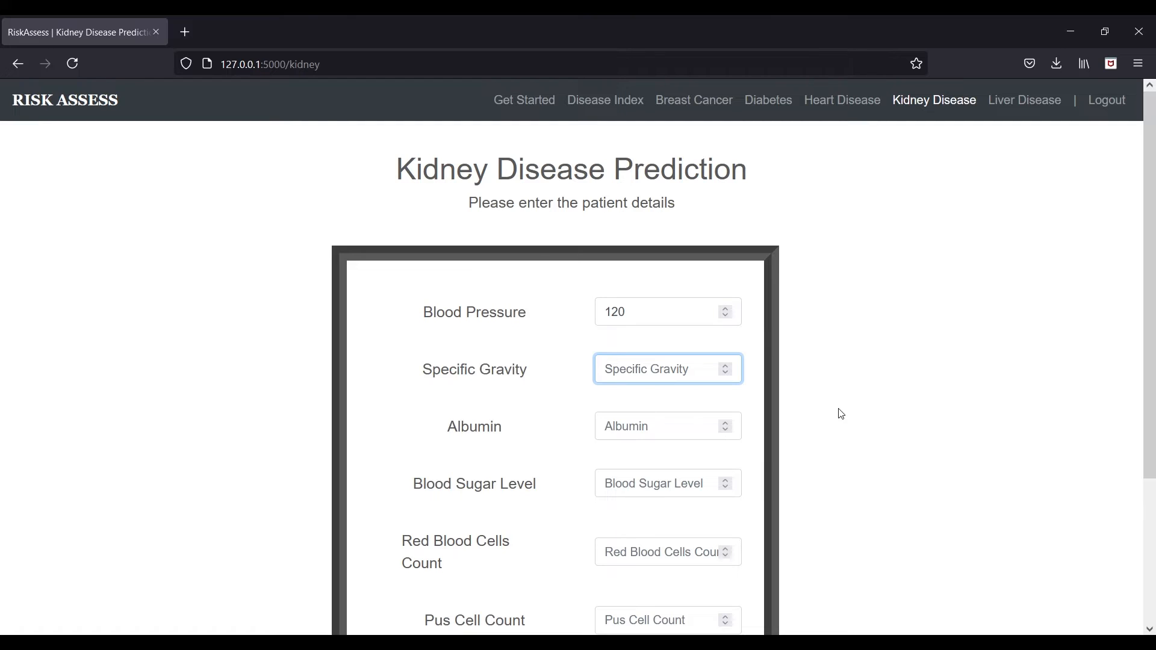
{"action": "scroll", "scroll_direction": "down", "scroll_amount": 3}
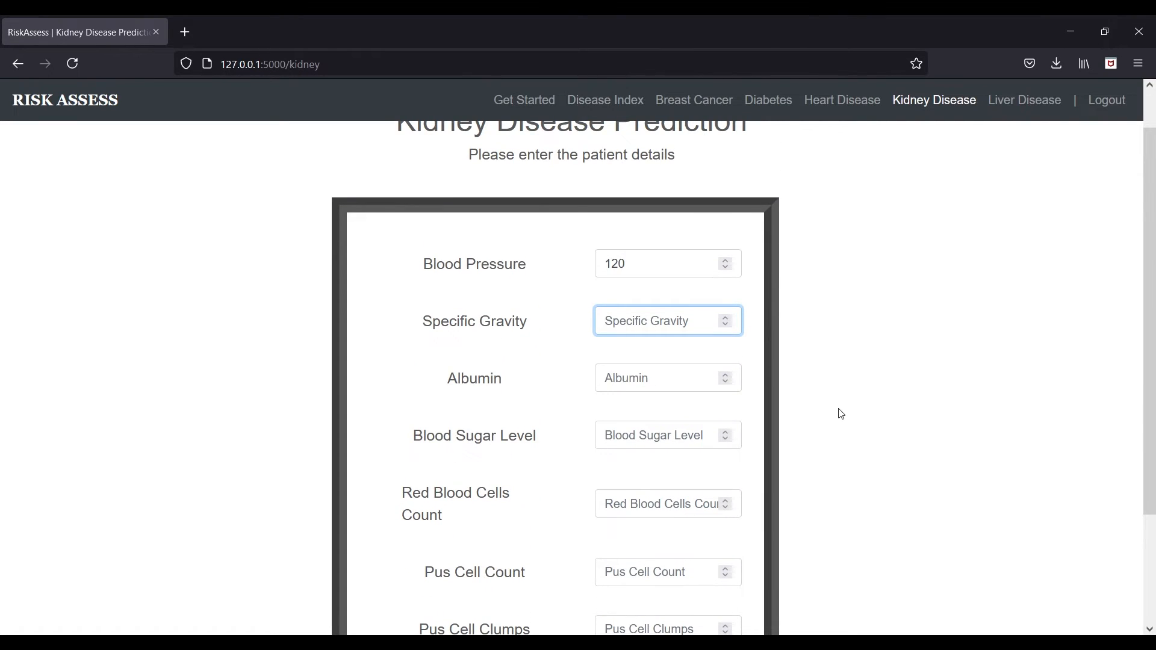
{"action": "left_click", "coordinate": [655, 264]}
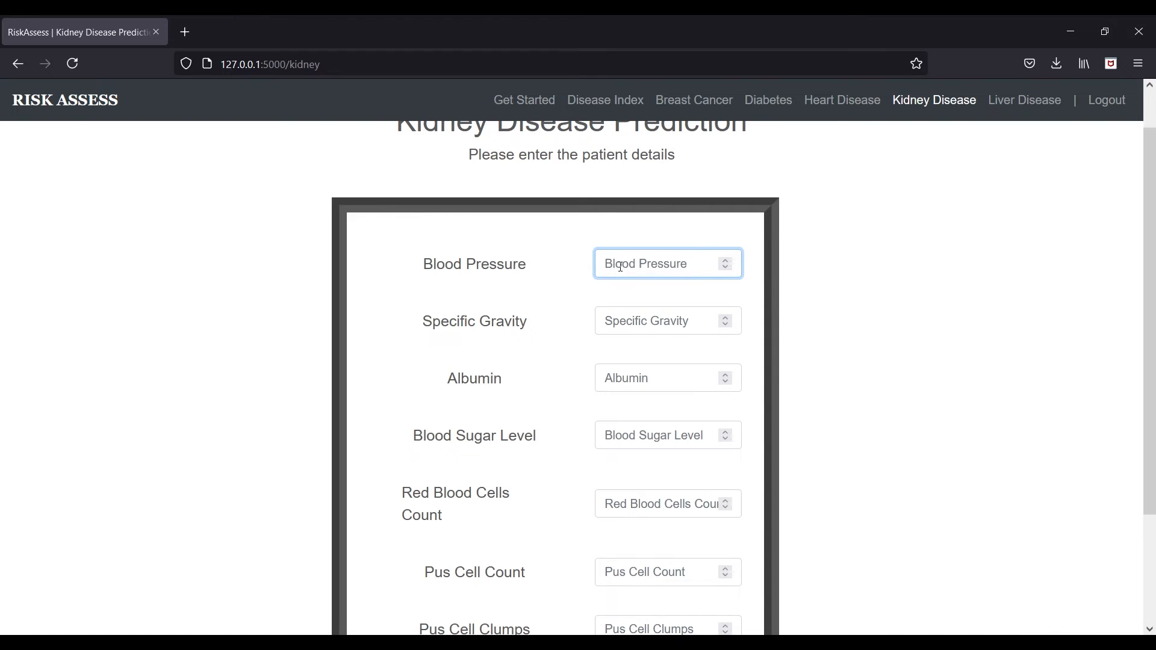
{"action": "left_click", "coordinate": [694, 100]}
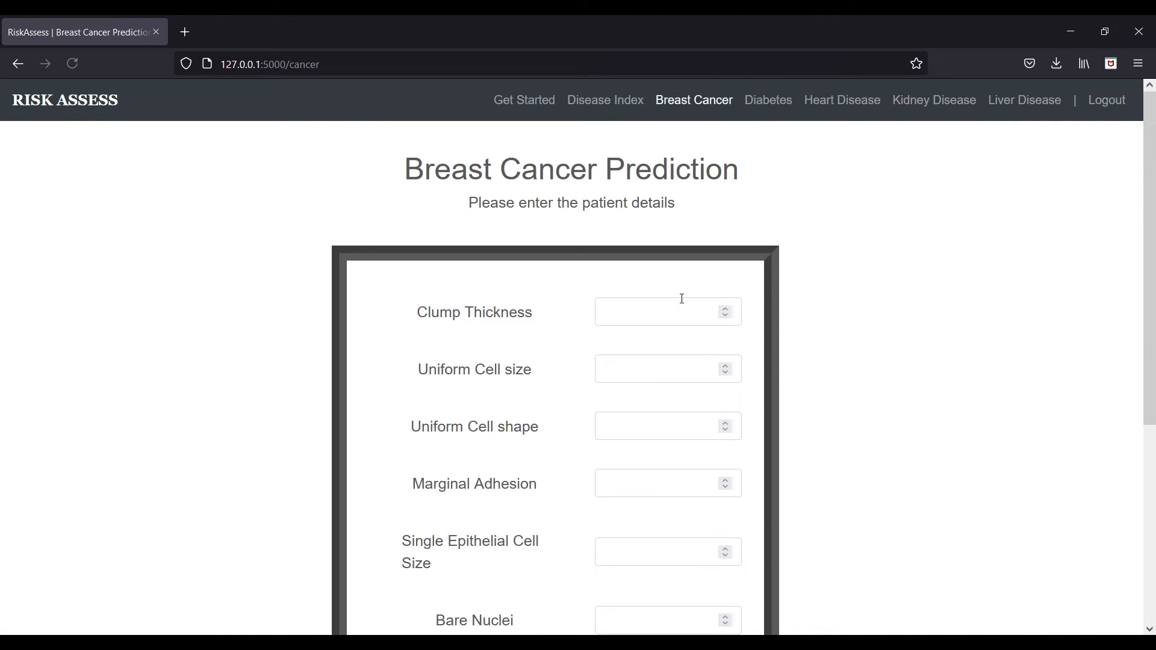
- Fill every Breast Cancer field with 4 and predict, getting a high-risk result
{"action": "left_click", "coordinate": [659, 312]}
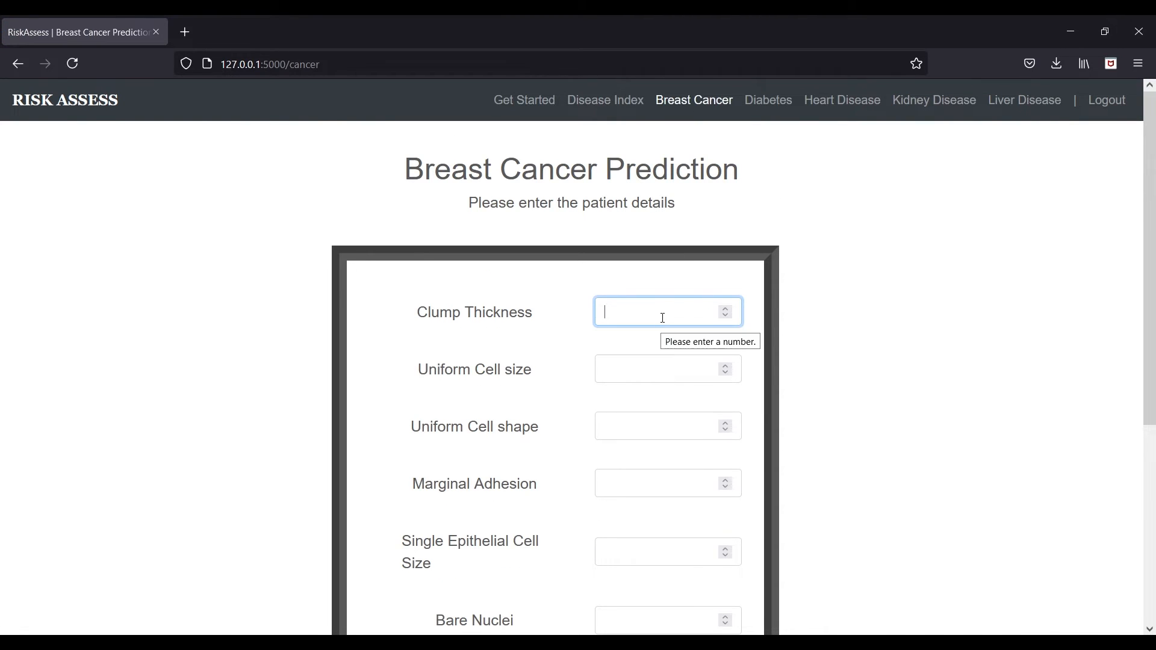
{"action": "type", "text": "4"}
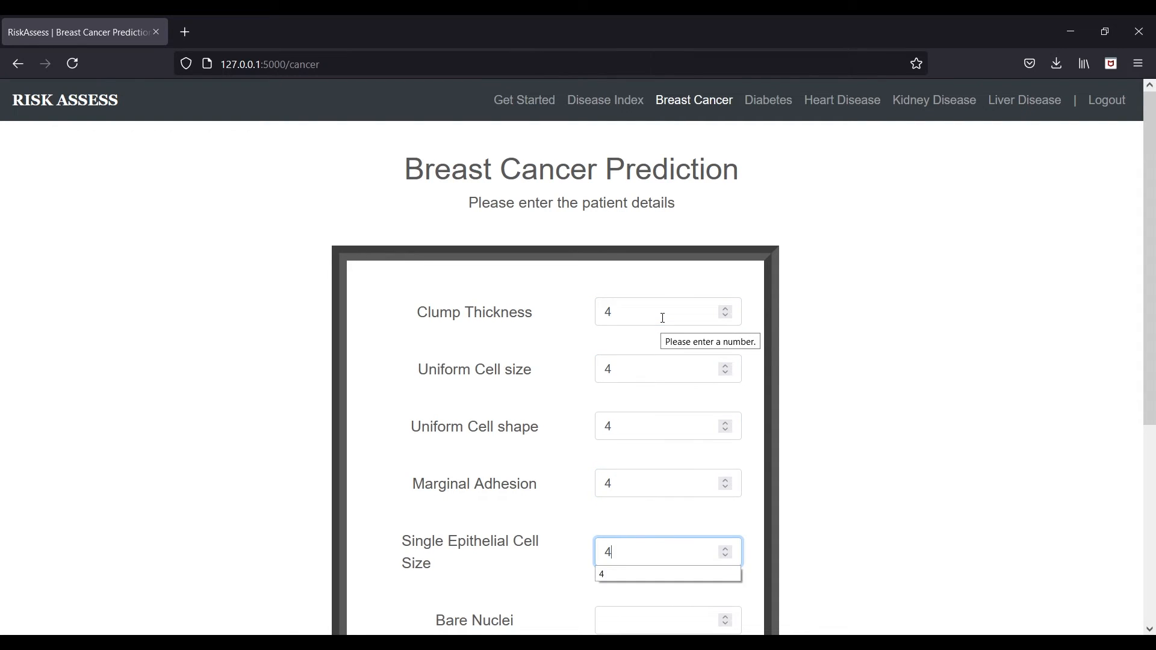
{"action": "type", "text": "4"}
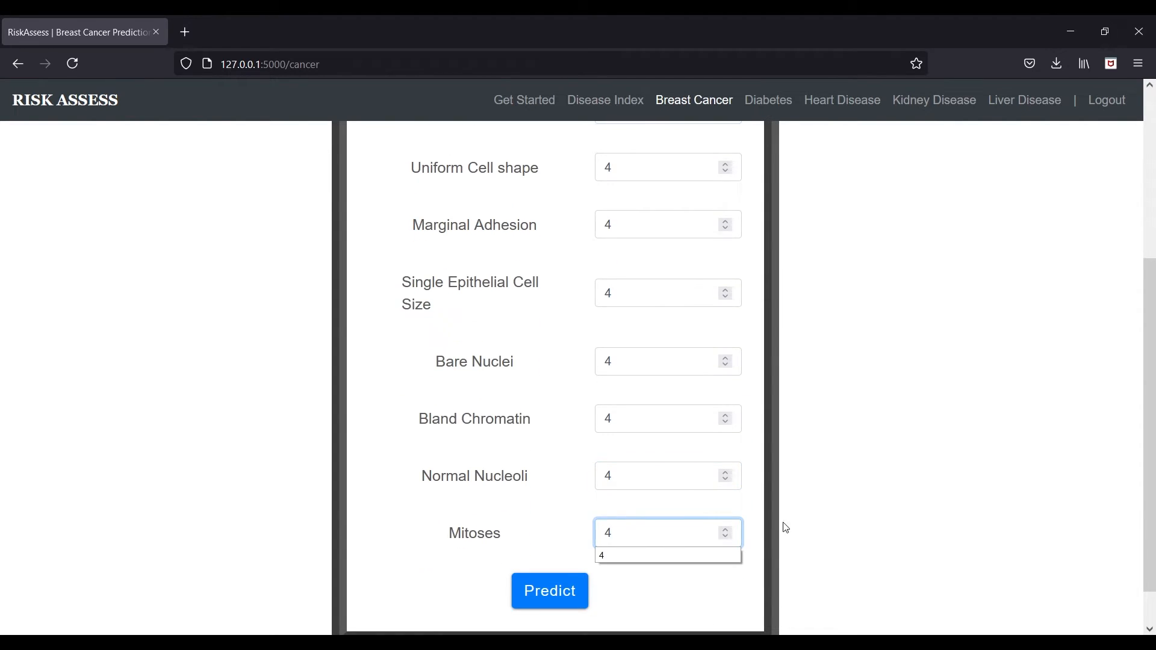
{"action": "left_click", "coordinate": [550, 591]}
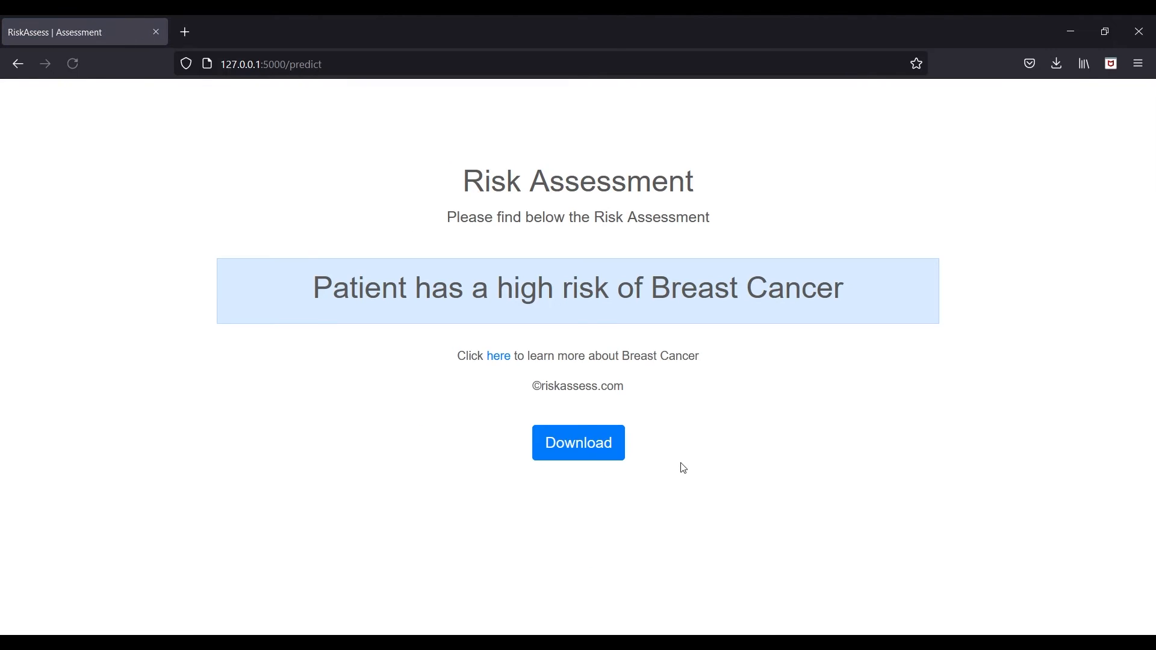
{"action": "mouse_move", "coordinate": [90, 109]}
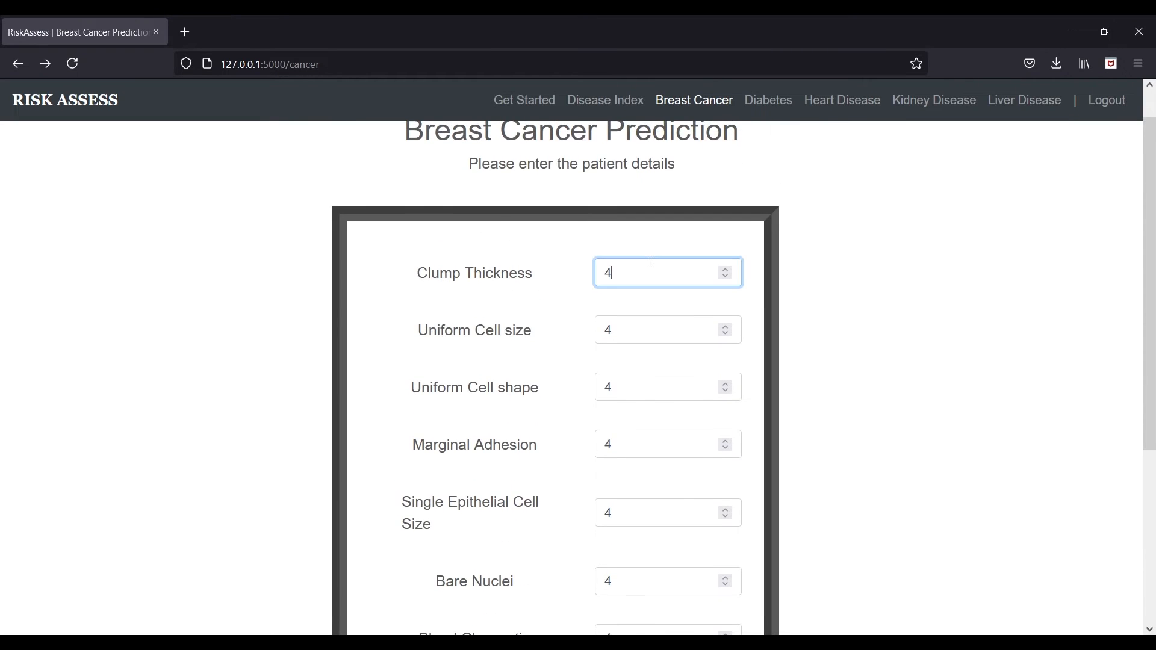
- Change all the fields to 0 and predict again for a low-risk result
{"action": "type", "text": "0"}
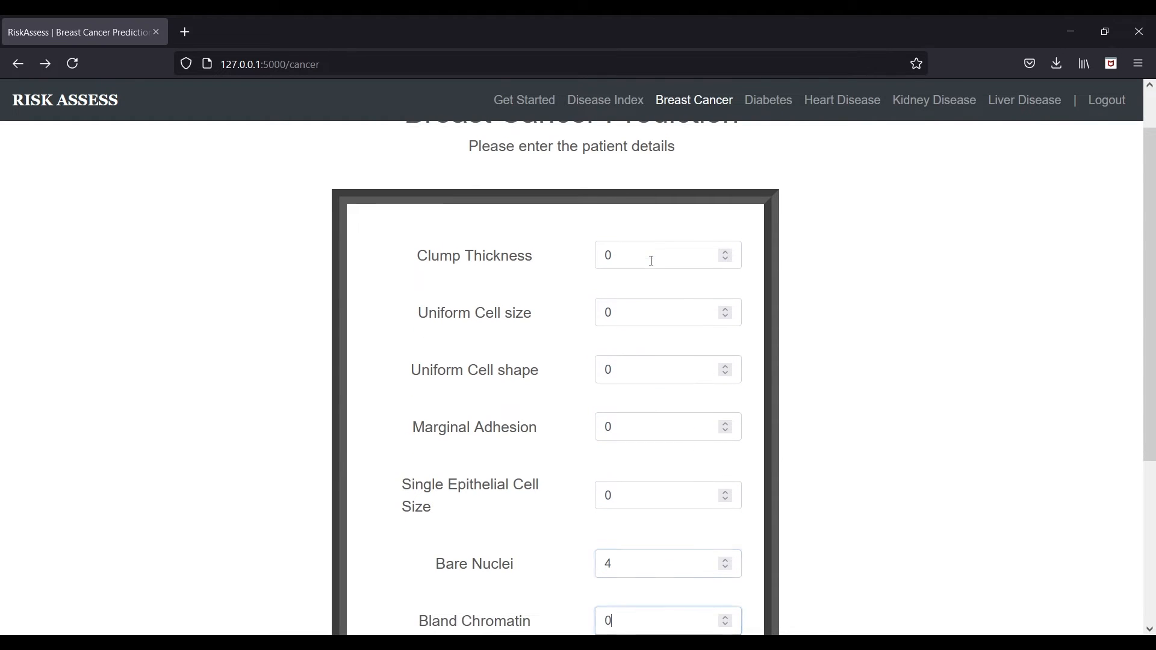
{"action": "left_click", "coordinate": [659, 564]}
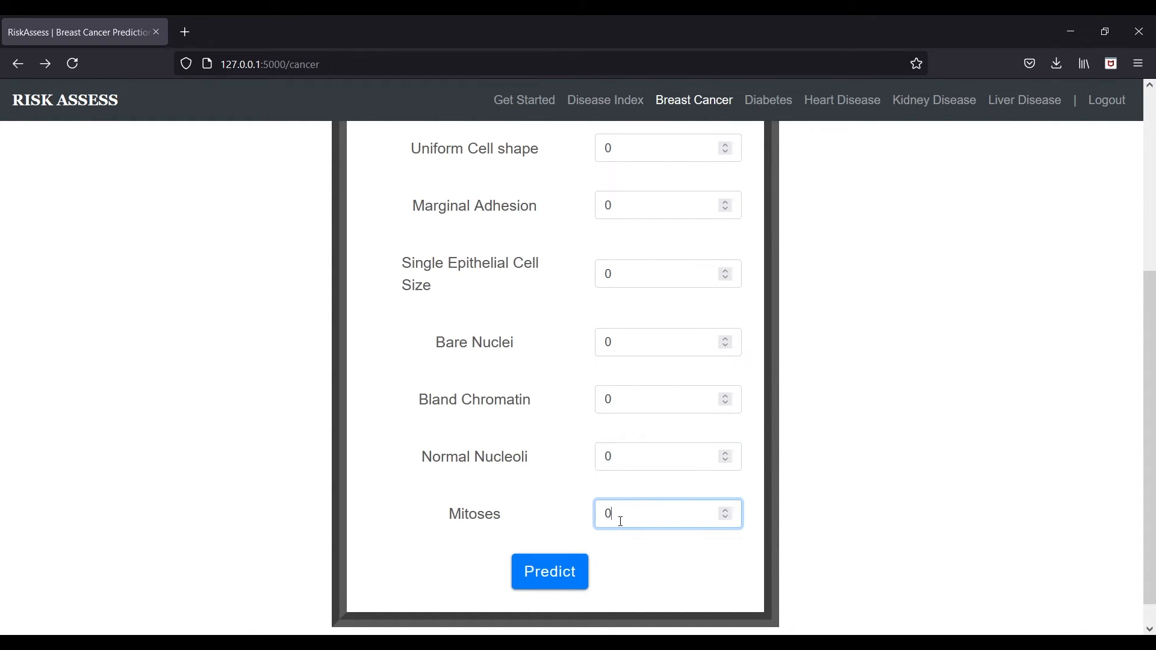
{"action": "left_click", "coordinate": [549, 572]}
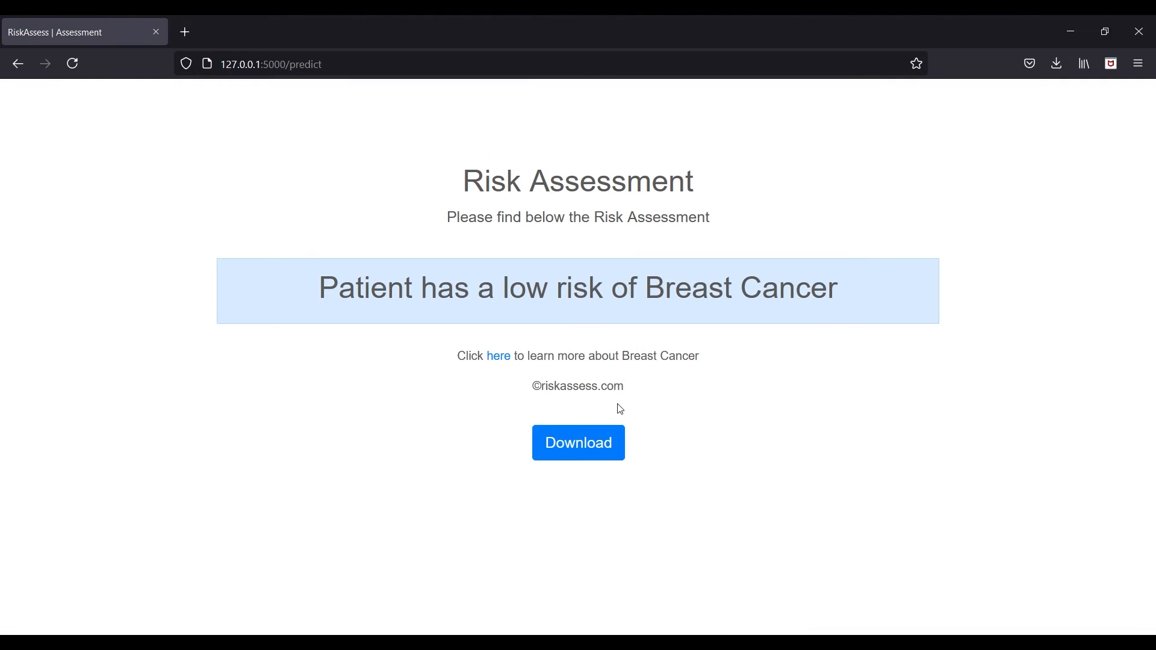
{"action": "mouse_move", "coordinate": [873, 410]}
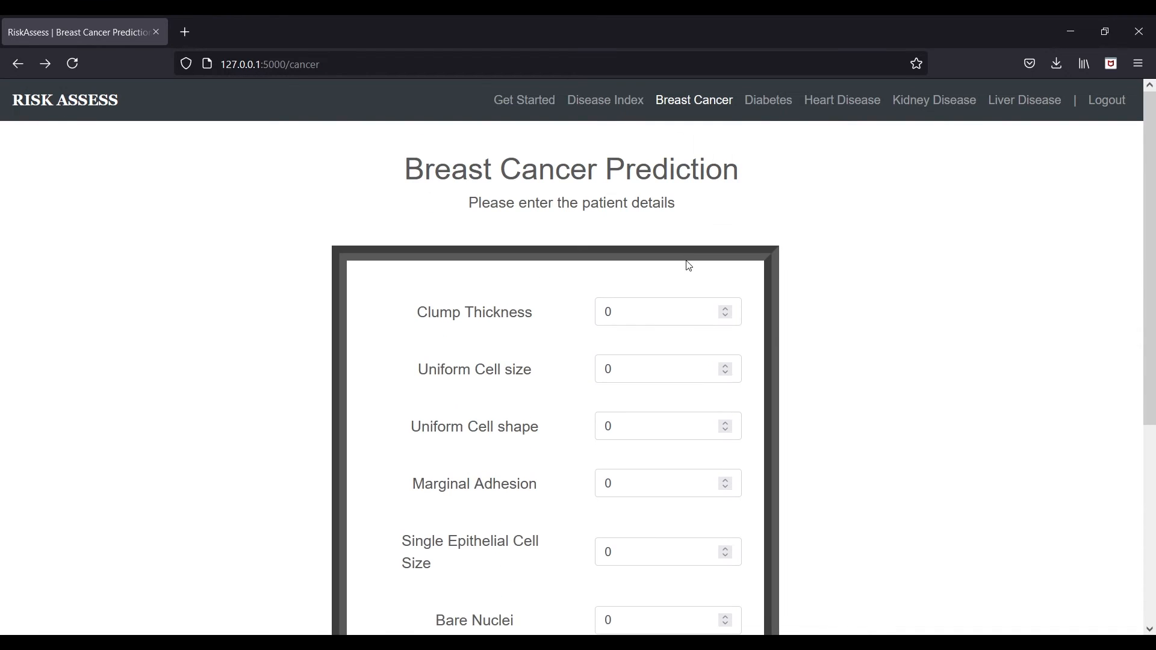
{"action": "mouse_move", "coordinate": [862, 202]}
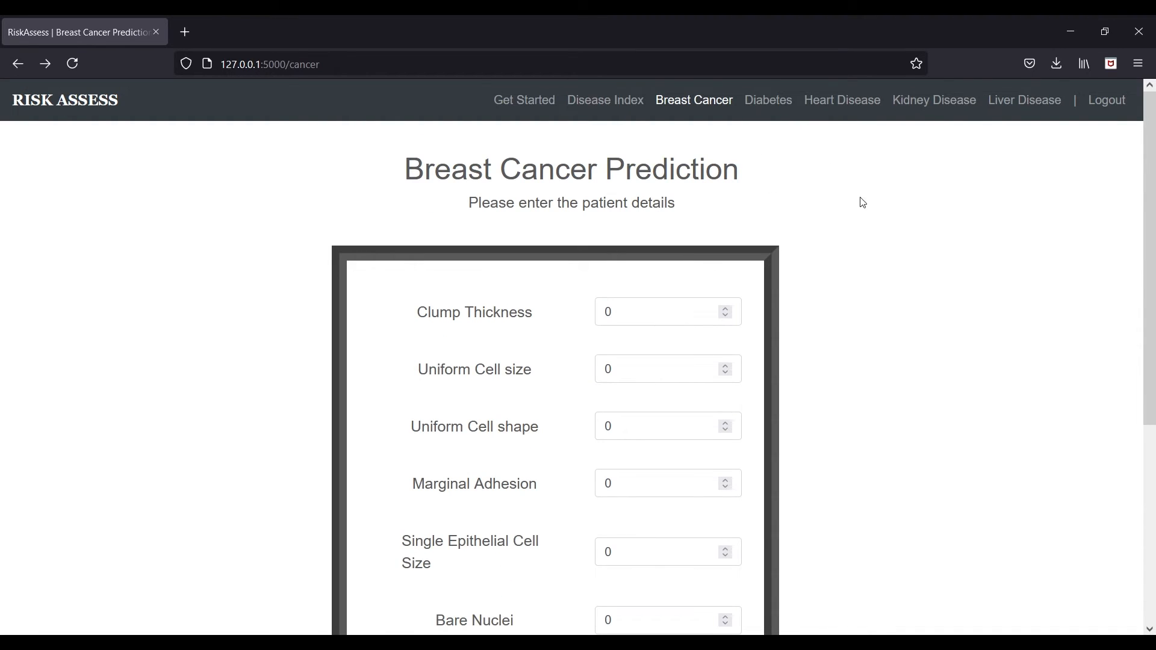
- Revisit the Diabetes, Heart, Kidney and Liver Disease forms, then open the Disease Index page
{"action": "left_click", "coordinate": [768, 99]}
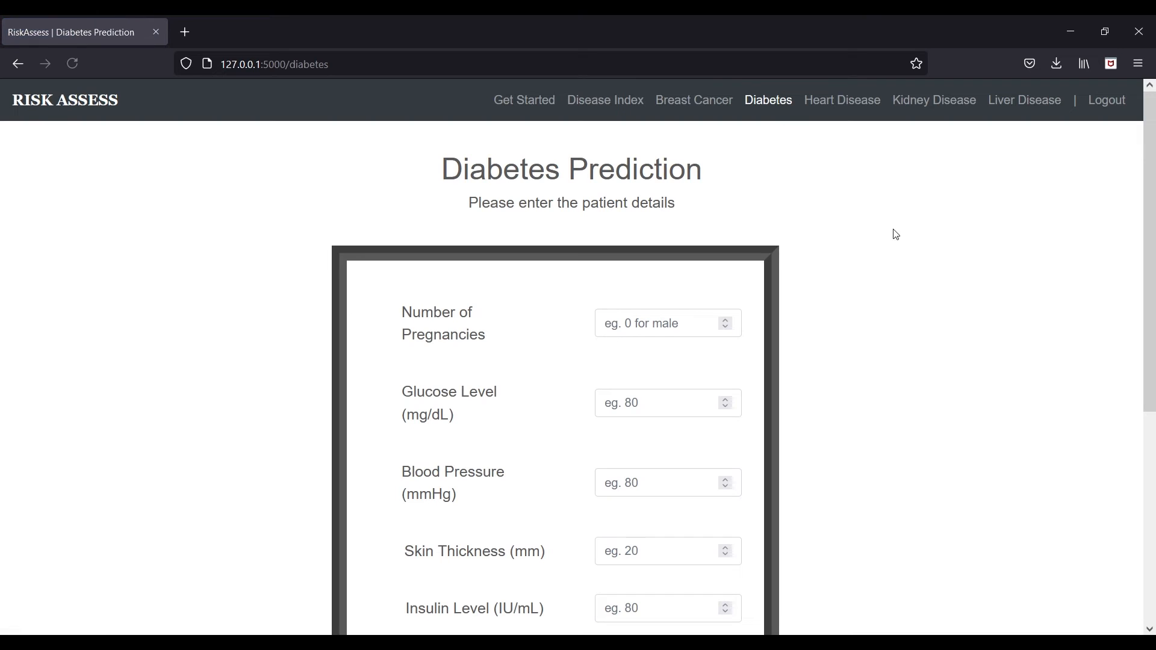
{"action": "left_click", "coordinate": [843, 100]}
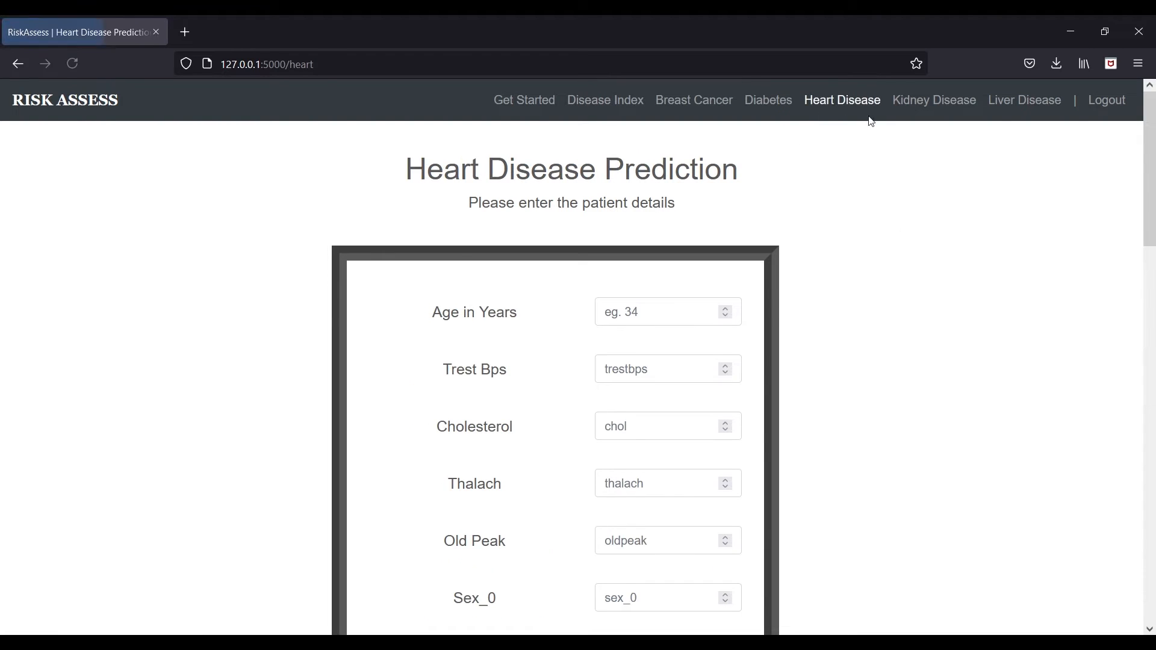
{"action": "left_click", "coordinate": [934, 100]}
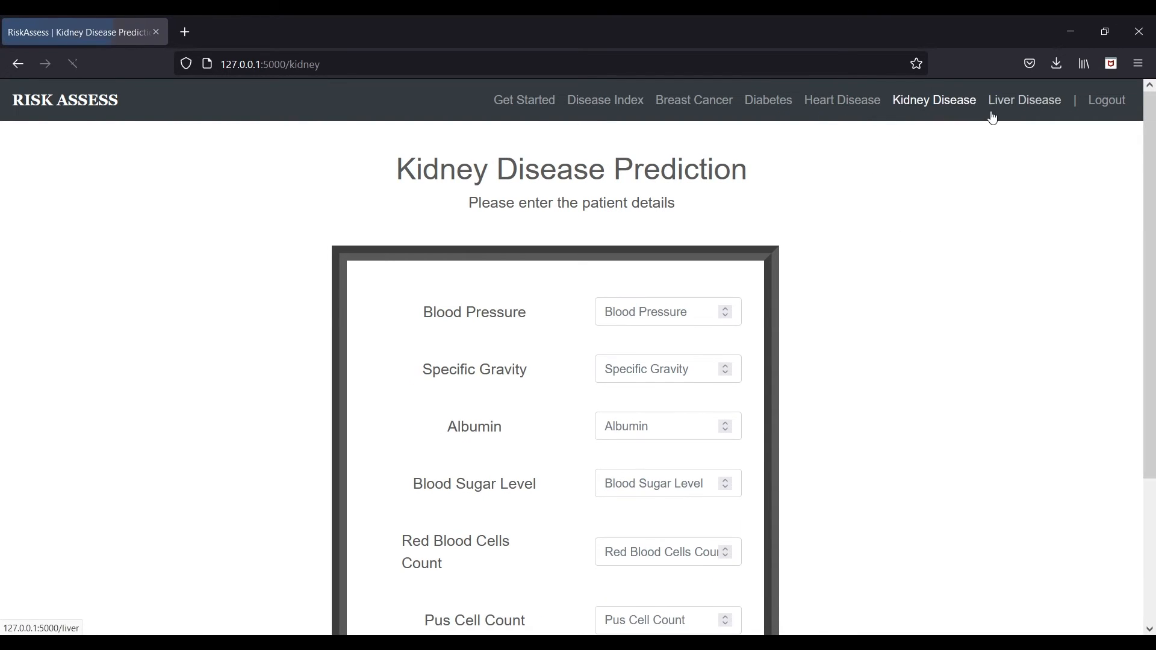
{"action": "left_click", "coordinate": [1025, 100]}
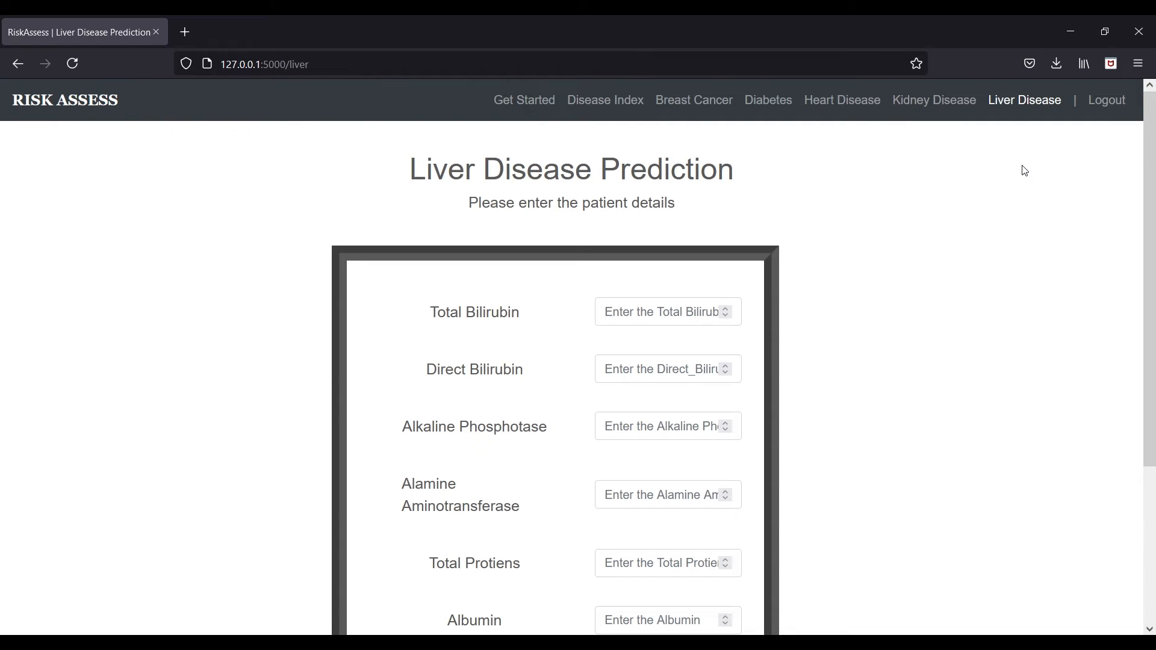
{"action": "mouse_move", "coordinate": [568, 157]}
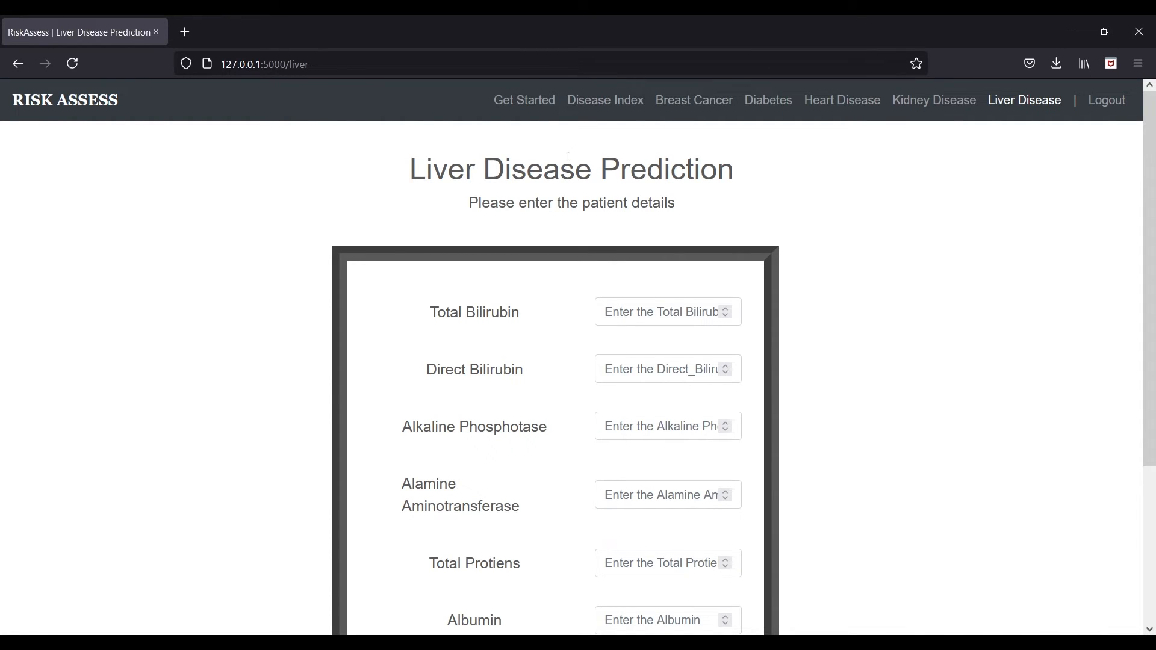
{"action": "left_click", "coordinate": [524, 100]}
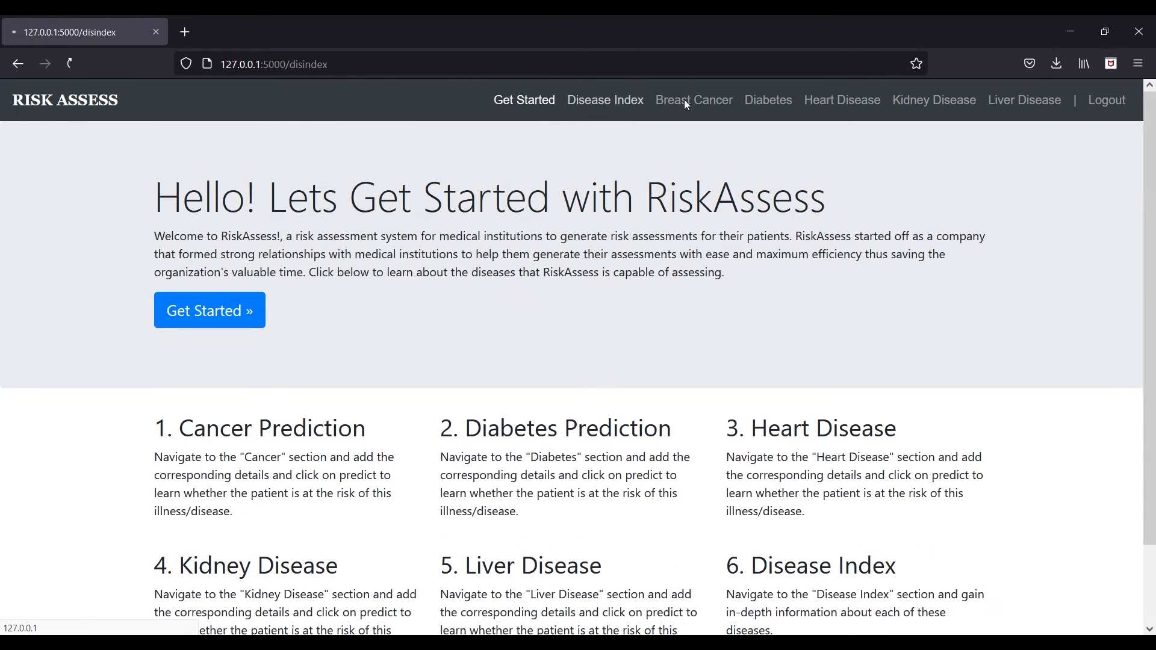
- Visit the Breast Cancer and Diabetes forms, return to Get Started, then log out to the homepage
{"action": "left_click", "coordinate": [695, 100]}
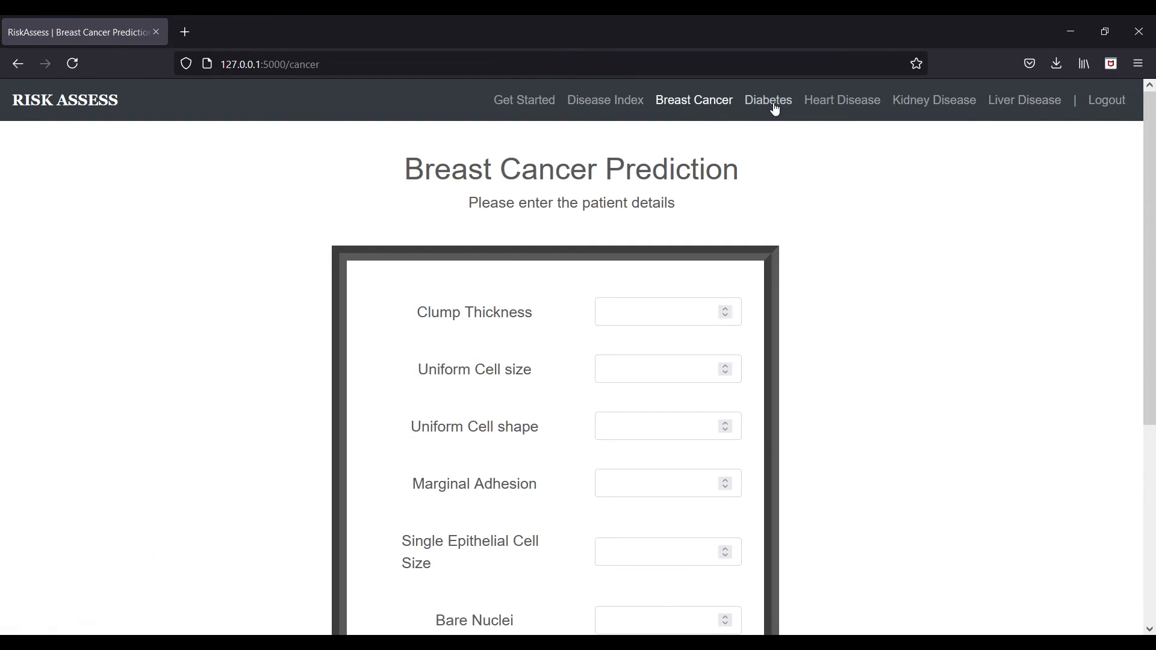
{"action": "left_click", "coordinate": [768, 99]}
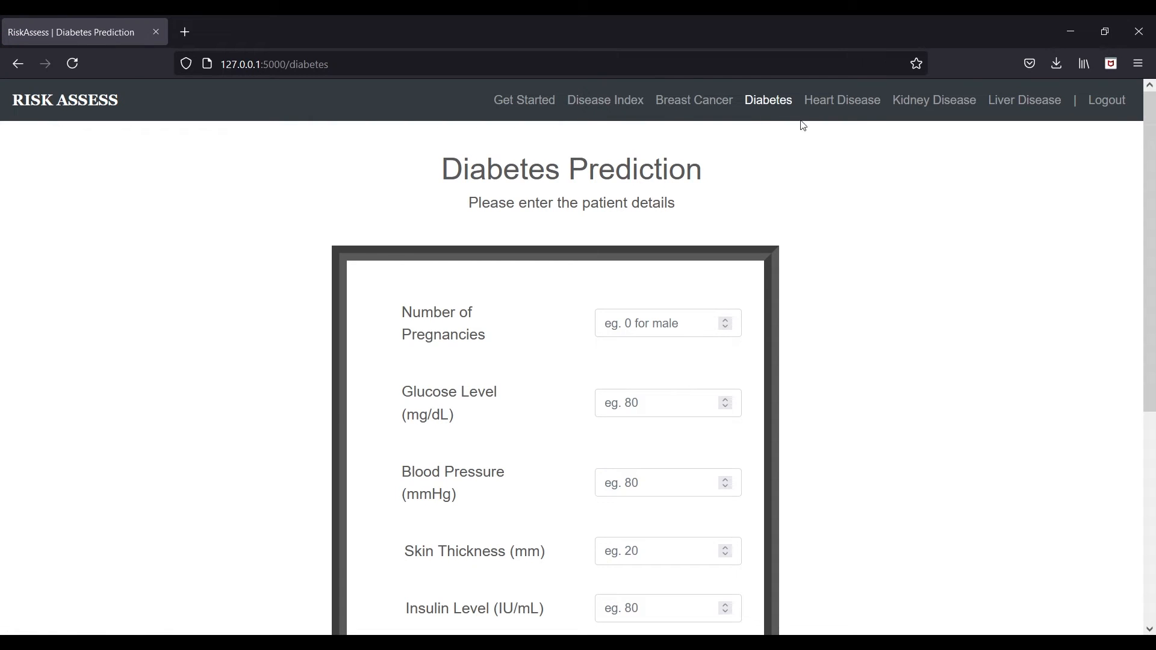
{"action": "left_click", "coordinate": [524, 100]}
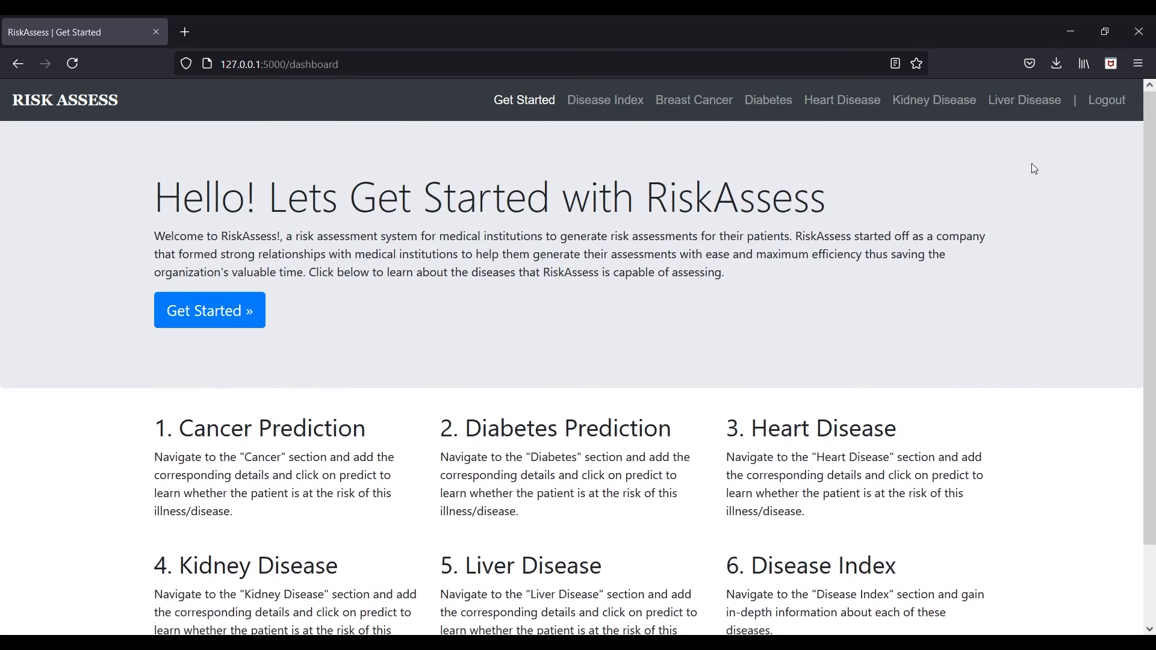
{"action": "mouse_move", "coordinate": [1107, 100]}
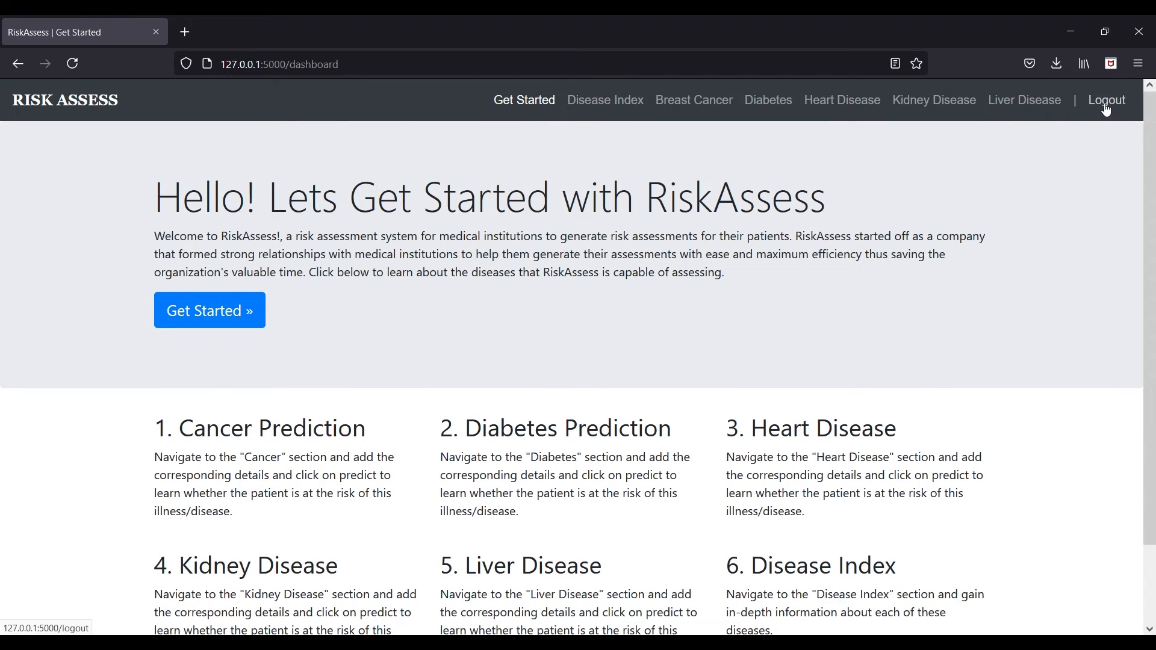
{"action": "left_click", "coordinate": [1106, 100]}
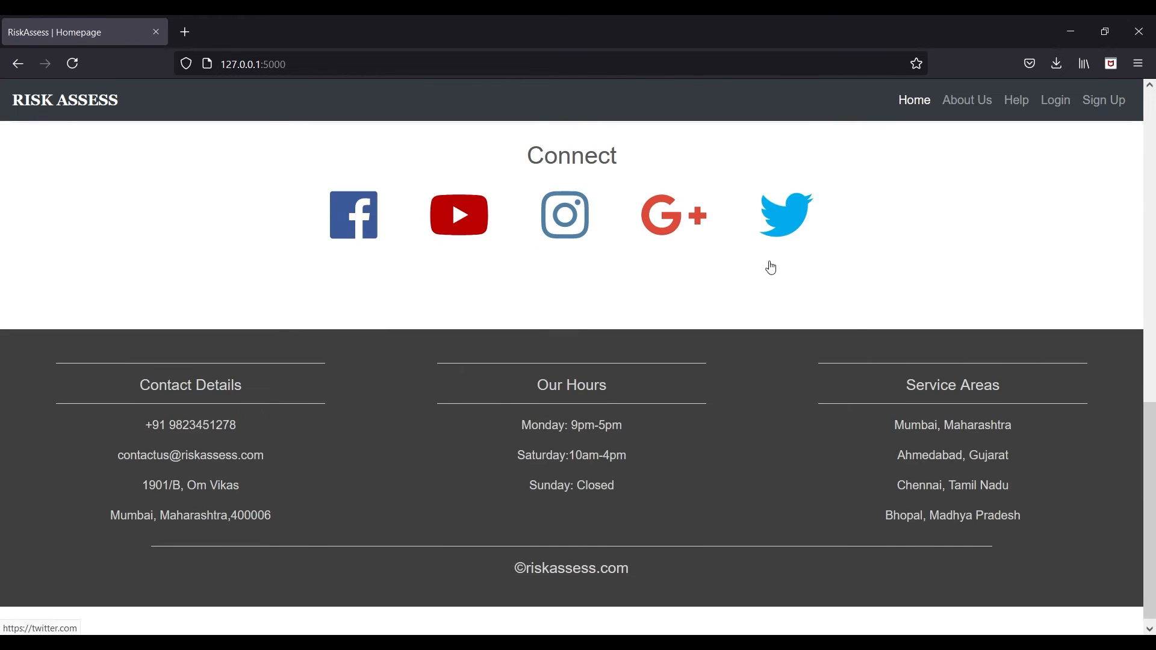
{"action": "scroll", "scroll_direction": "up", "scroll_amount": 3}
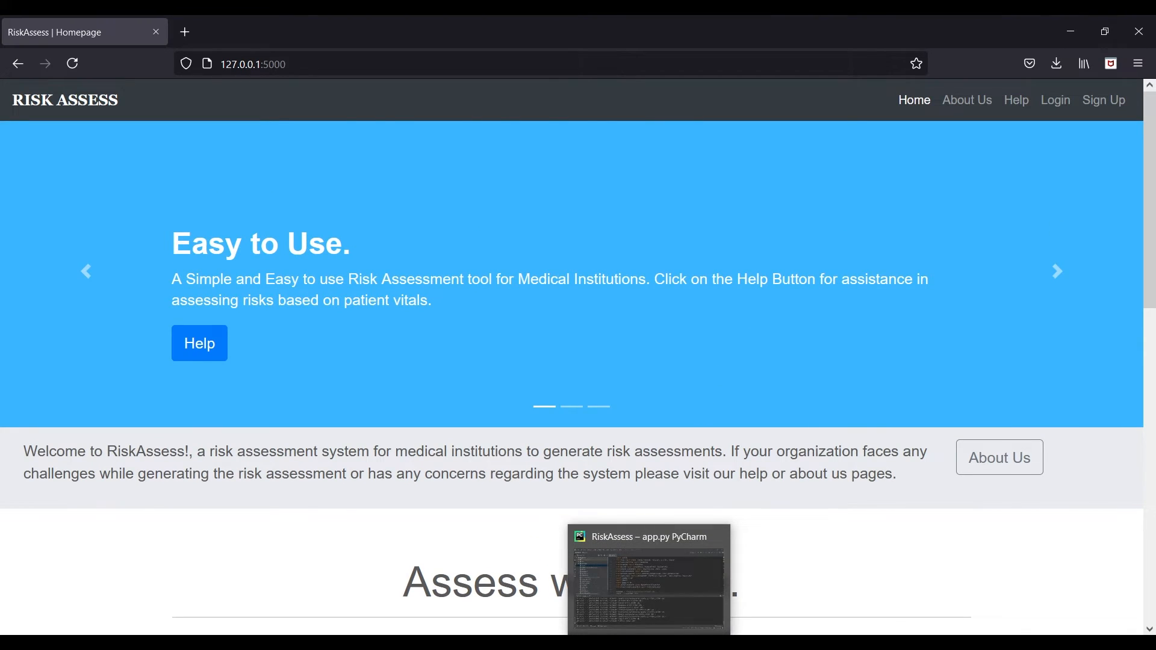
- Switch back to PyCharm and open requirements.txt from the Project panel
{"action": "left_click", "coordinate": [649, 536]}
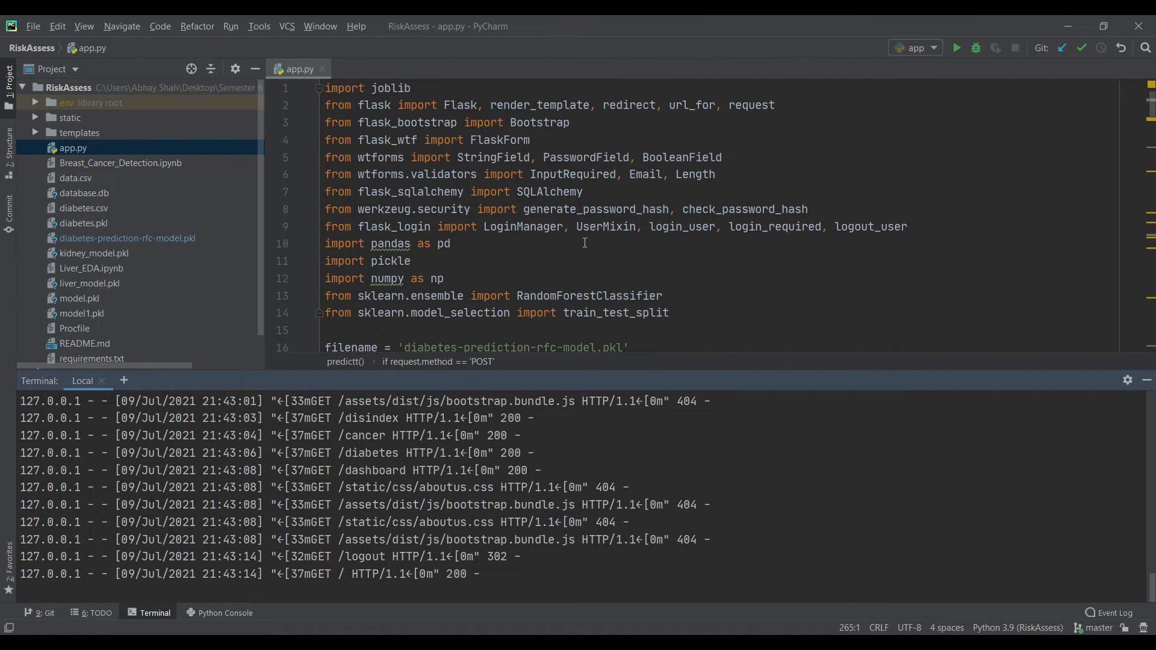
{"action": "mouse_move", "coordinate": [519, 580]}
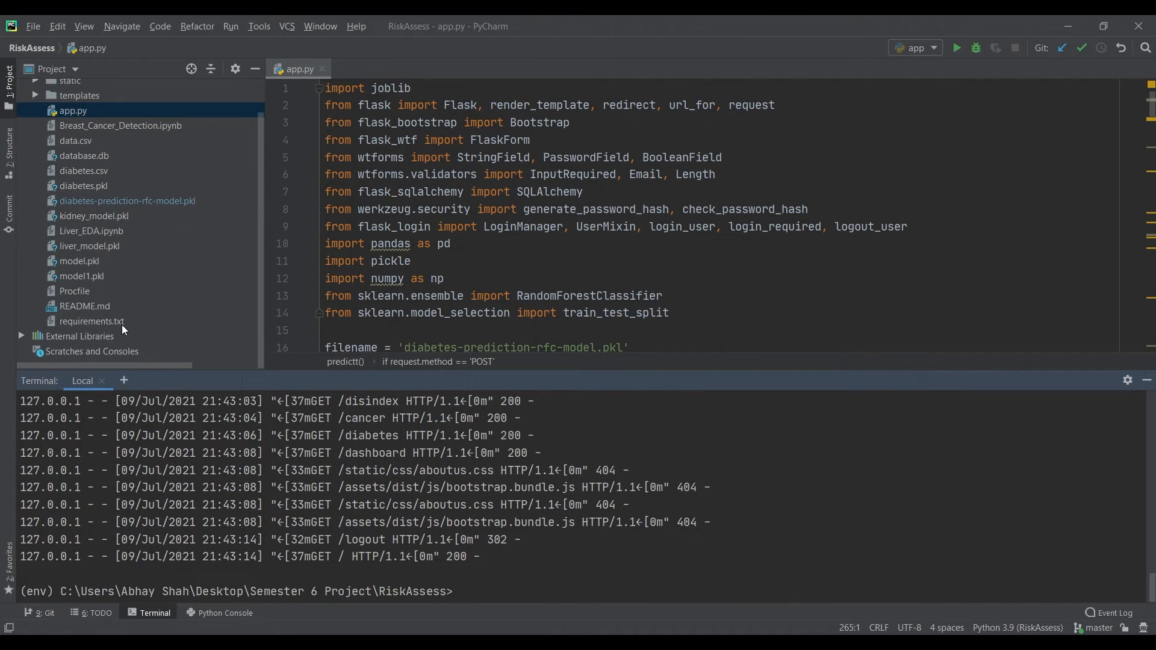
{"action": "double_click", "coordinate": [91, 321]}
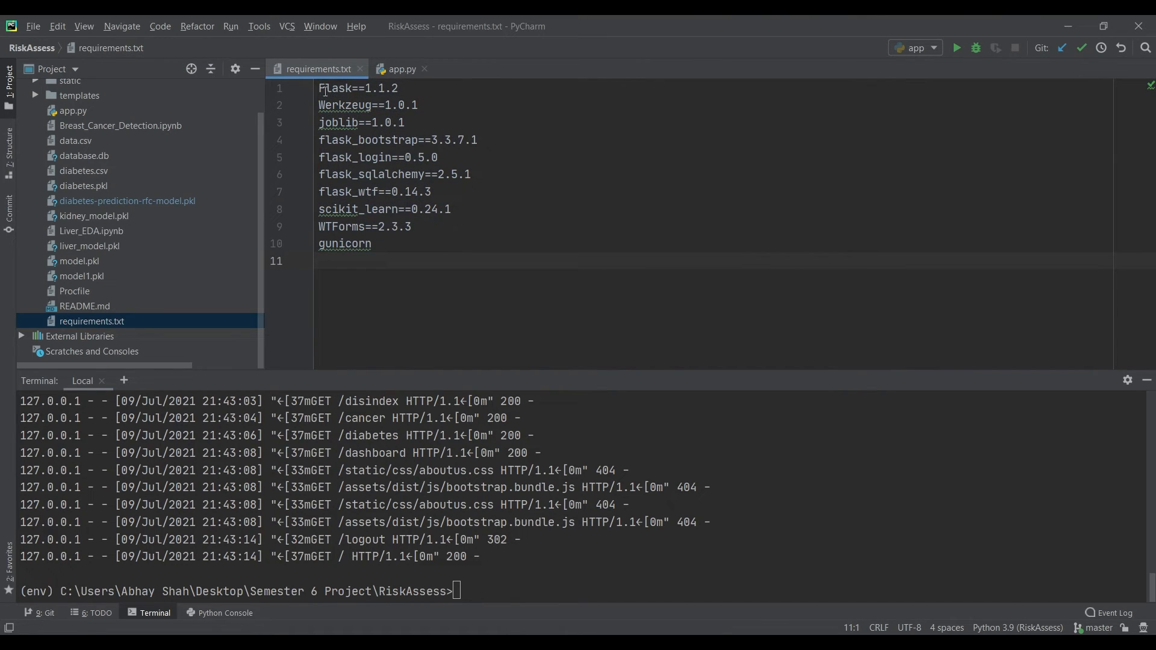
- Go over the Flask, joblib, flask_wtf, flask_sqlalchemy, scikit_learn and gunicorn requirements
{"action": "left_click", "coordinate": [405, 123]}
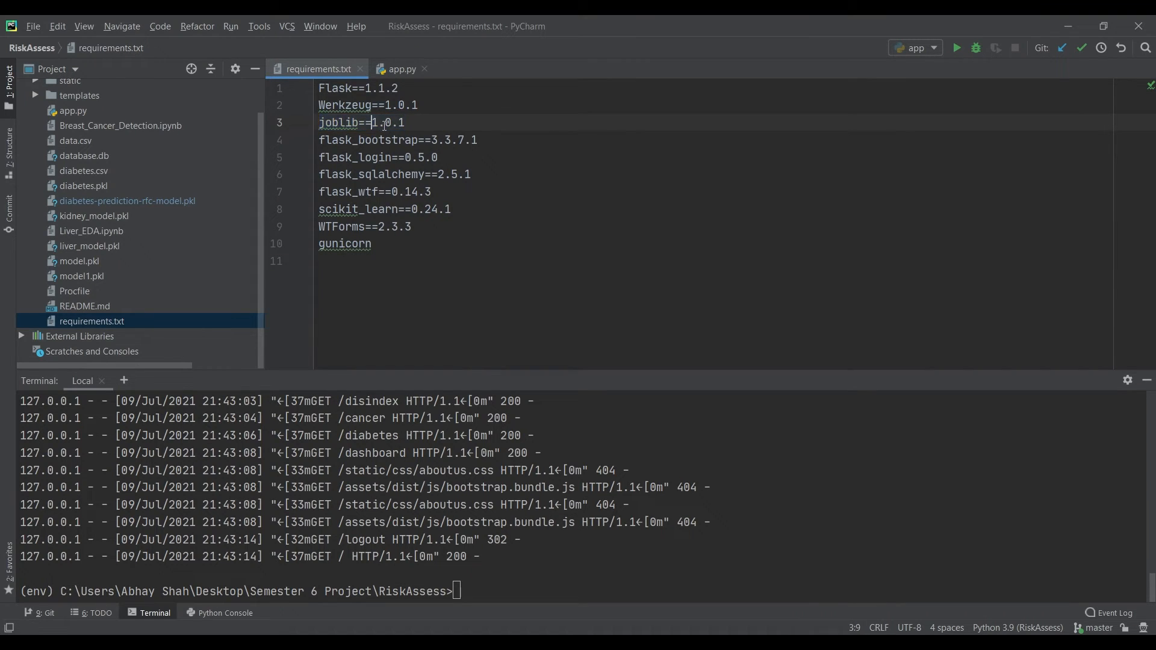
{"action": "triple_click", "coordinate": [360, 123]}
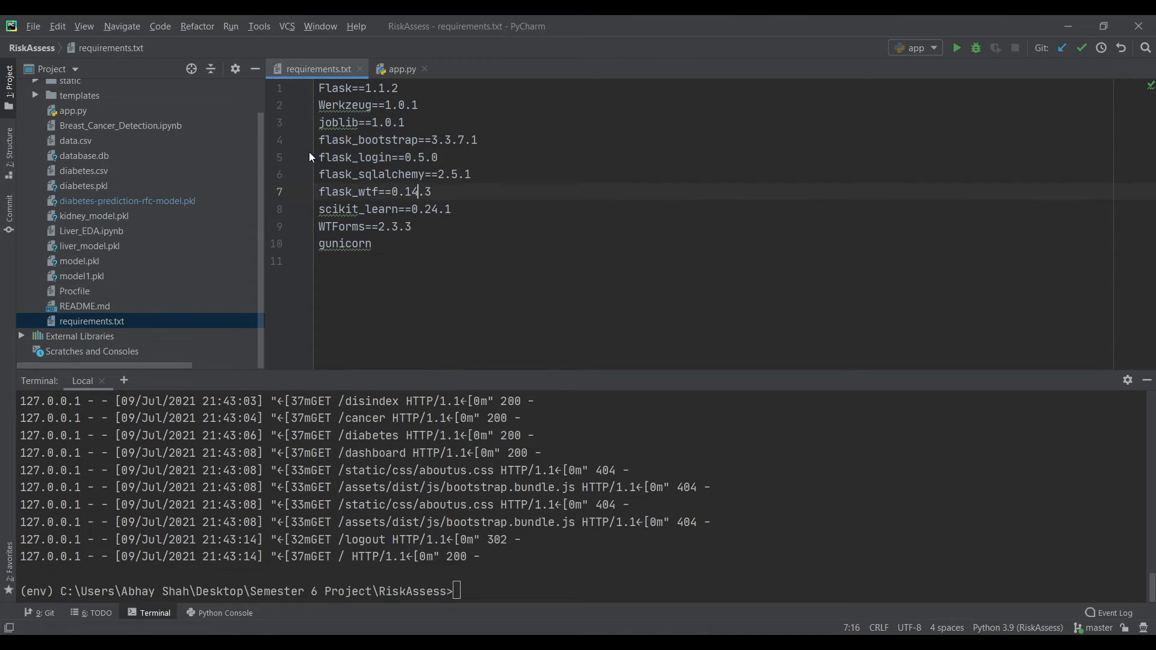
{"action": "double_click", "coordinate": [336, 157]}
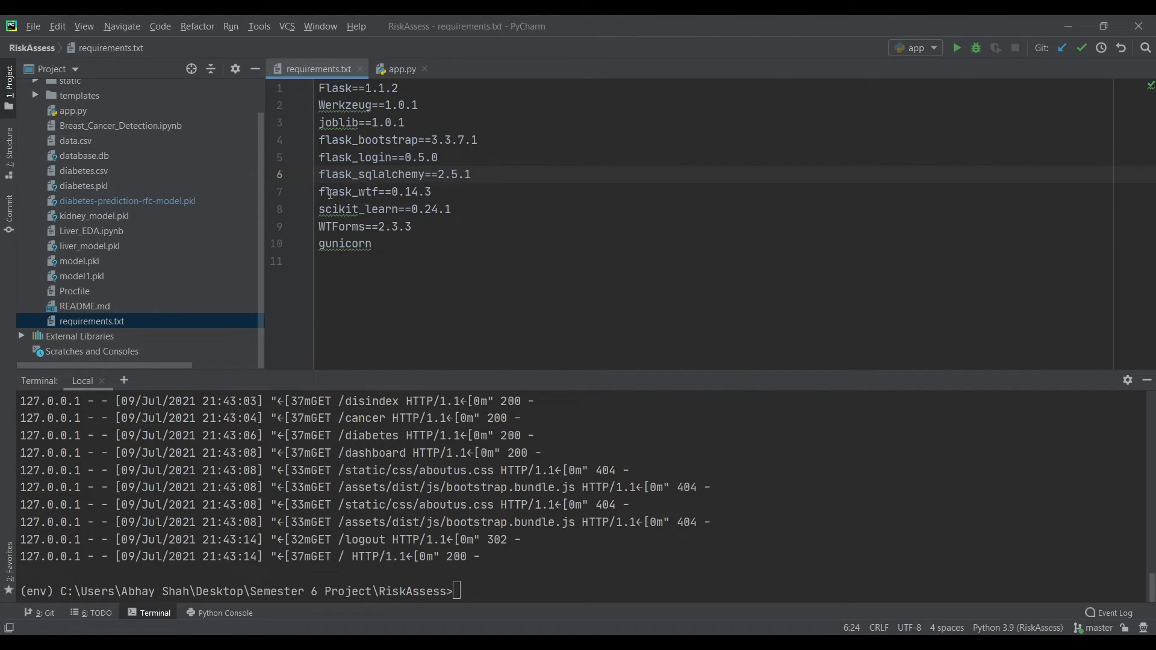
{"action": "left_click", "coordinate": [331, 192]}
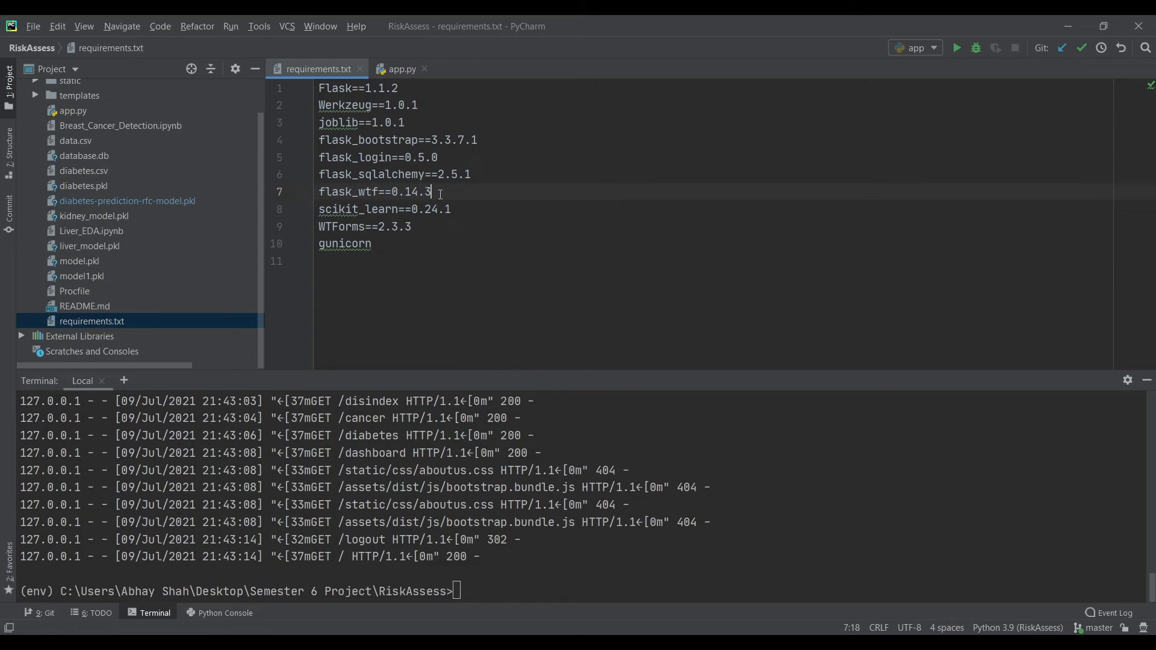
{"action": "mouse_move", "coordinate": [490, 330]}
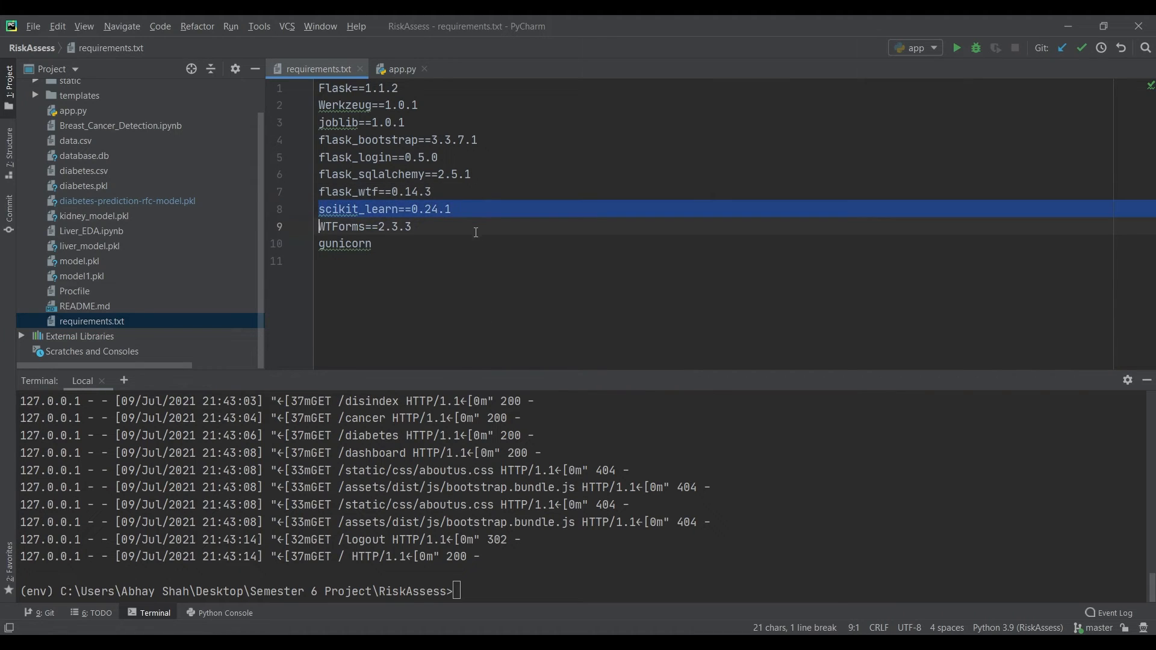
{"action": "left_click", "coordinate": [409, 224]}
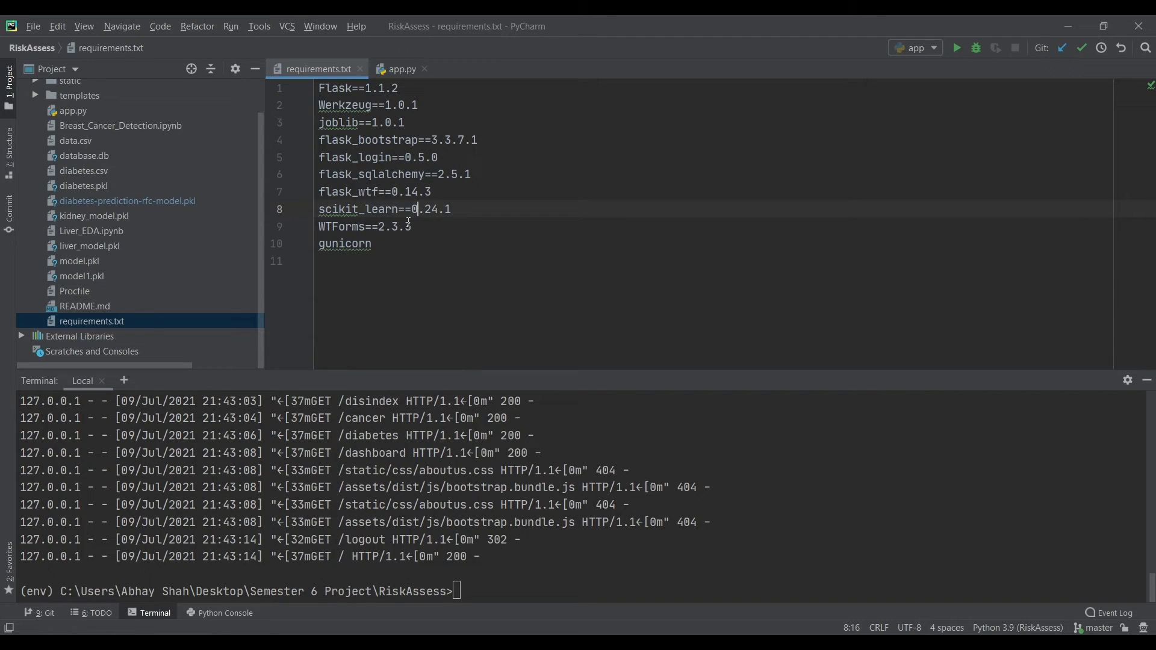
{"action": "mouse_move", "coordinate": [426, 254]}
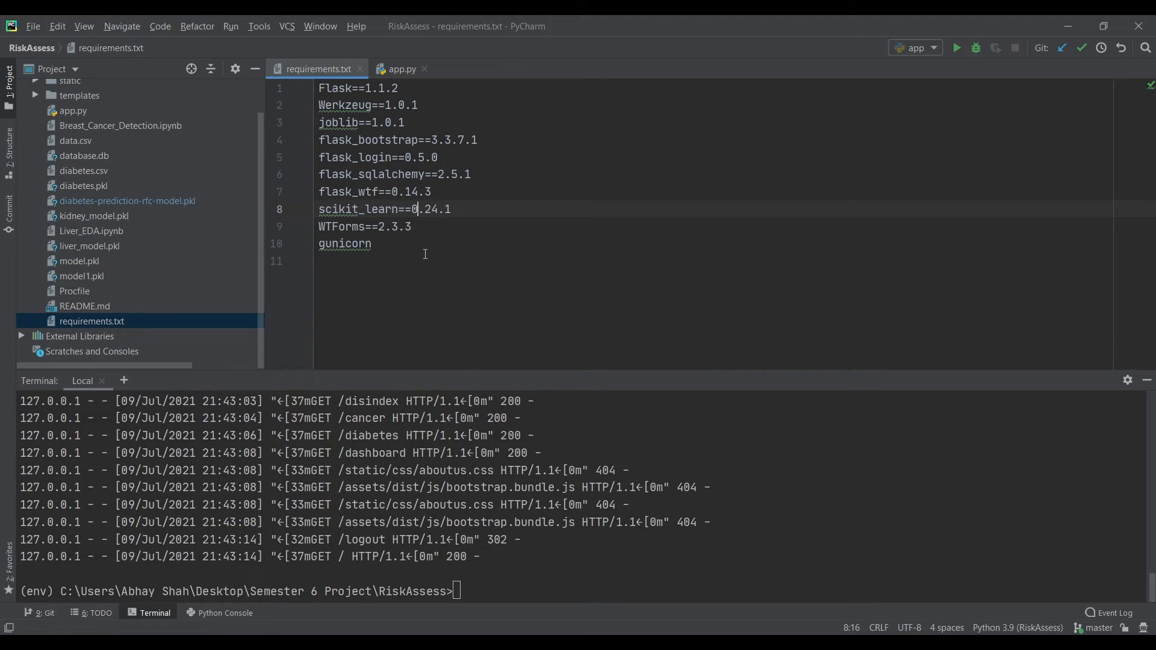
{"action": "double_click", "coordinate": [345, 244]}
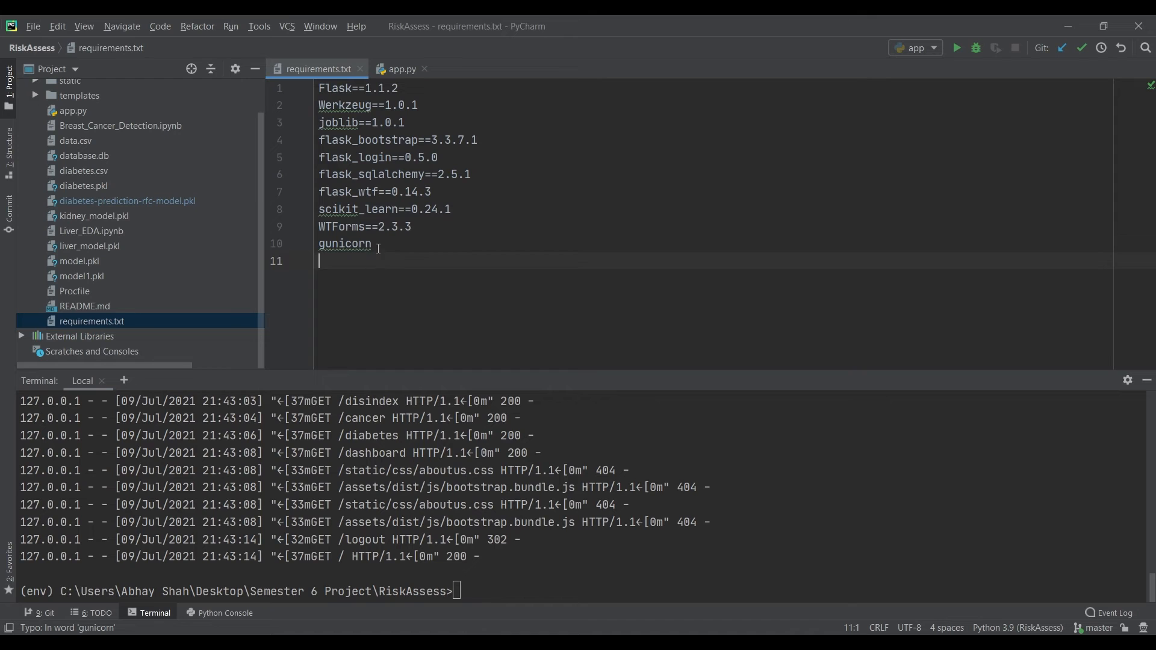
{"action": "left_click", "coordinate": [400, 69]}
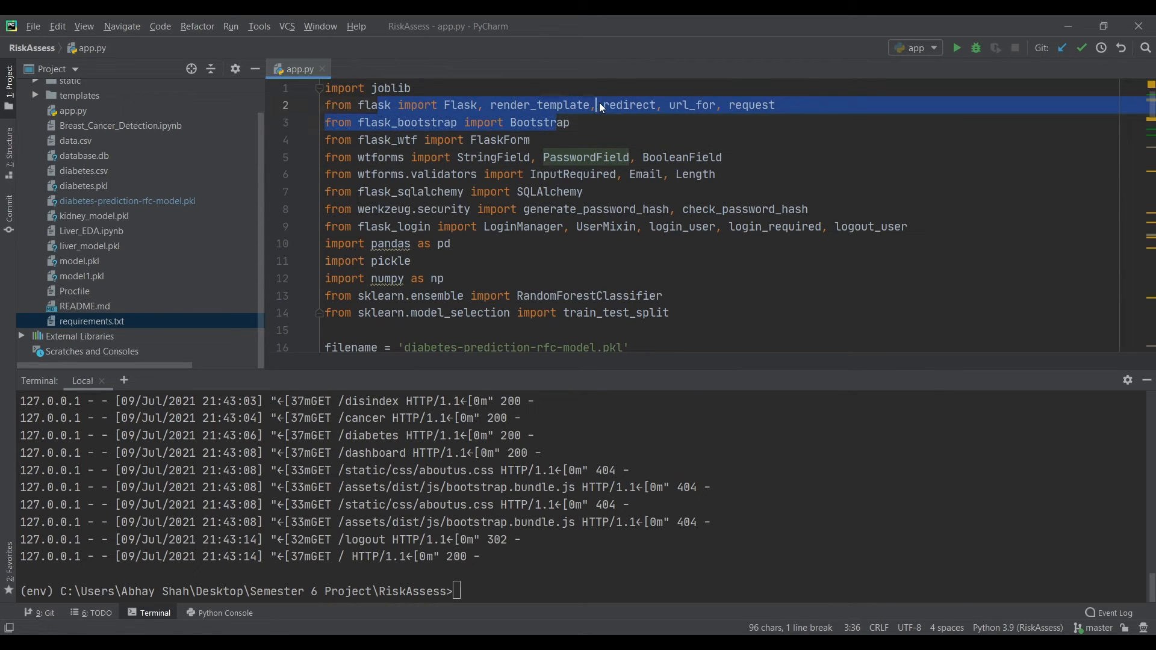
- Highlight the flask_bootstrap and Flask import lines, then scroll down to the pickle.load lines
{"action": "left_click", "coordinate": [571, 122]}
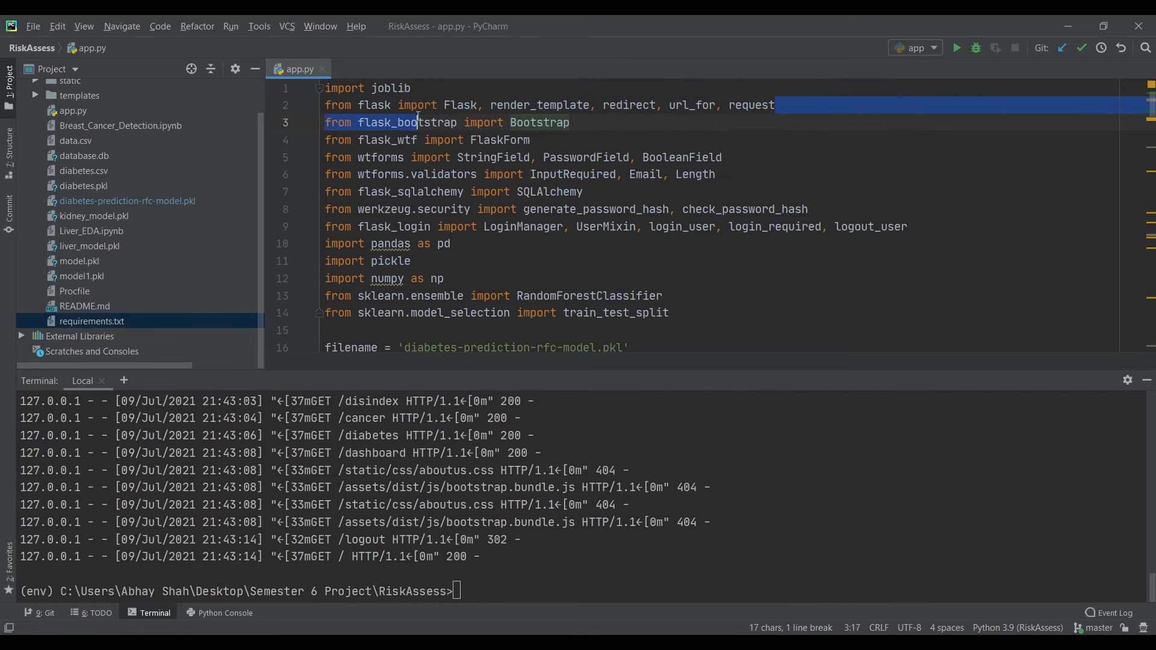
{"action": "left_click", "coordinate": [376, 106]}
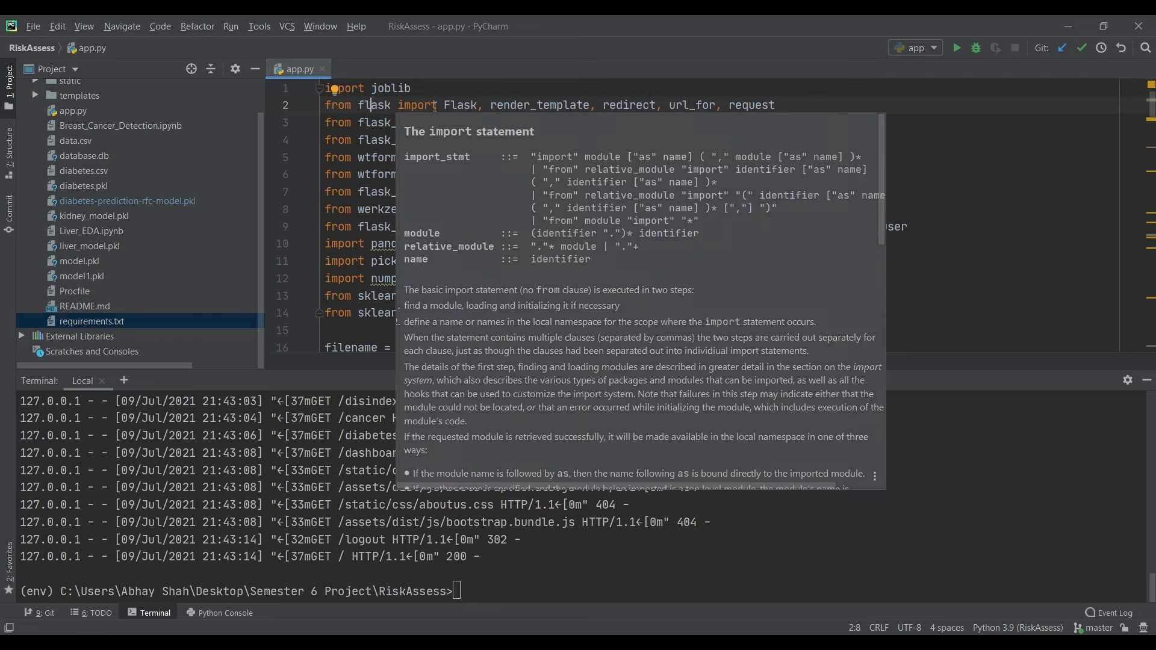
{"action": "double_click", "coordinate": [539, 105]}
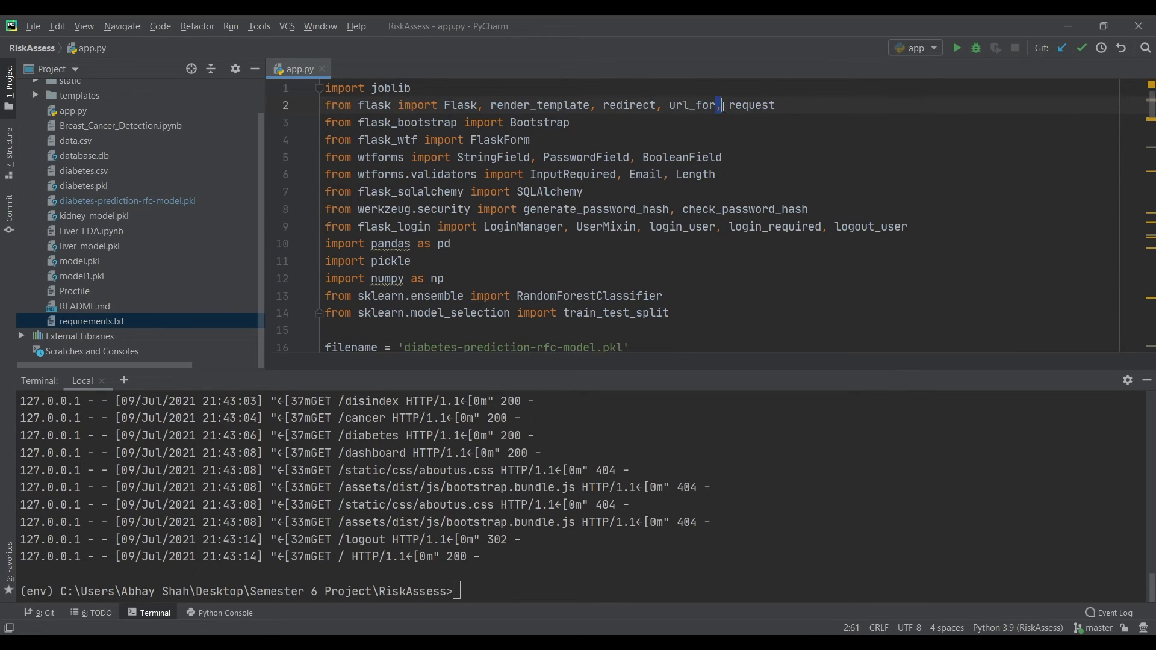
{"action": "scroll", "scroll_direction": "down", "scroll_amount": 3}
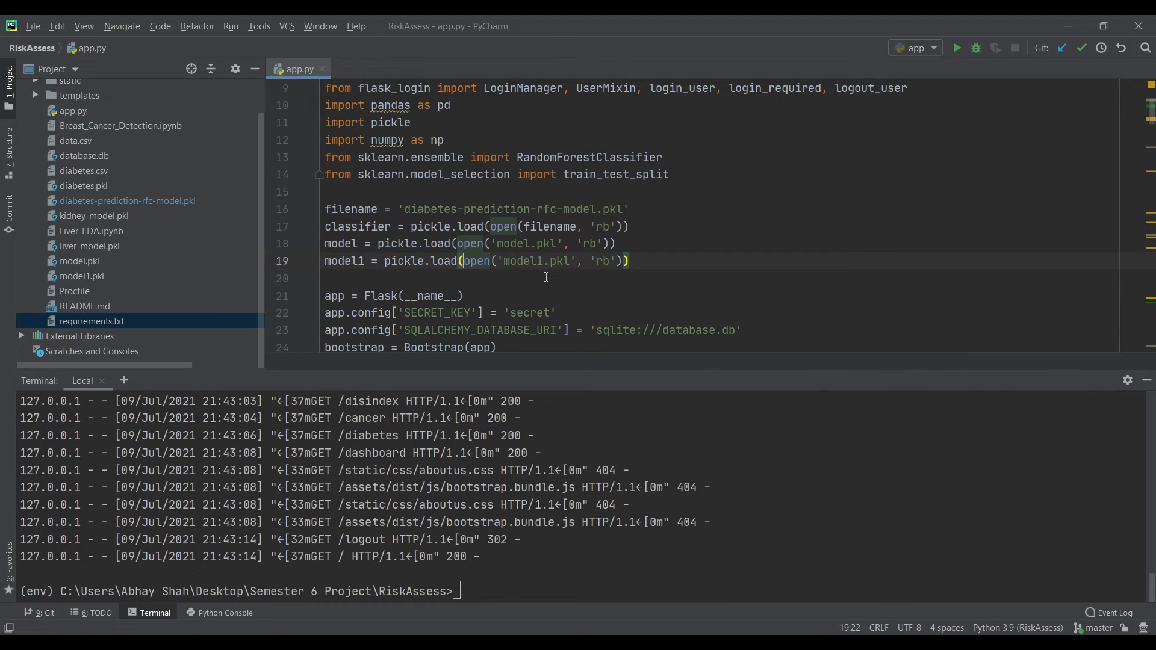
{"action": "mouse_move", "coordinate": [519, 300]}
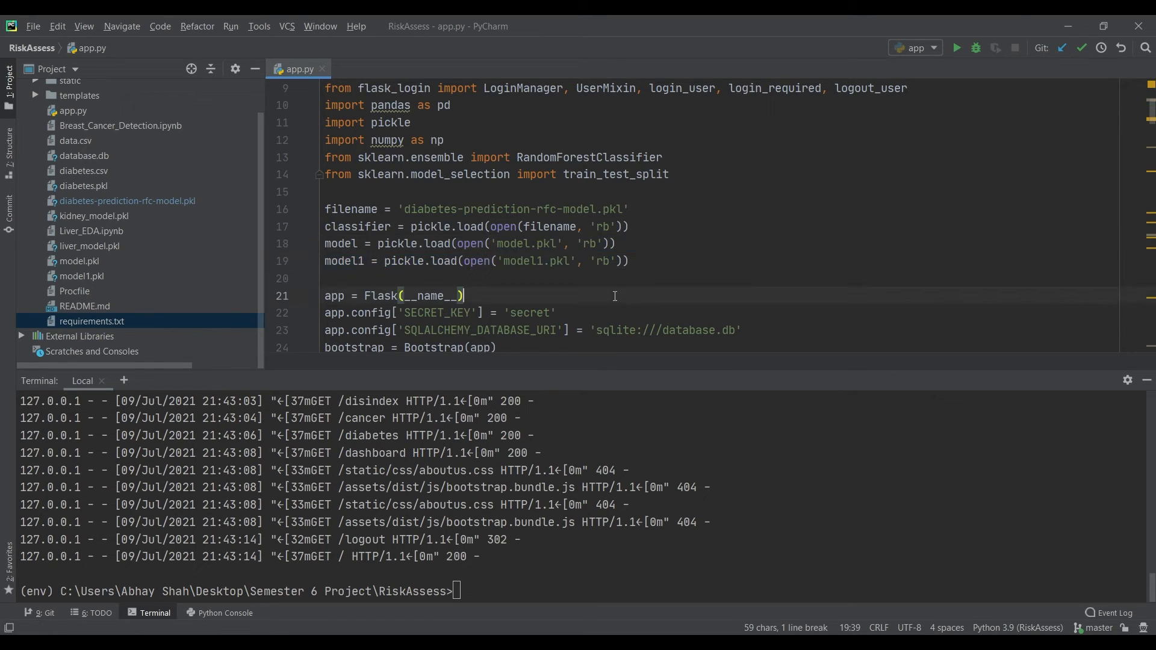
- Scroll app.py past the config, User, LoginForm and RegisterForm classes to the index, about and help routes
{"action": "scroll", "scroll_direction": "down", "scroll_amount": 3}
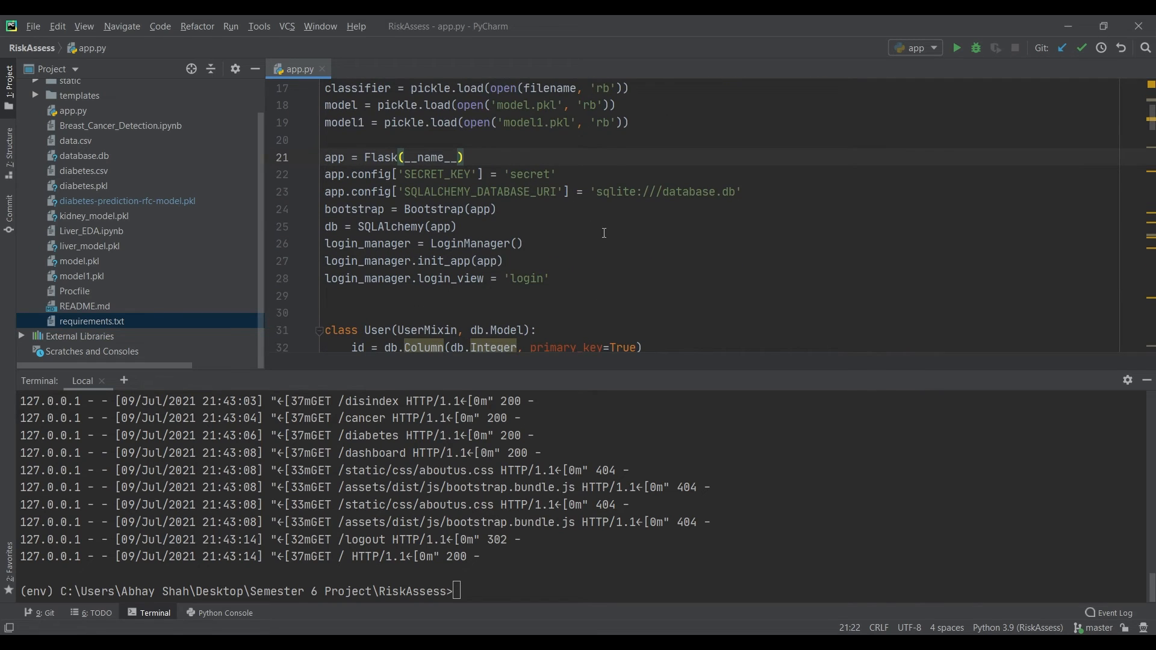
{"action": "scroll", "scroll_direction": "down", "scroll_amount": 3}
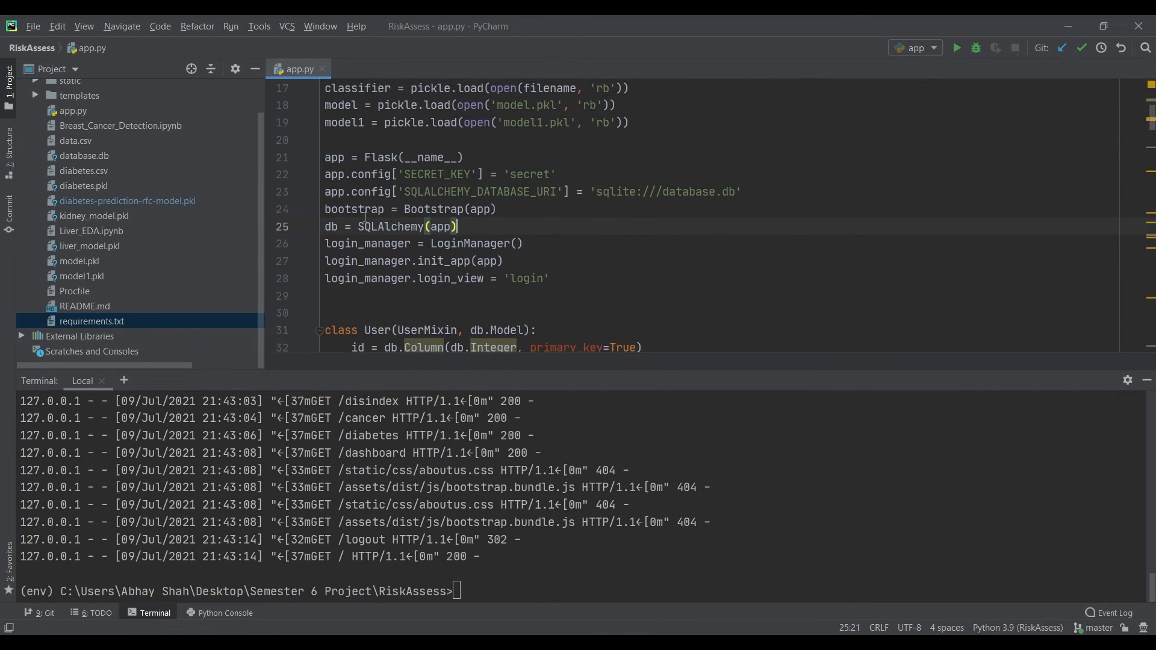
{"action": "scroll", "scroll_direction": "down", "scroll_amount": 3}
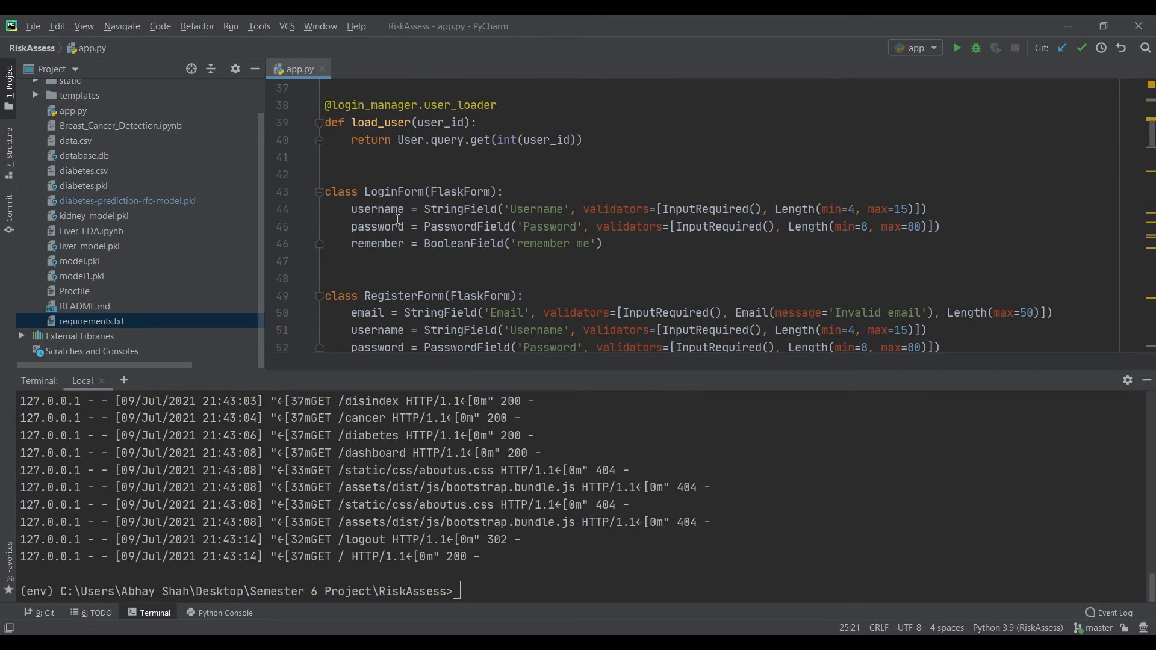
{"action": "scroll", "scroll_direction": "down", "scroll_amount": 3}
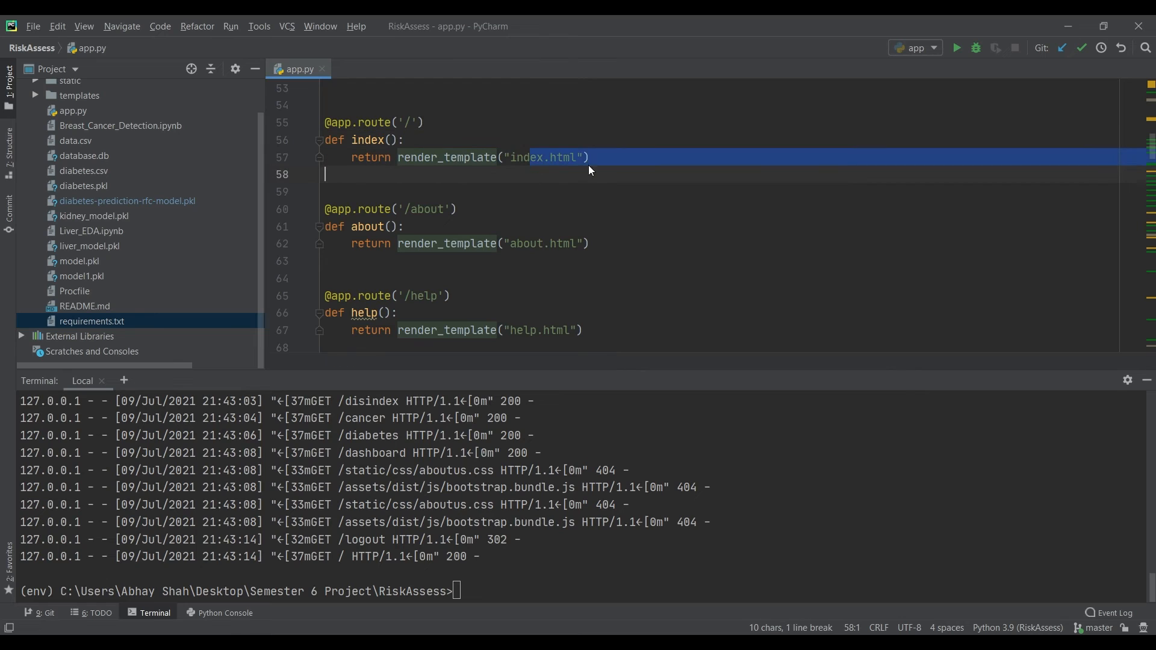
- Mark the index and about routes, then scroll down to the dashboard and disindex routes
{"action": "left_click", "coordinate": [405, 139]}
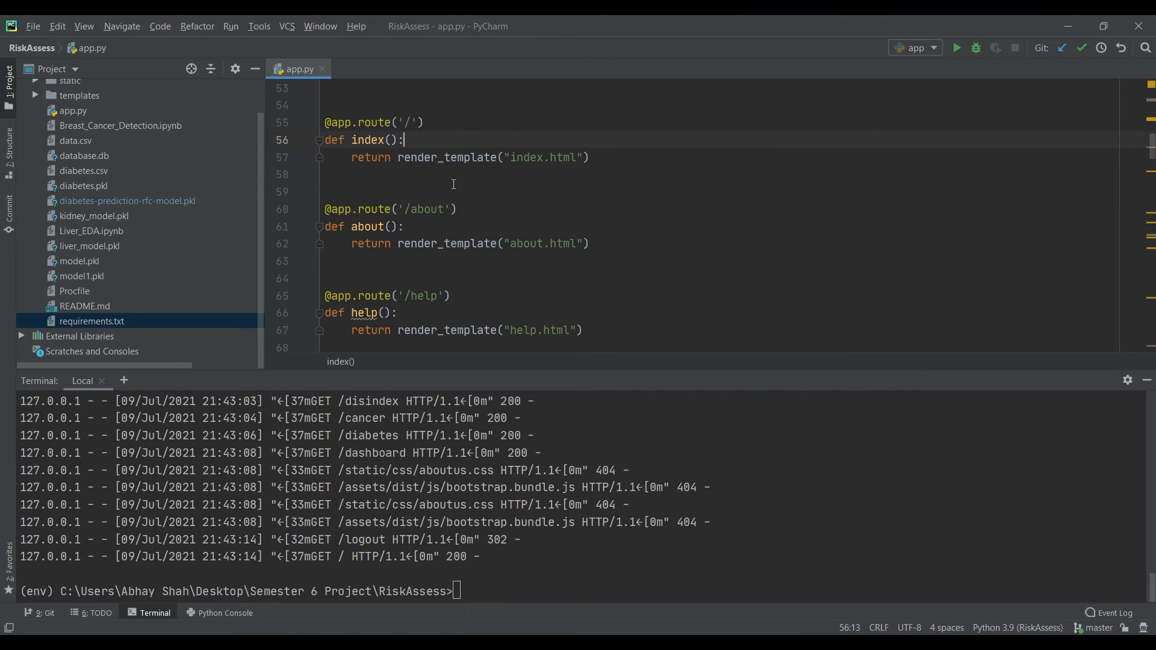
{"action": "mouse_move", "coordinate": [406, 213]}
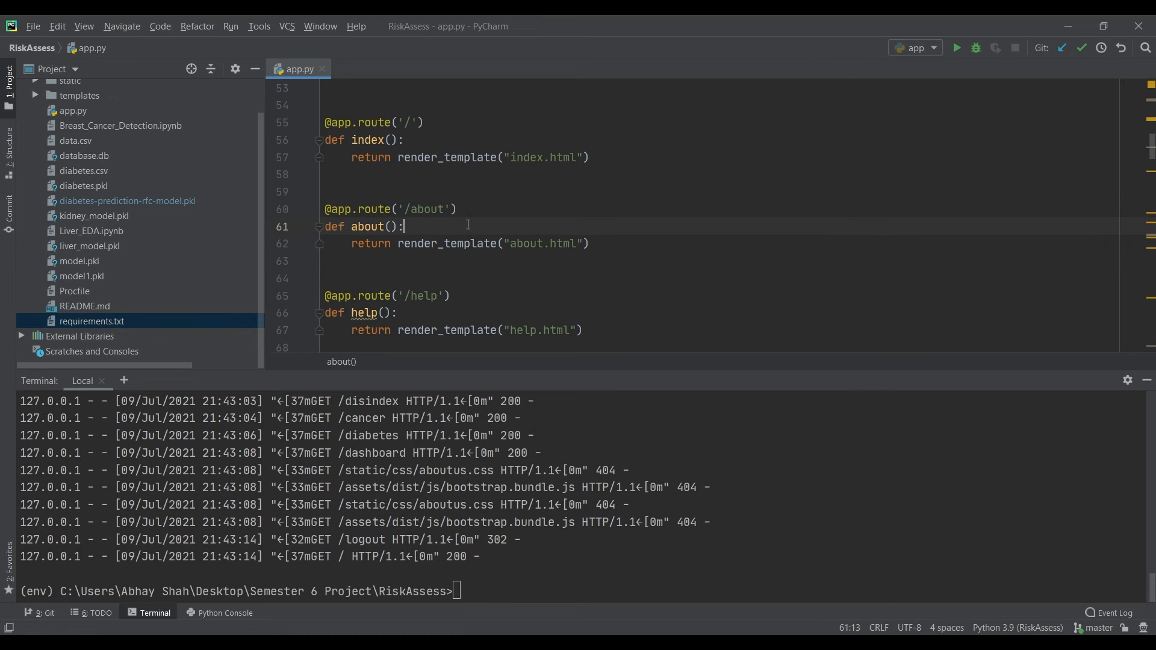
{"action": "mouse_move", "coordinate": [512, 224]}
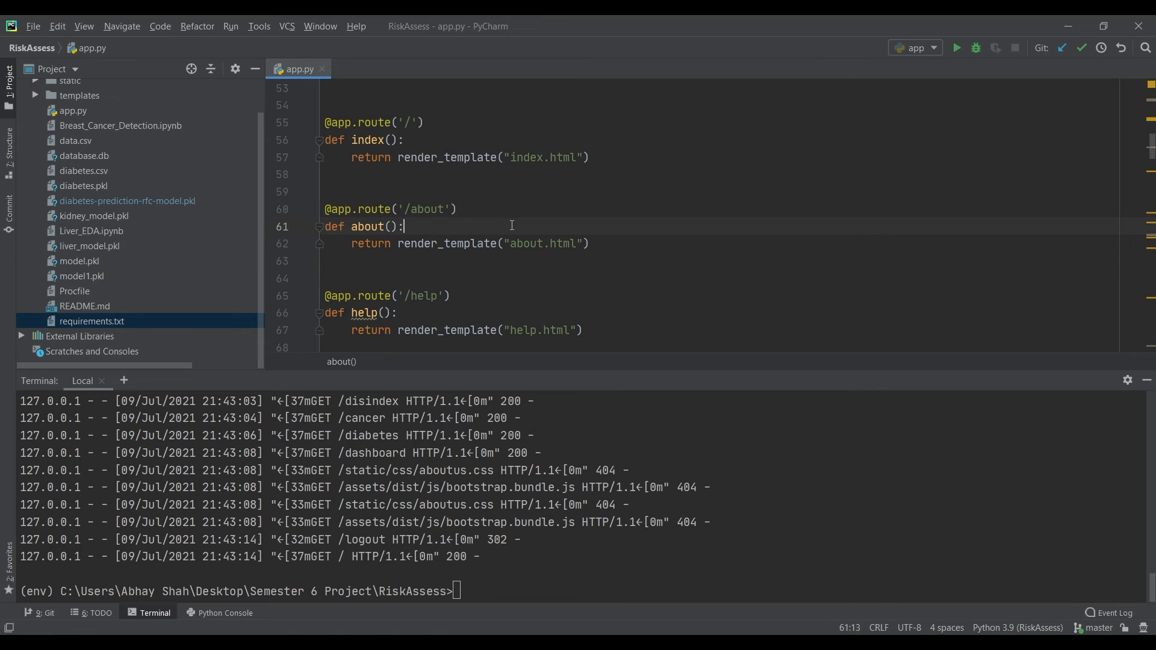
{"action": "left_click", "coordinate": [512, 157]}
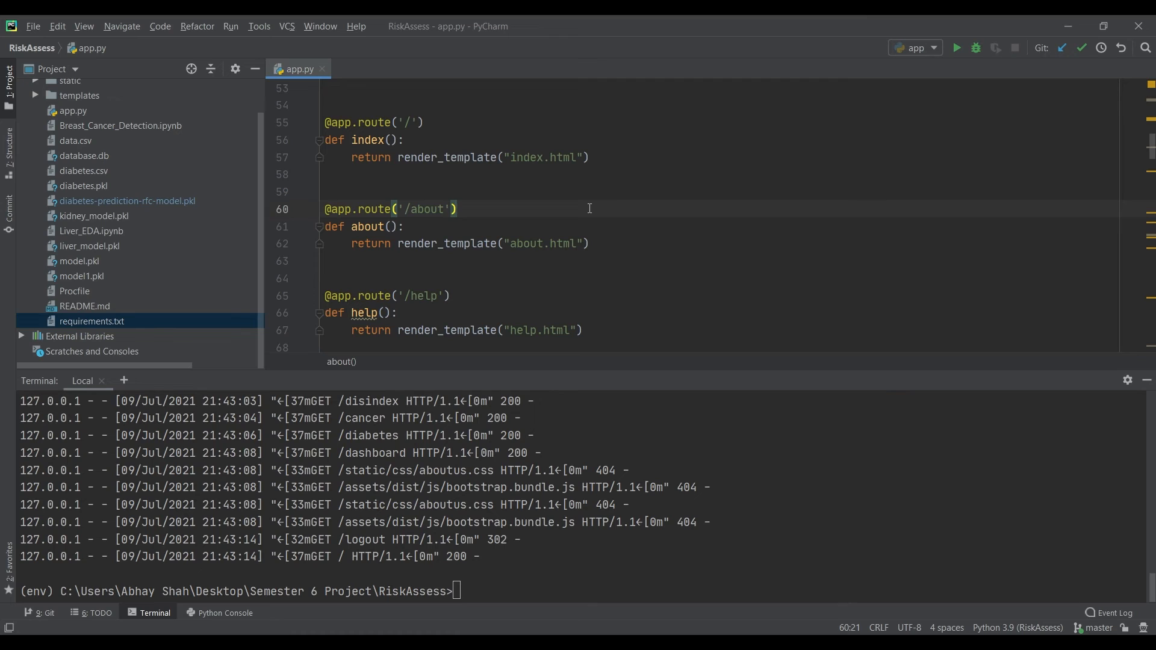
{"action": "double_click", "coordinate": [522, 244]}
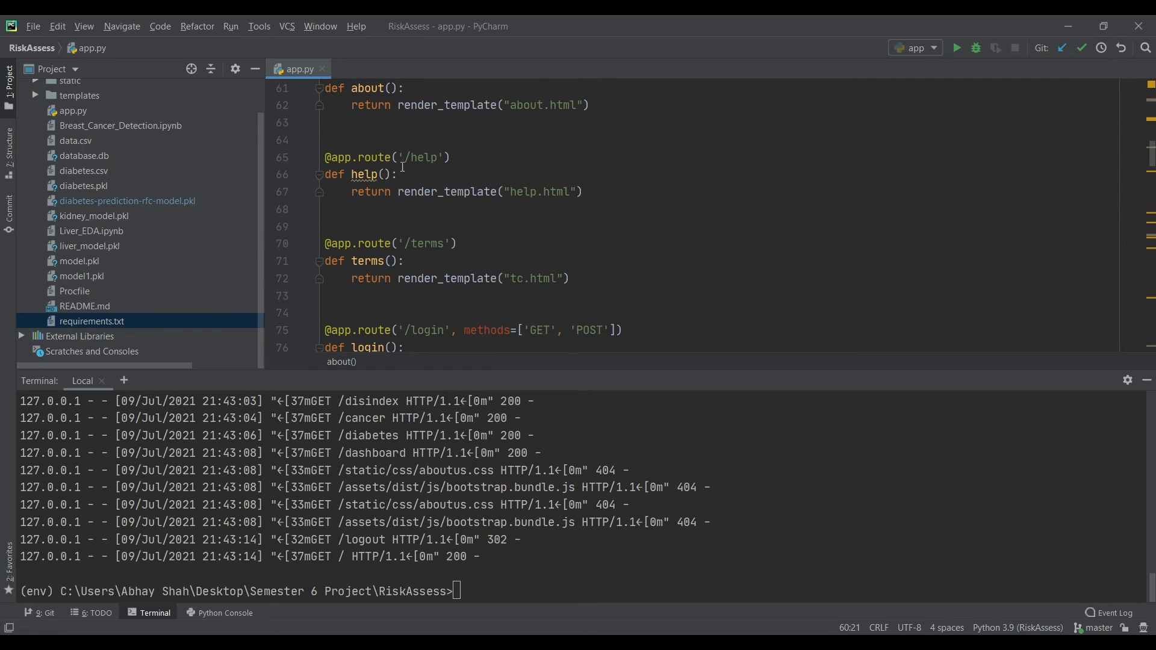
{"action": "scroll", "scroll_direction": "down", "scroll_amount": 3}
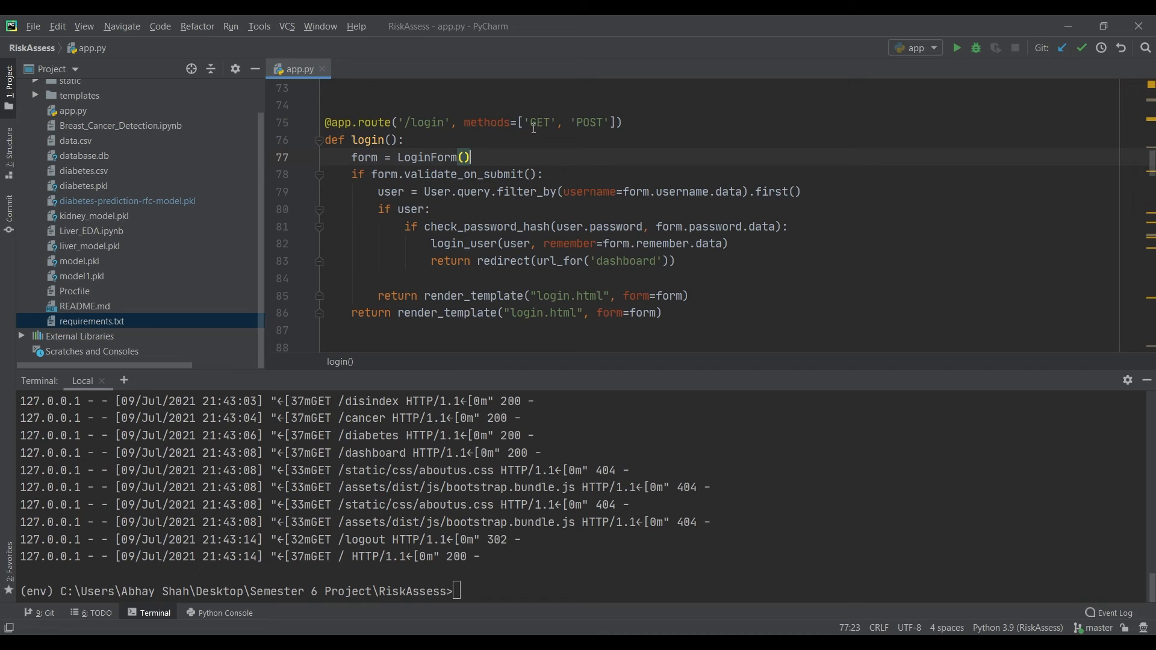
{"action": "scroll", "scroll_direction": "down", "scroll_amount": 3}
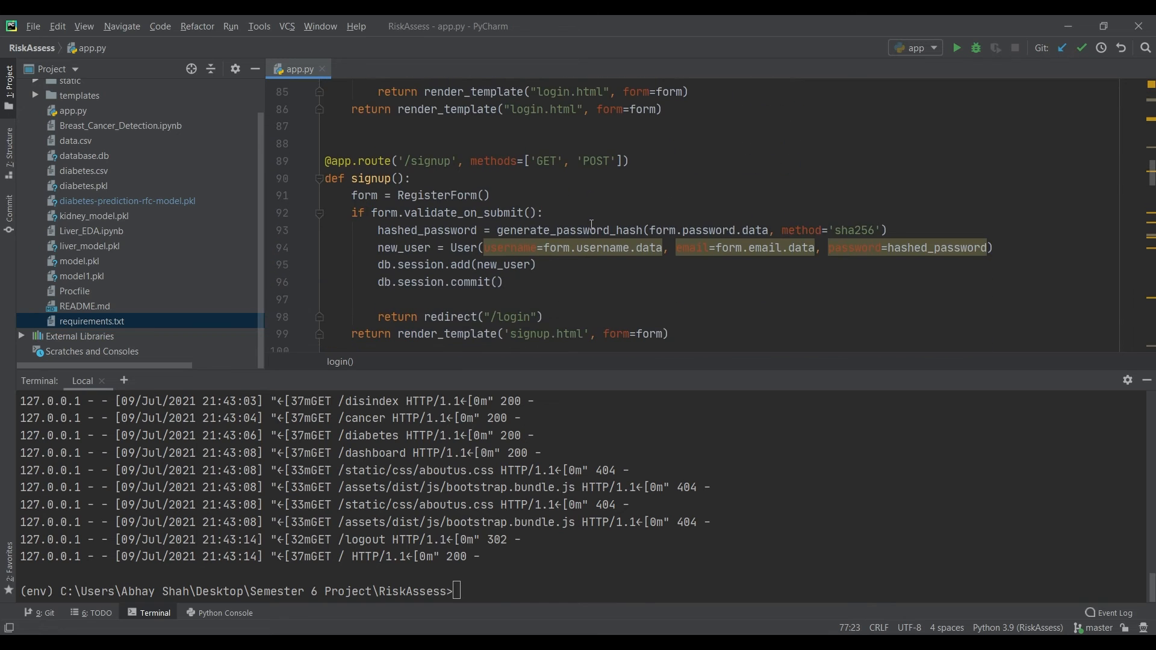
{"action": "scroll", "scroll_direction": "down", "scroll_amount": 3}
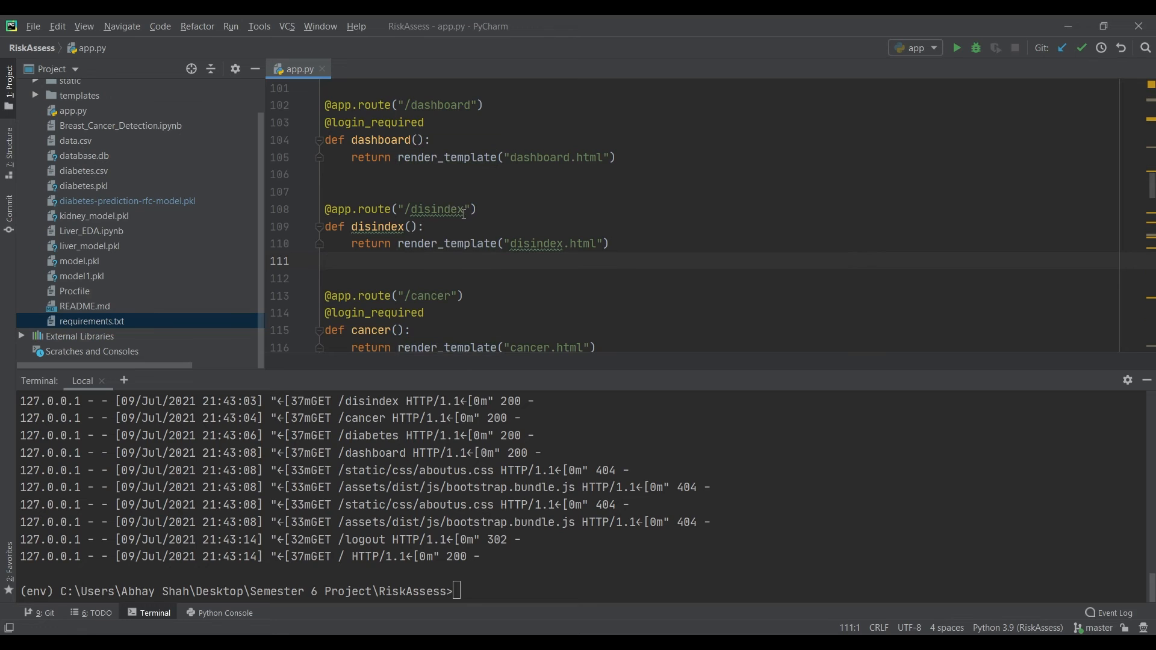
{"action": "mouse_move", "coordinate": [438, 118]}
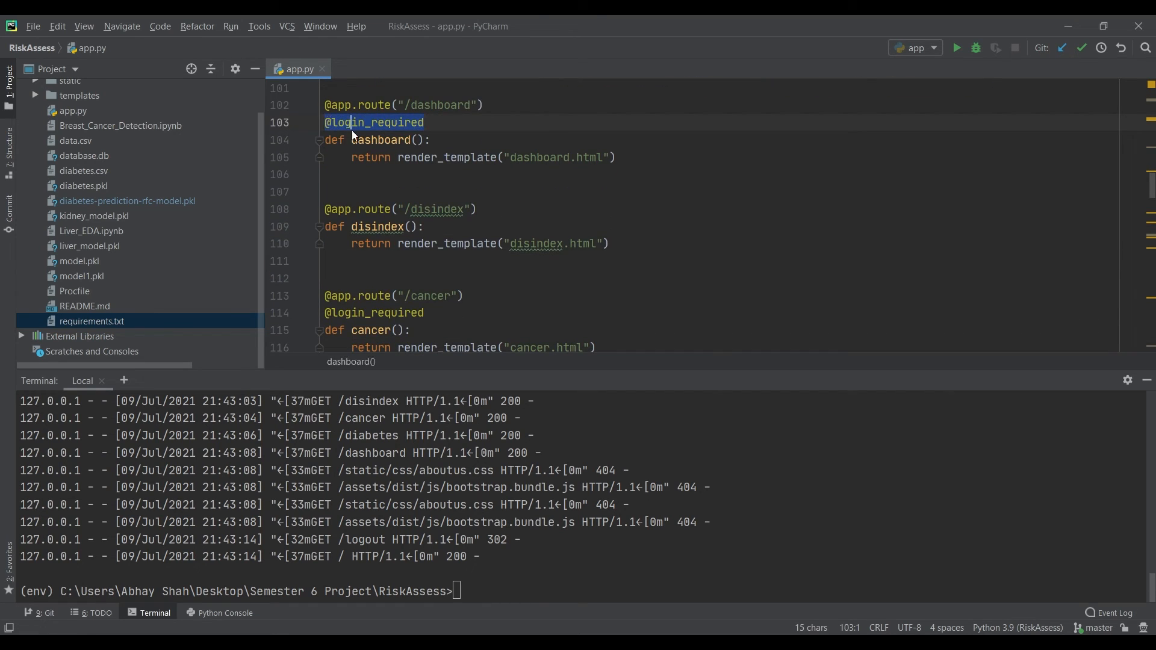
{"action": "left_click", "coordinate": [442, 126]}
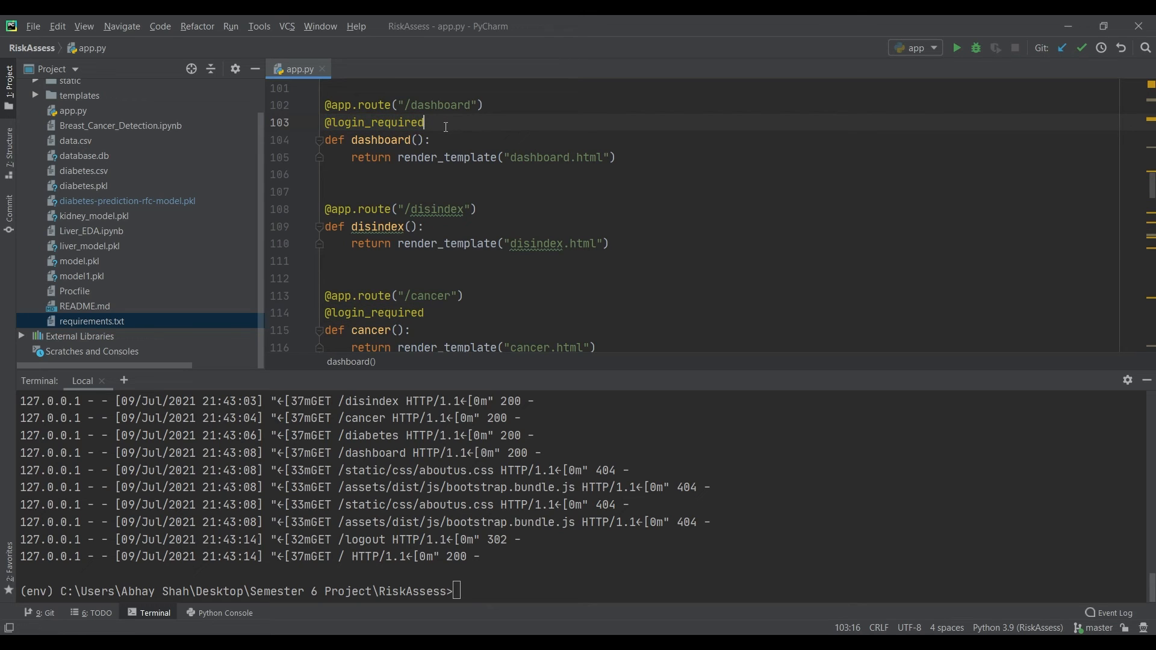
{"action": "left_click", "coordinate": [397, 140]}
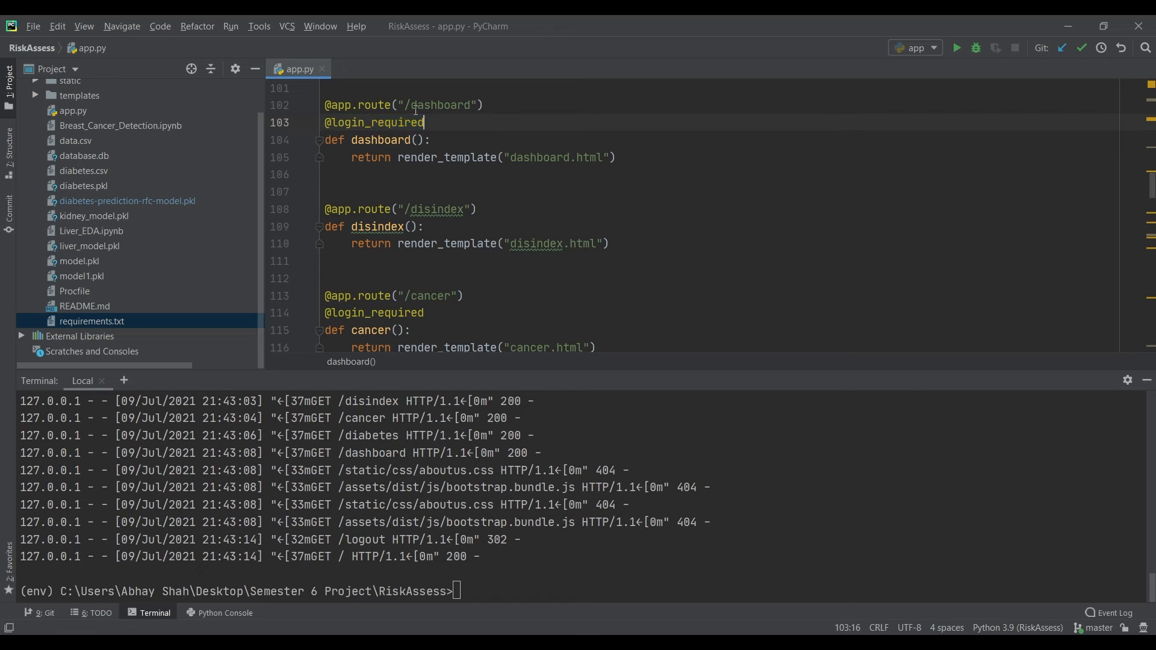
{"action": "double_click", "coordinate": [437, 105]}
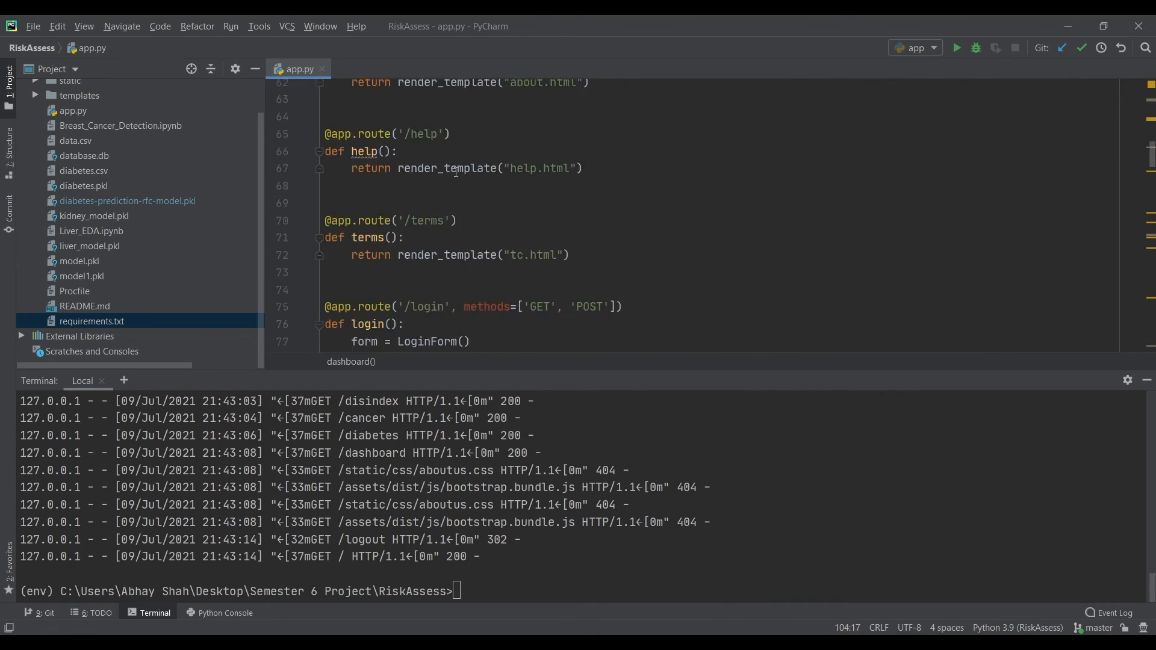
{"action": "double_click", "coordinate": [423, 226]}
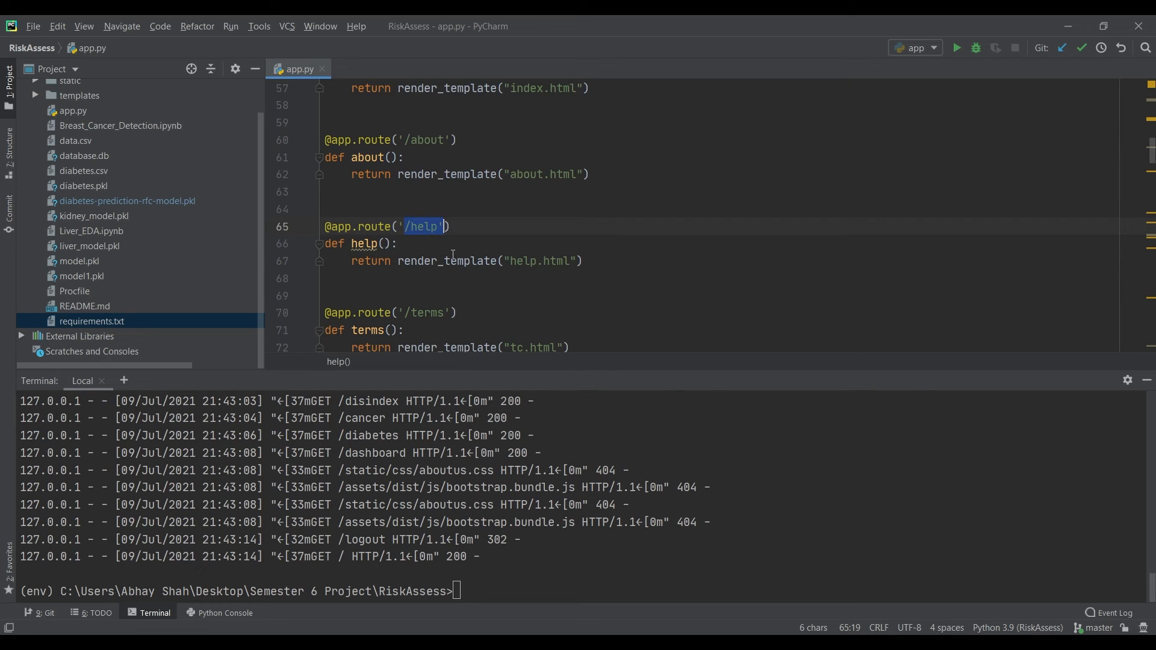
{"action": "double_click", "coordinate": [537, 261]}
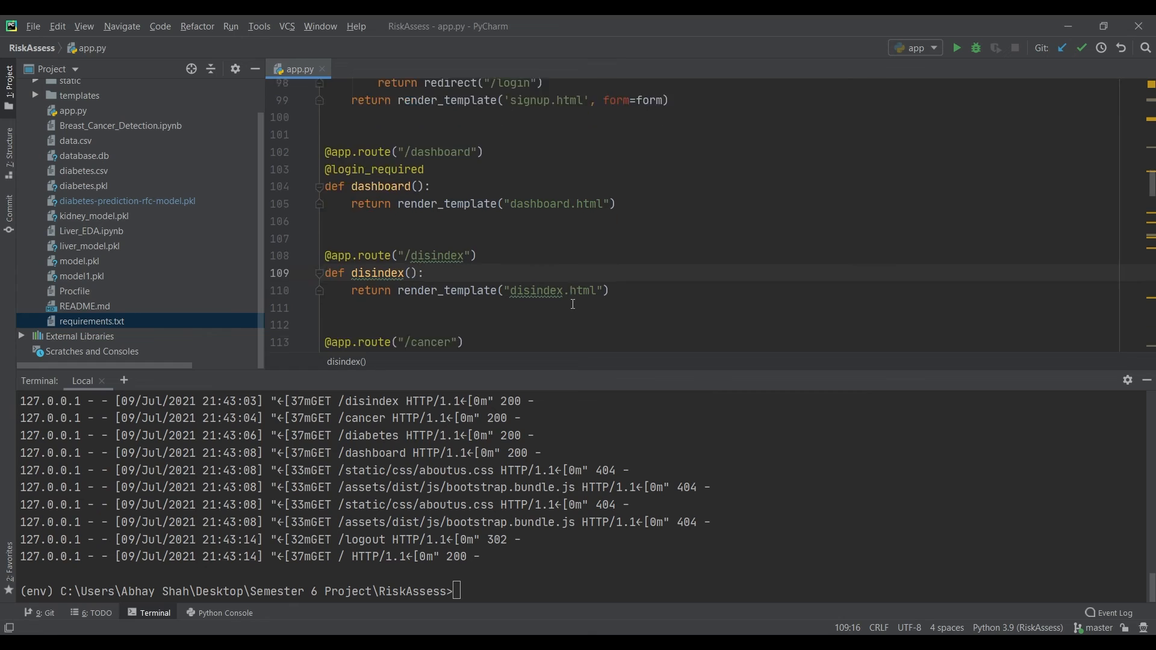
- Scroll down to the ValuePredictor function above the predictkidney route
{"action": "scroll", "scroll_direction": "down", "scroll_amount": 3}
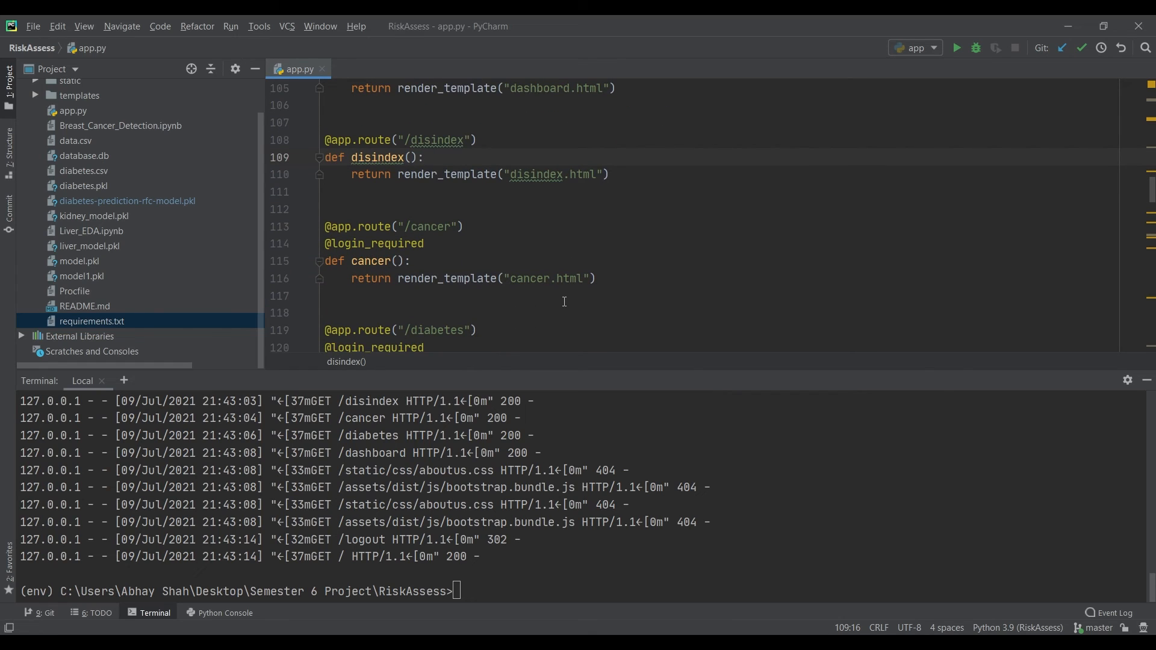
{"action": "scroll", "scroll_direction": "down", "scroll_amount": 3}
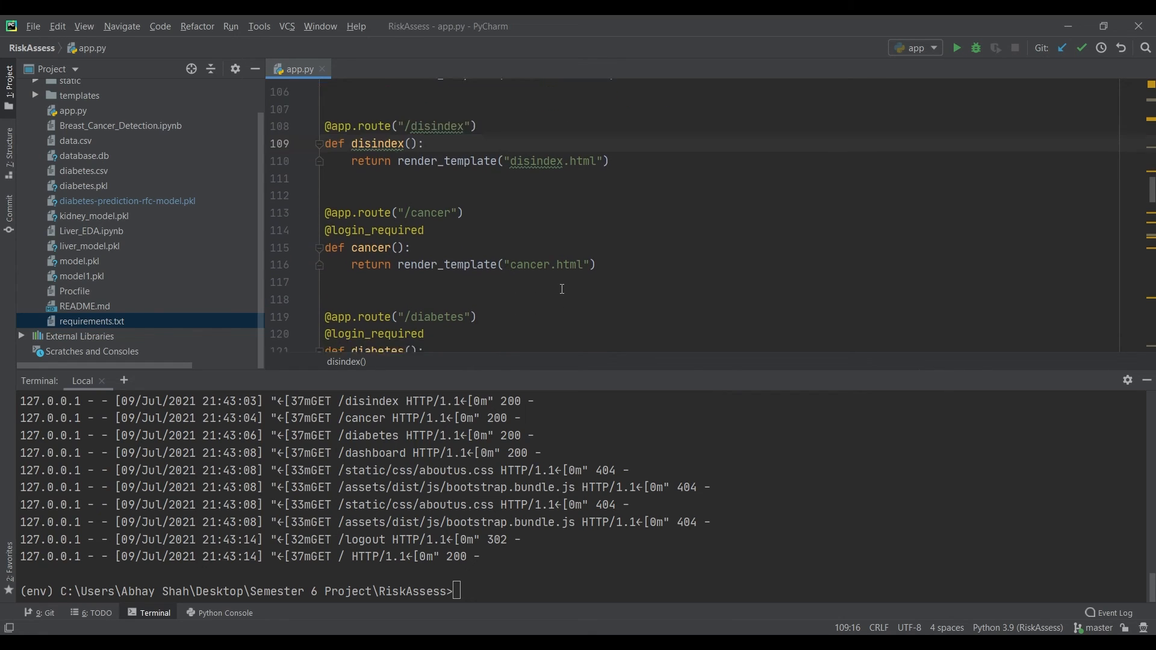
{"action": "scroll", "scroll_direction": "down", "scroll_amount": 3}
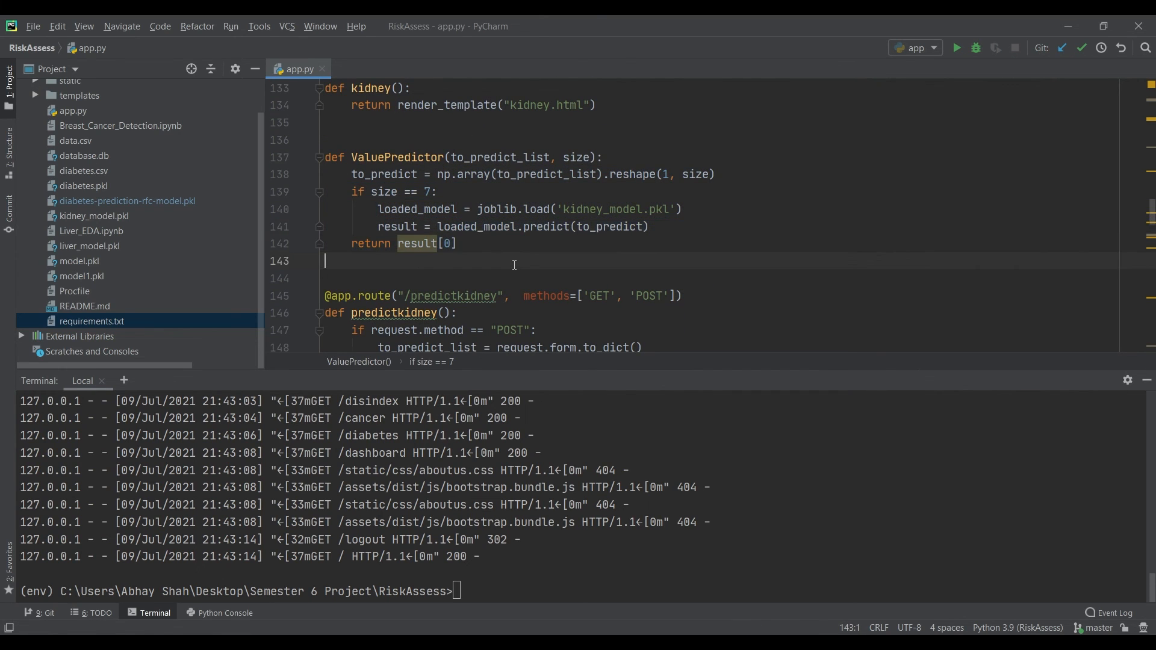
- Read through the predictkidney, predictliver and random forest model-building code in app.py
{"action": "scroll", "scroll_direction": "down", "scroll_amount": 3}
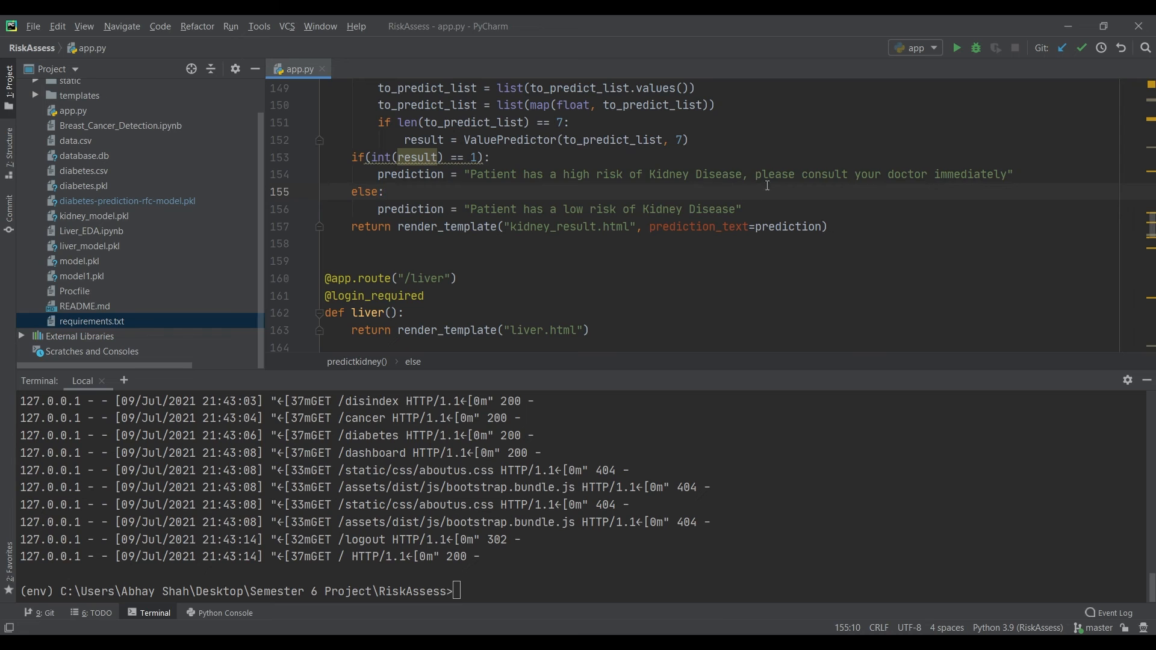
{"action": "left_click_drag", "start_coordinate": [459, 209], "coordinate": [730, 227]}
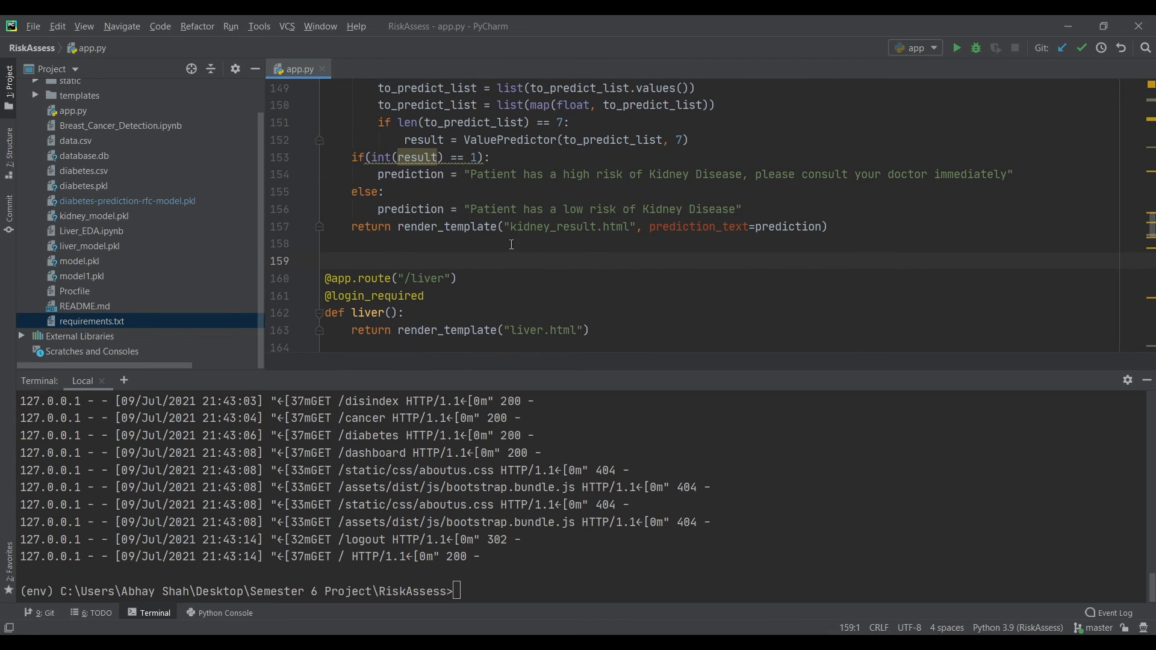
{"action": "scroll", "scroll_direction": "down", "scroll_amount": 3}
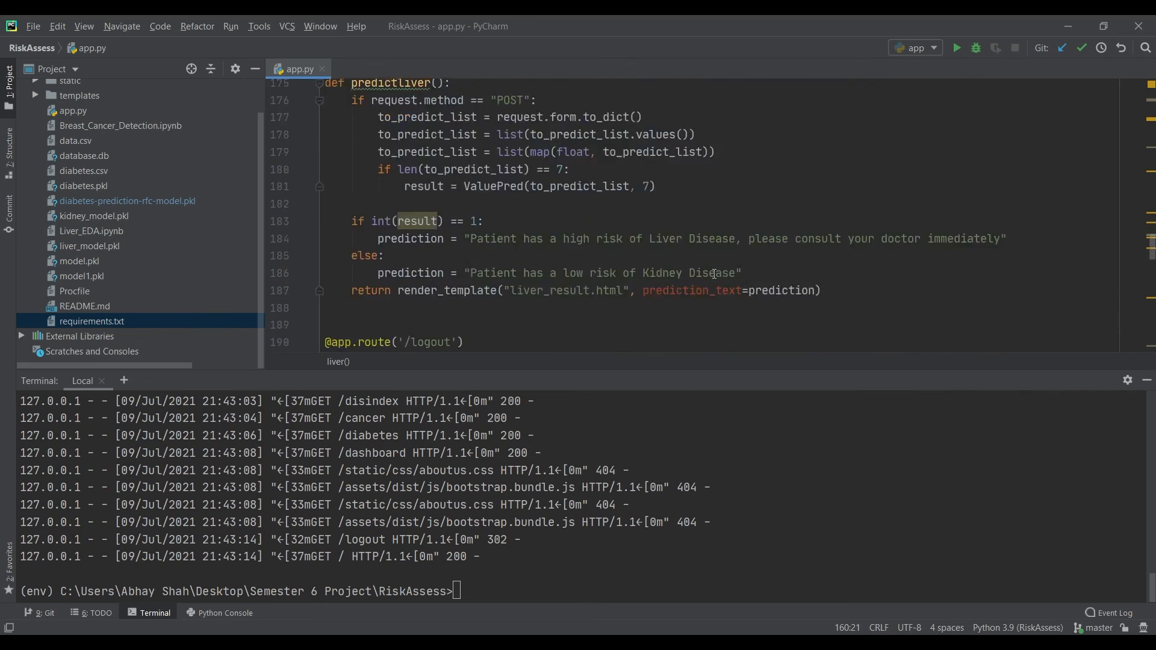
{"action": "scroll", "scroll_direction": "down", "scroll_amount": 3}
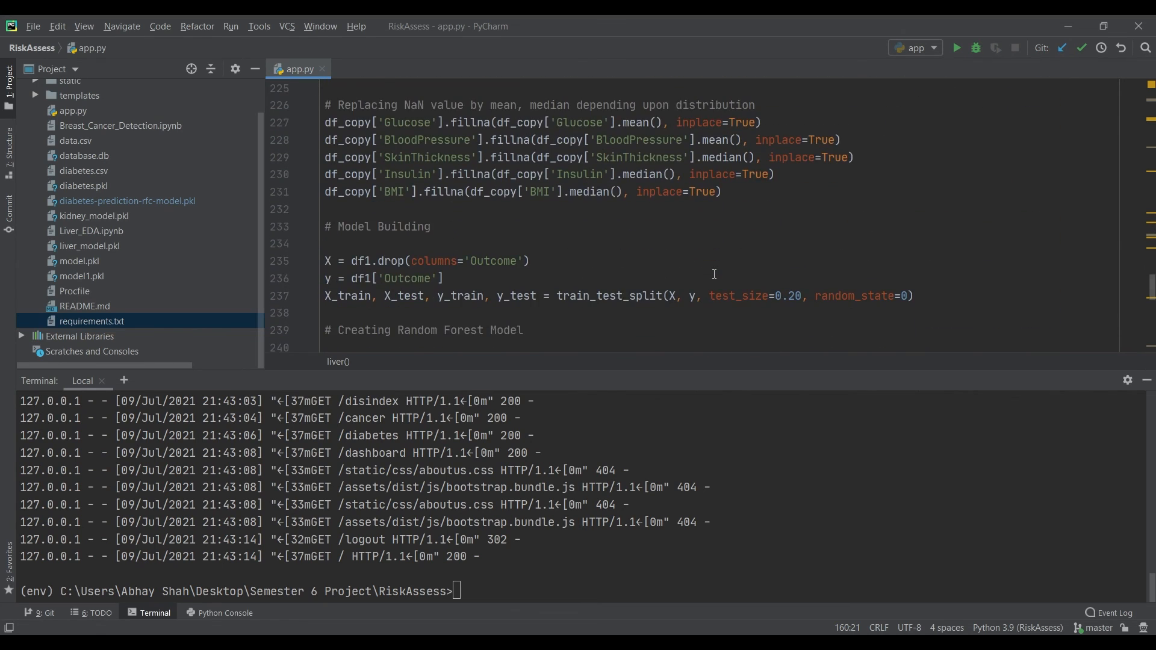
{"action": "scroll", "scroll_direction": "down", "scroll_amount": 3}
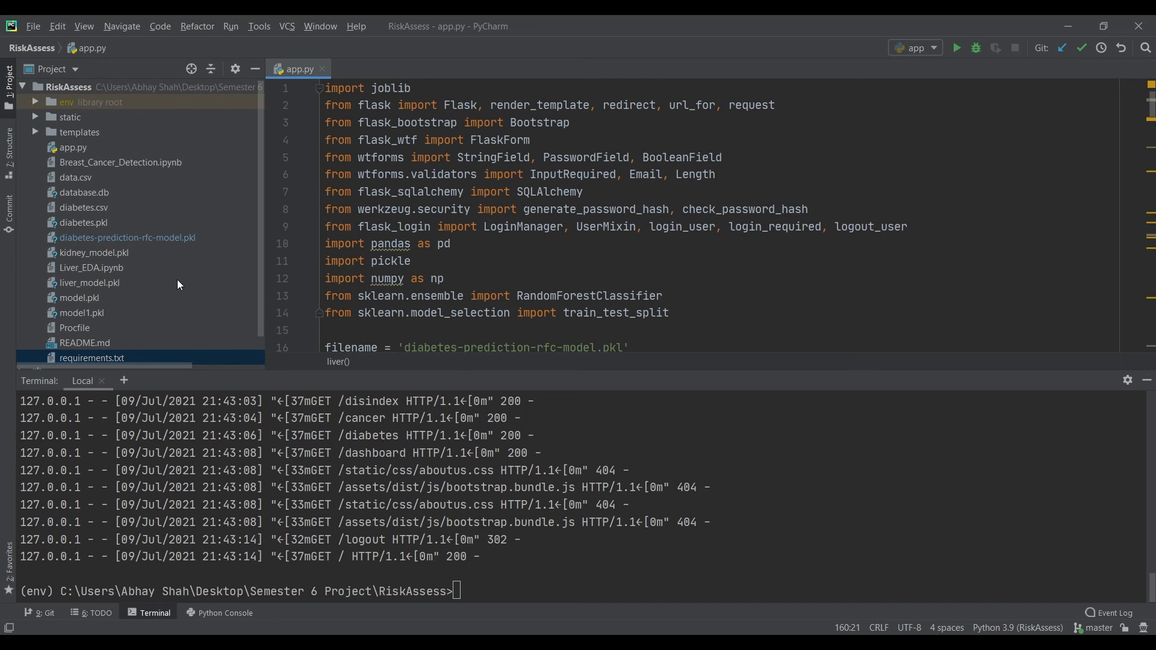
- Open diabetes.csv in the editor, then expand the static folder to show img and CSS files
{"action": "left_click", "coordinate": [83, 207]}
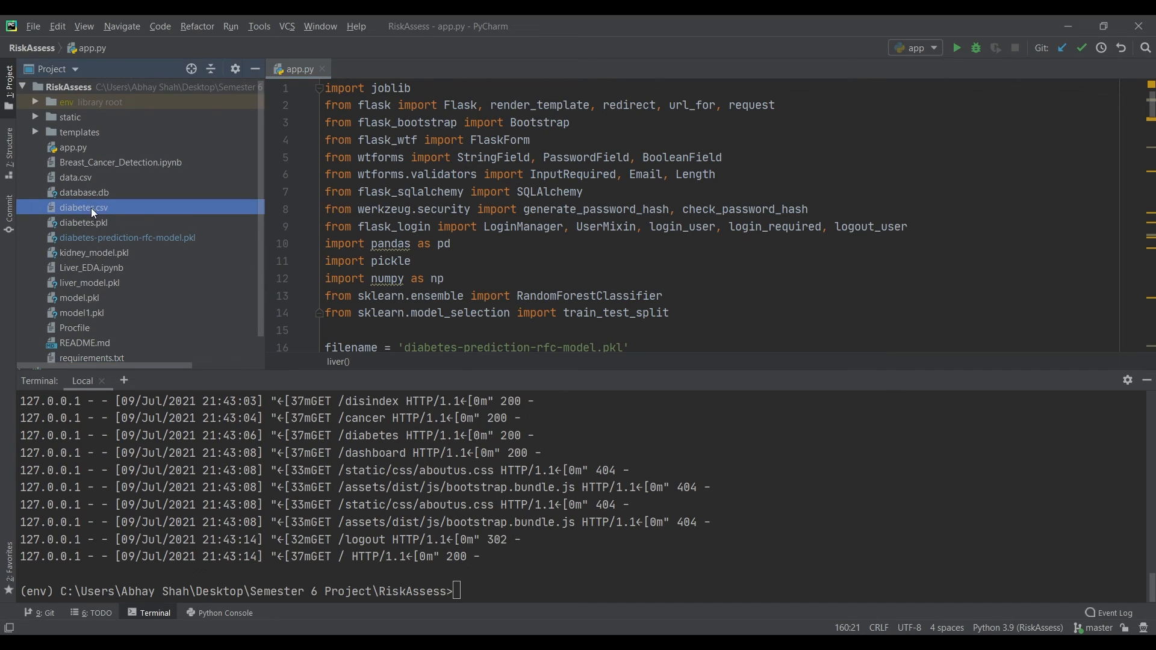
{"action": "double_click", "coordinate": [83, 207]}
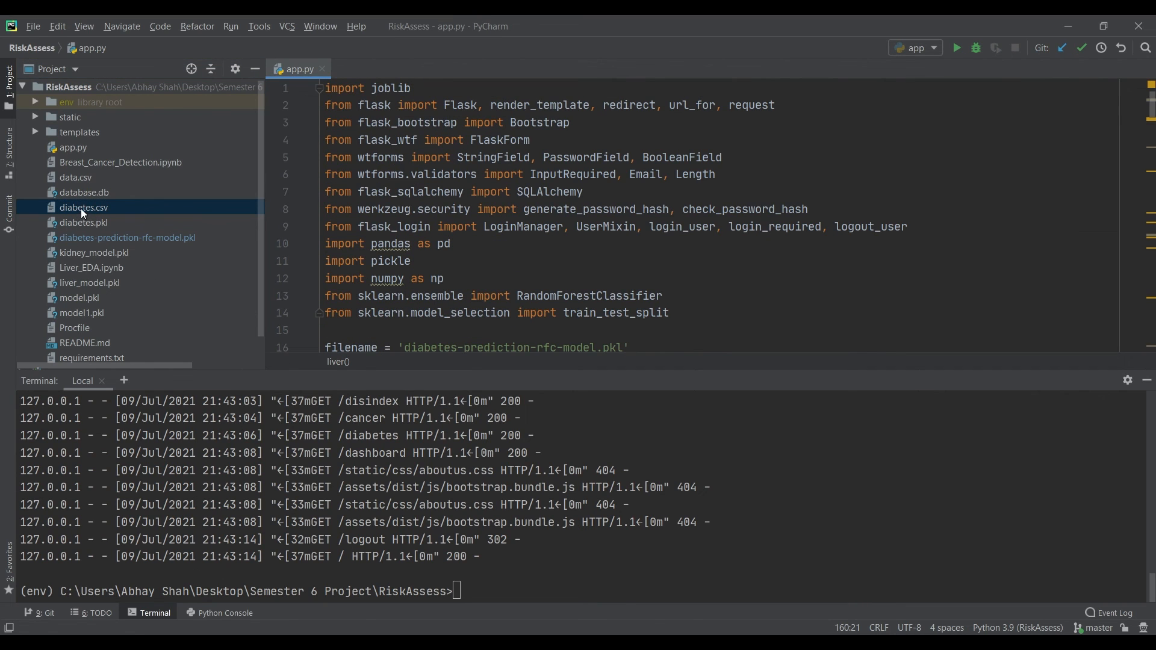
{"action": "double_click", "coordinate": [83, 207]}
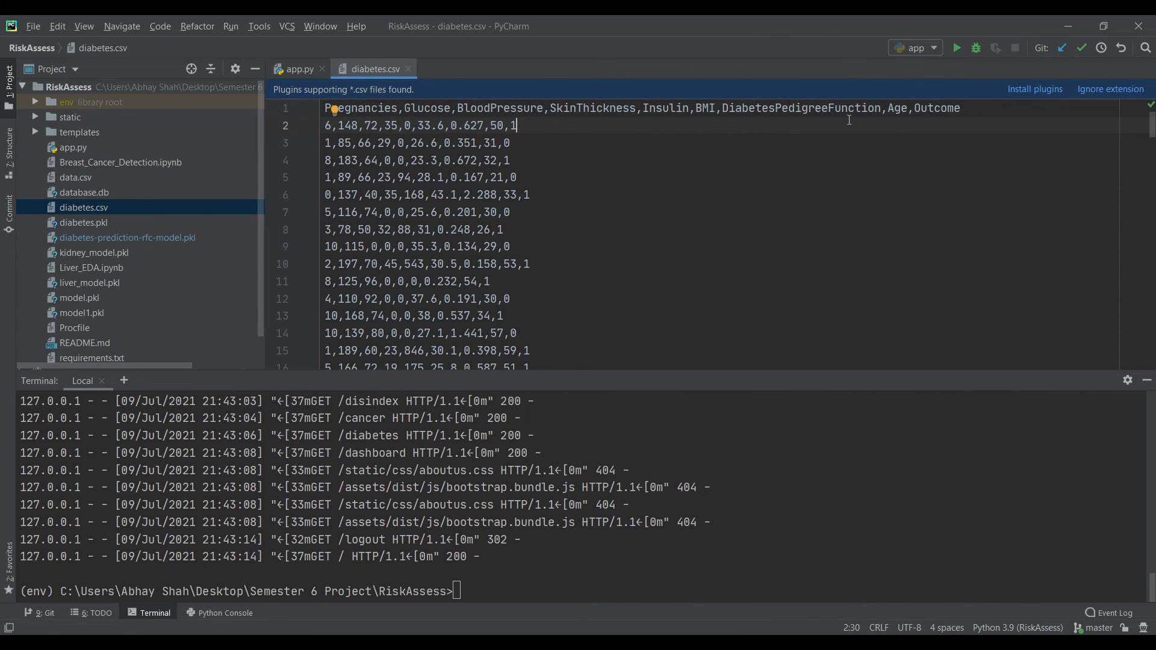
{"action": "scroll", "scroll_direction": "down", "scroll_amount": 3}
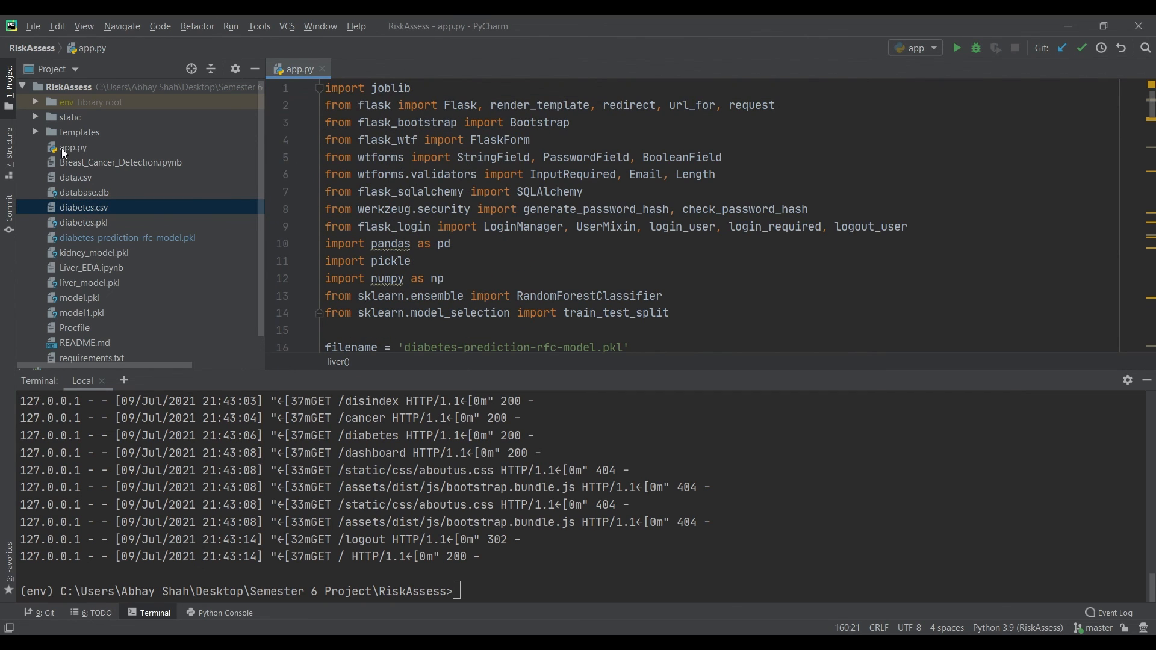
{"action": "left_click", "coordinate": [36, 116]}
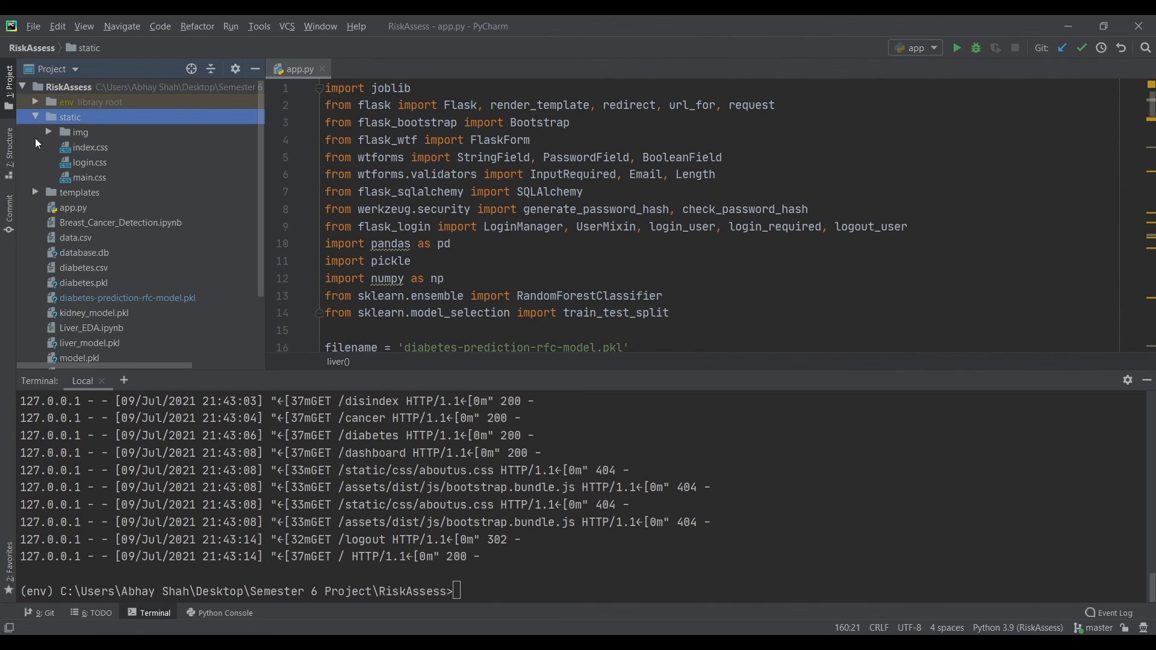